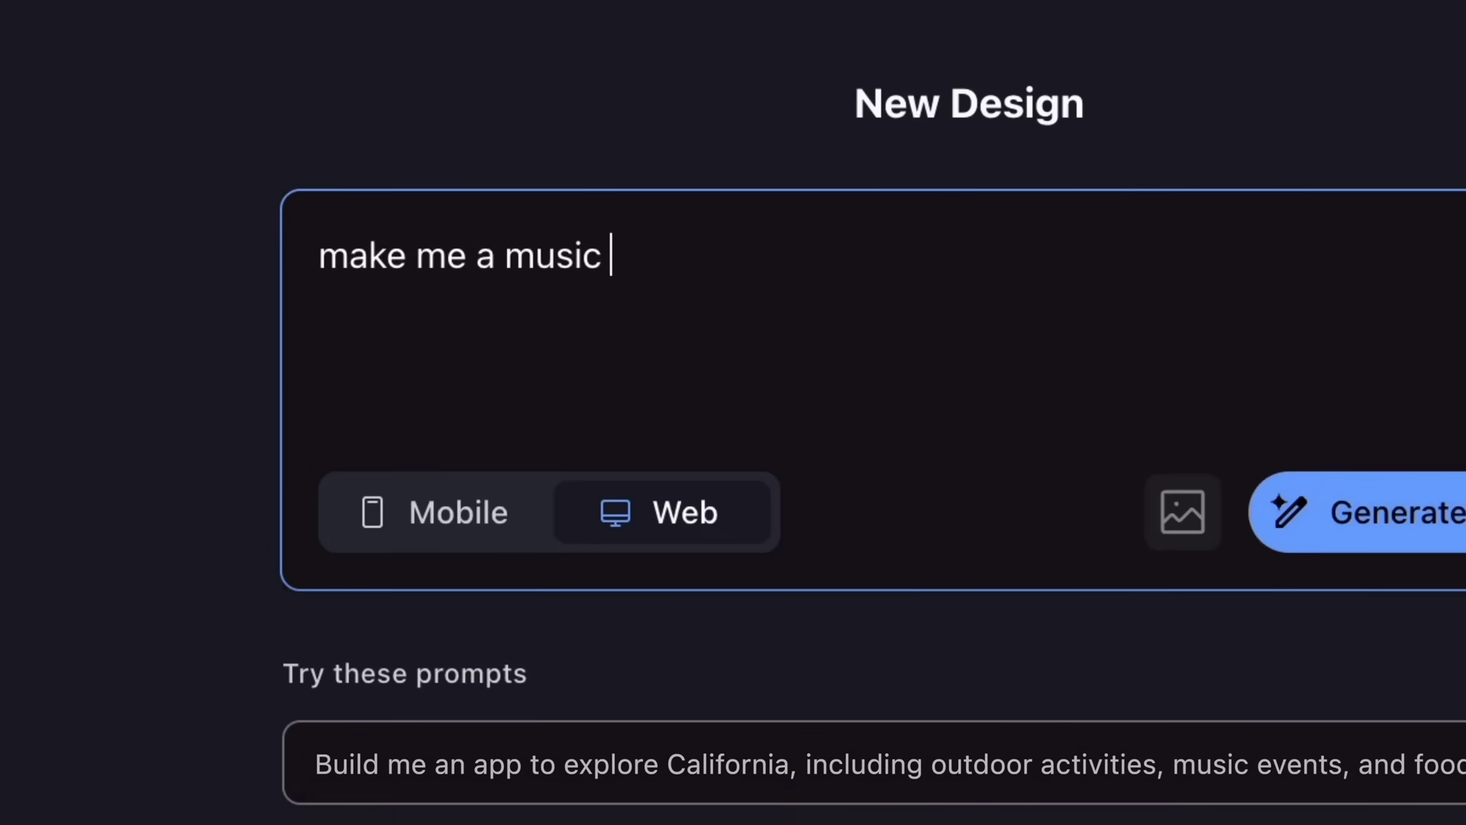
Give the beach-vibe music app square corners and apply the yellow theme
text(app with a beach vibe)
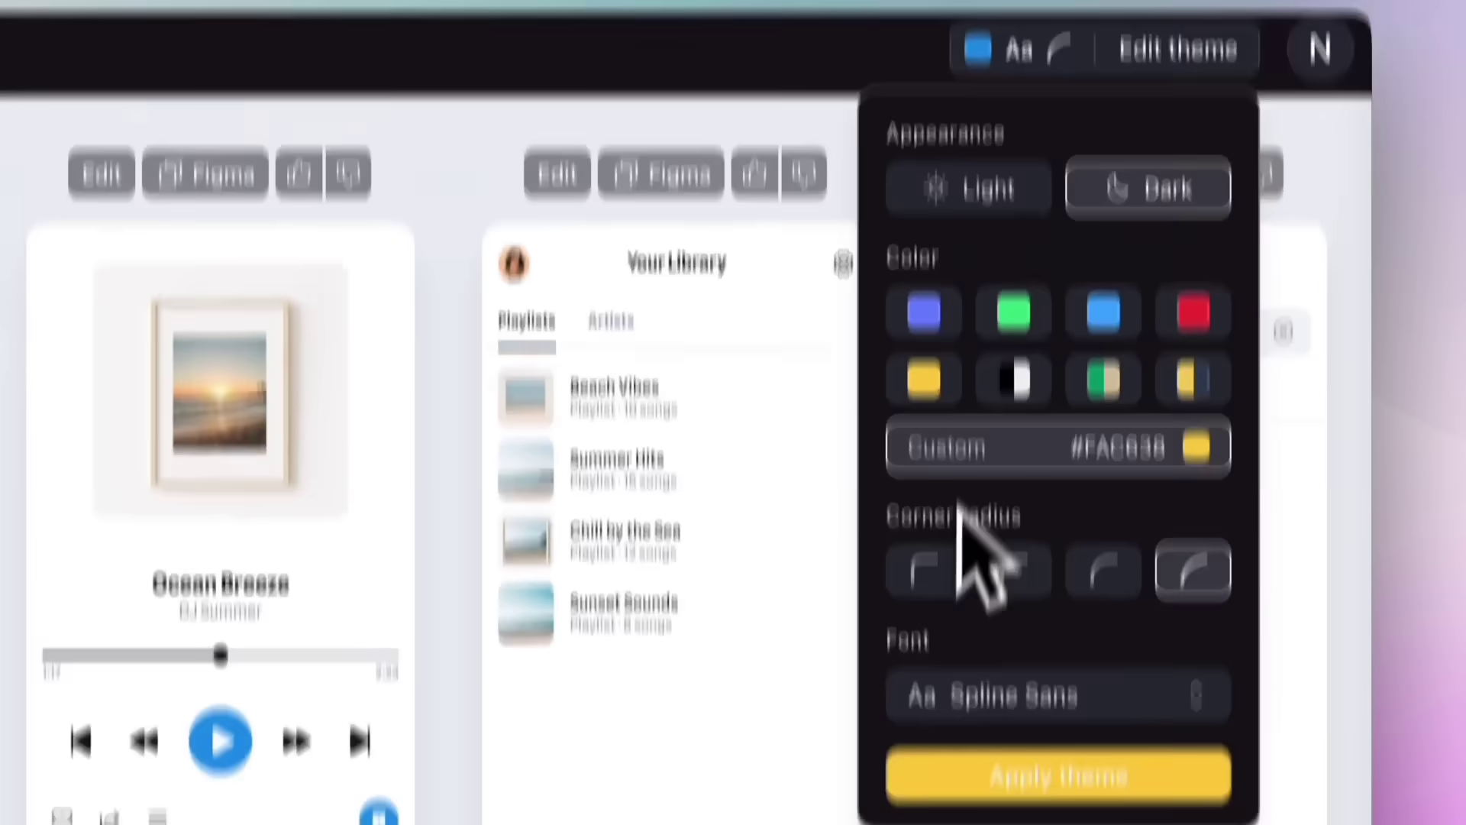
click(1057, 774)
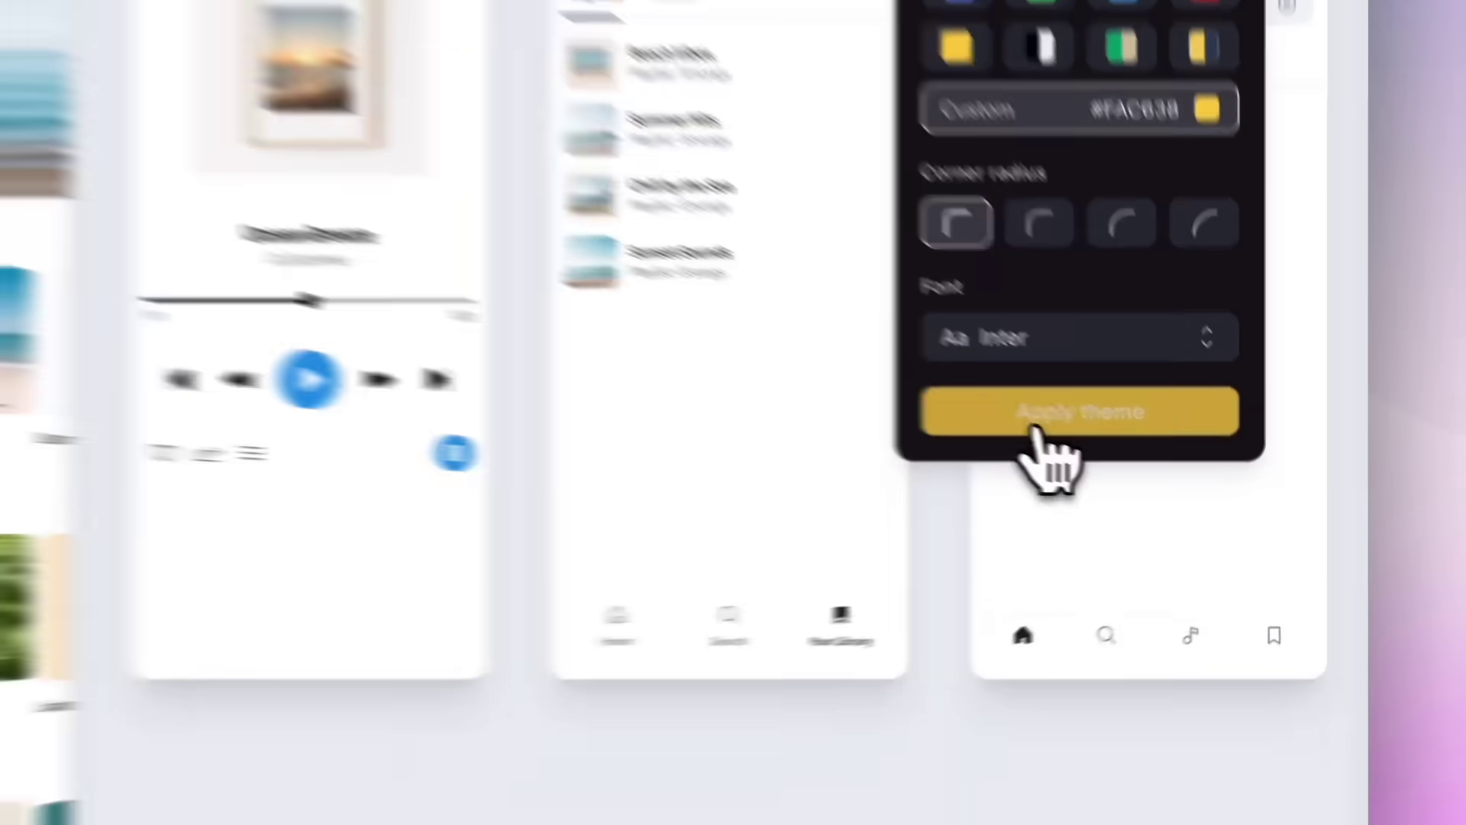
click(1077, 411)
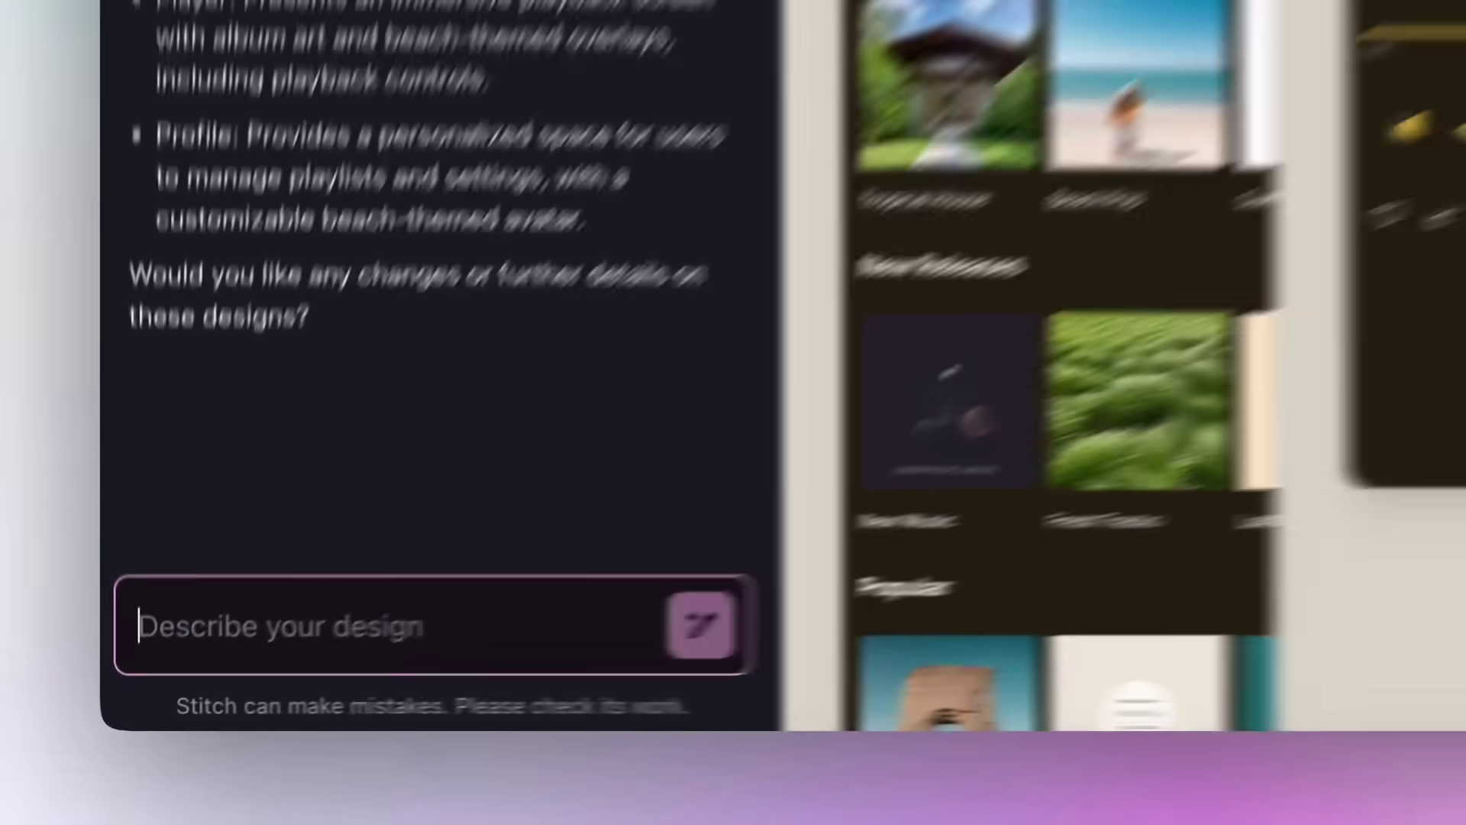
Request 'add a search function to the home screen' and copy the updated home screen
text(add a search function to the home screen)
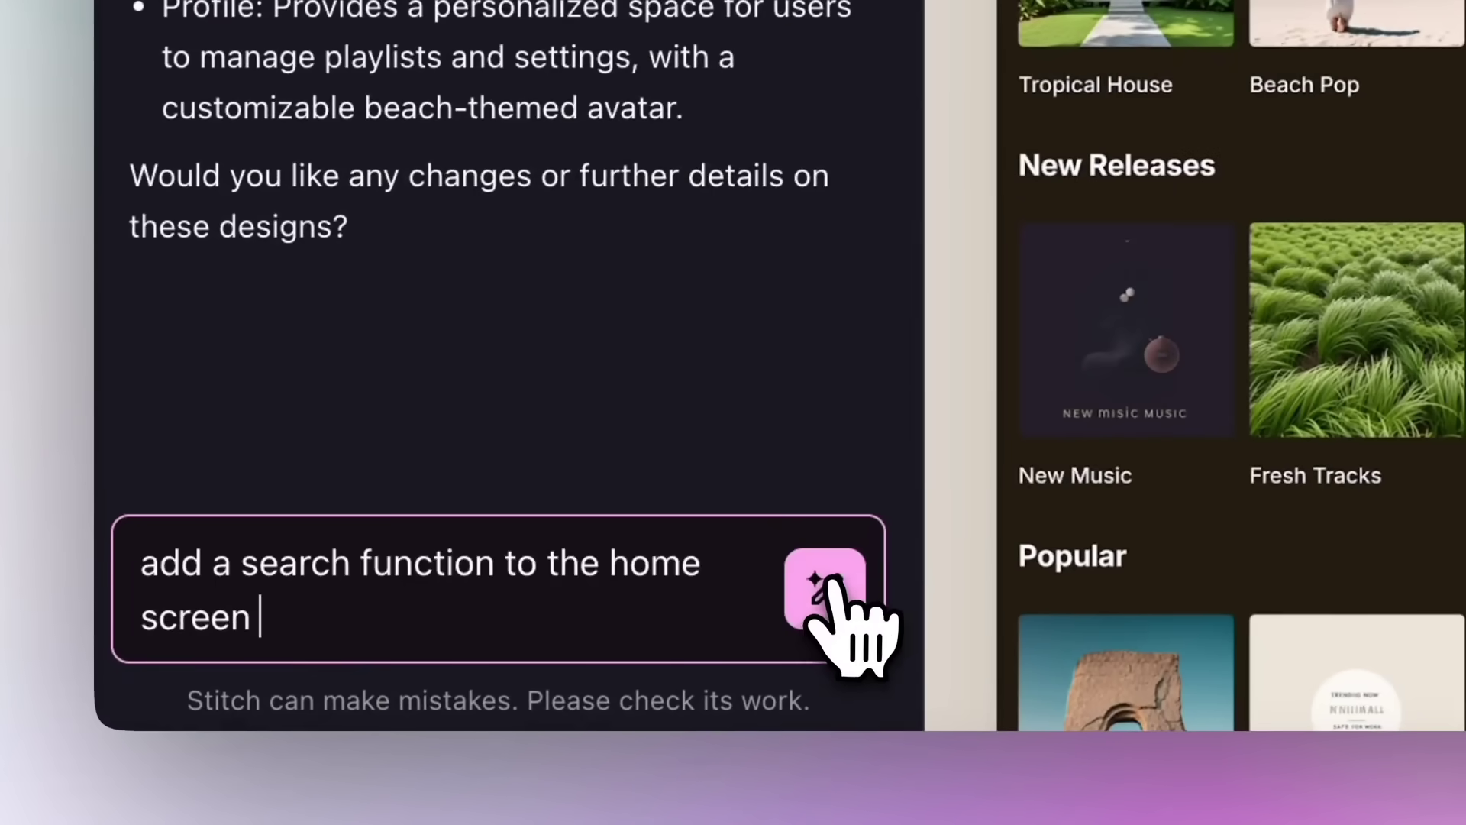
click(825, 589)
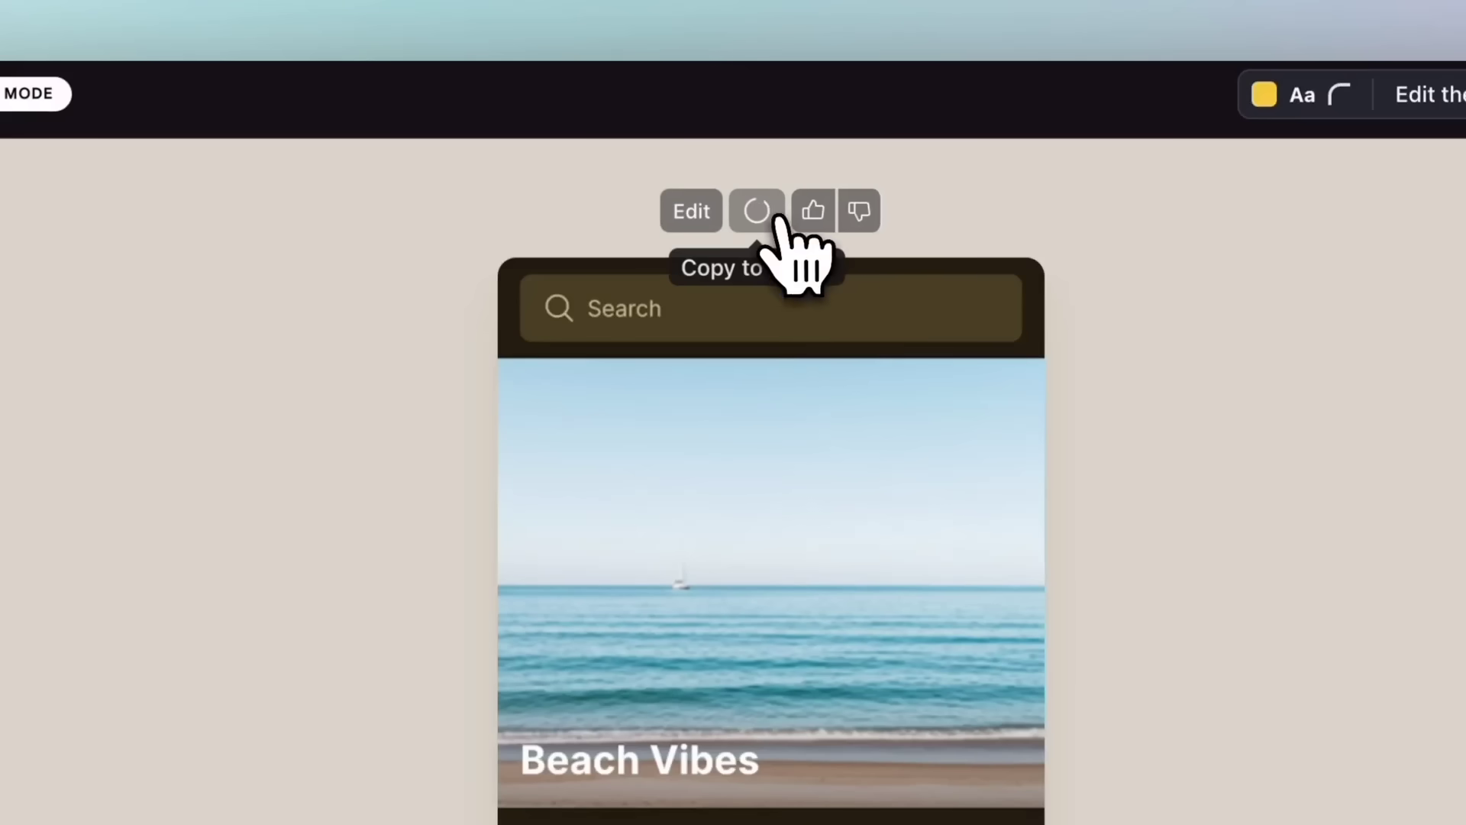
click(756, 209)
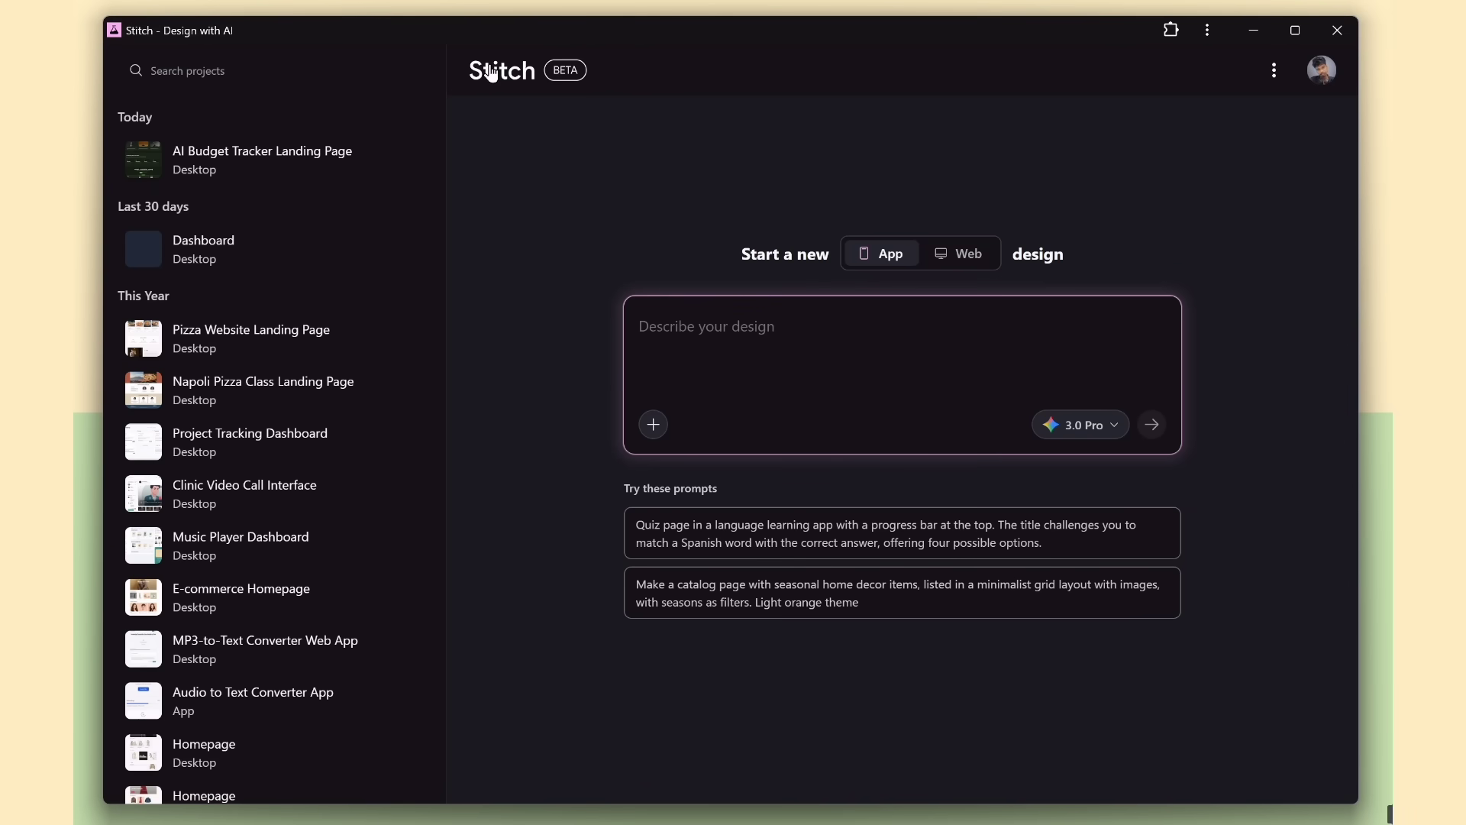
mouse_move(532, 101)
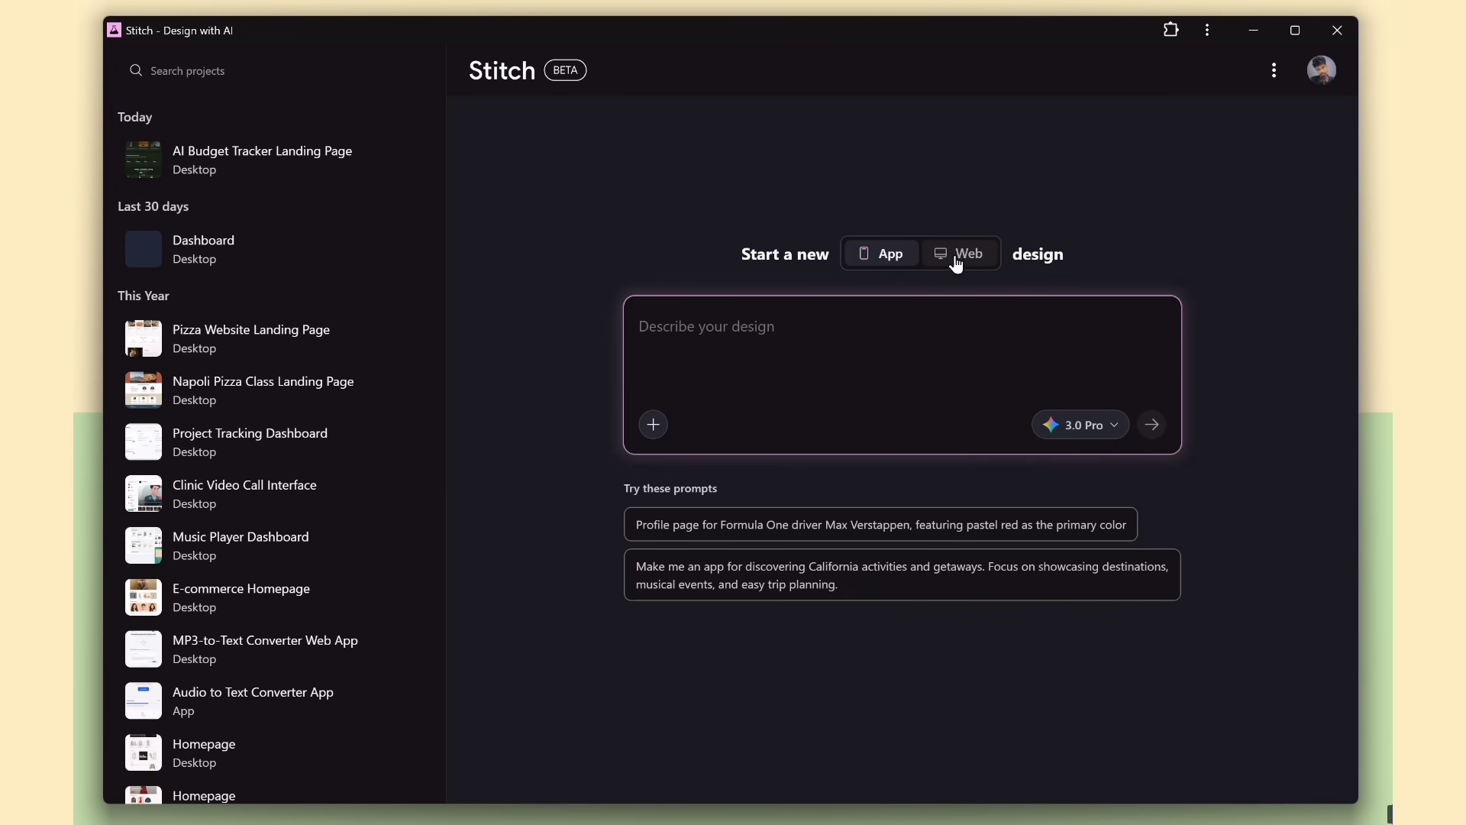
Switch the new design type to Web
click(1080, 424)
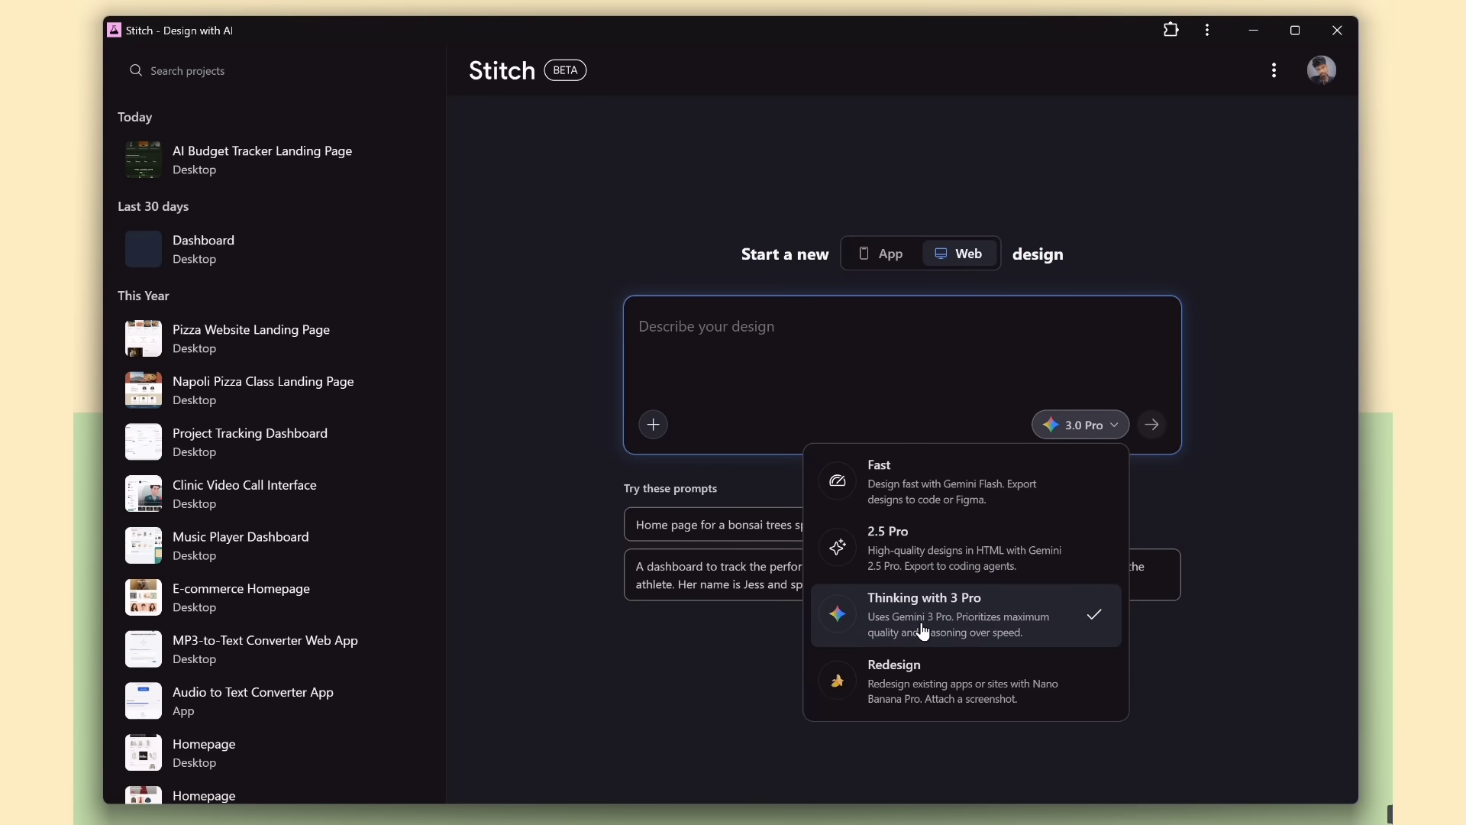
mouse_move(932, 628)
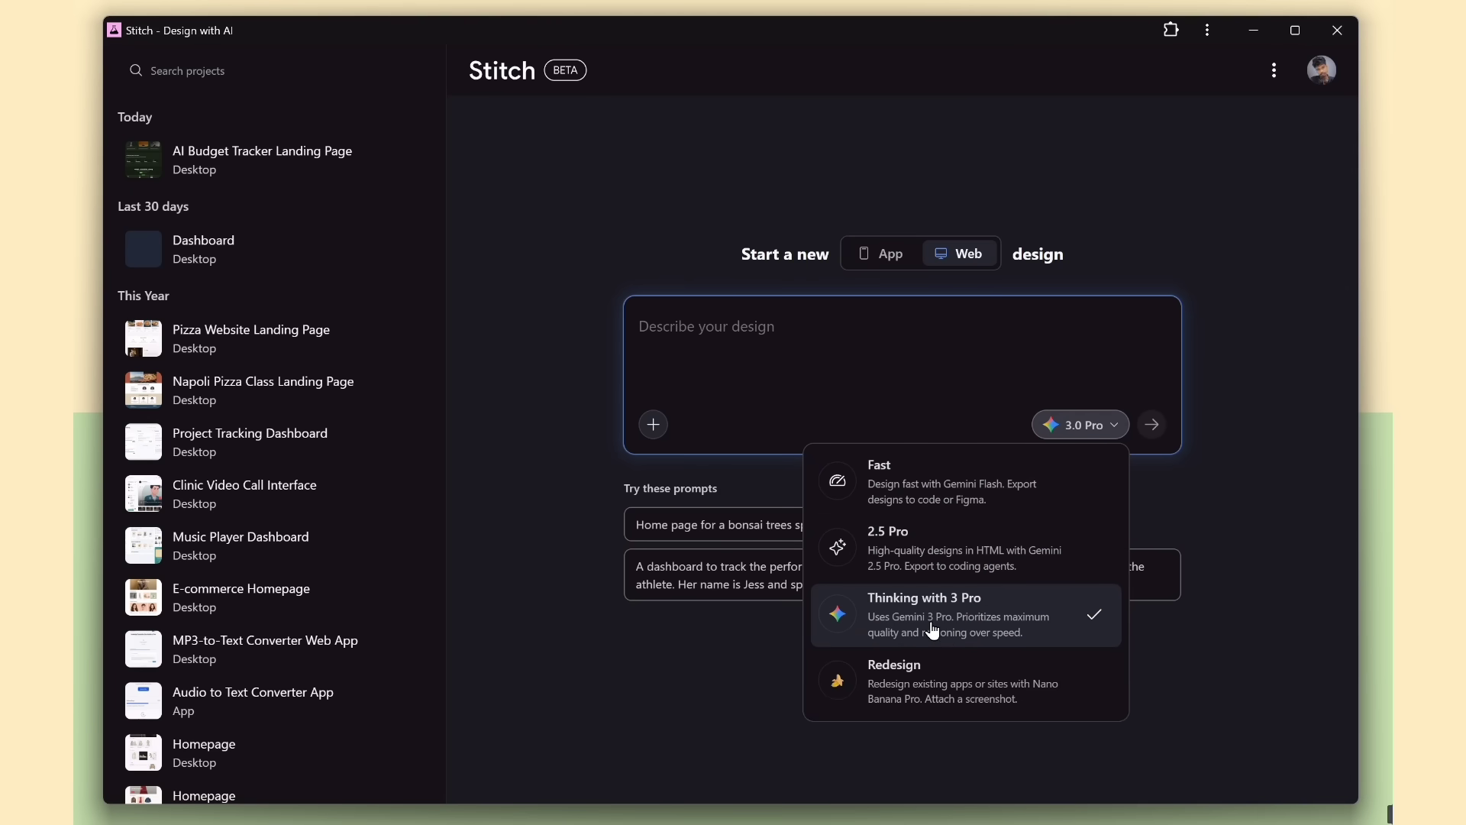
mouse_move(1015, 498)
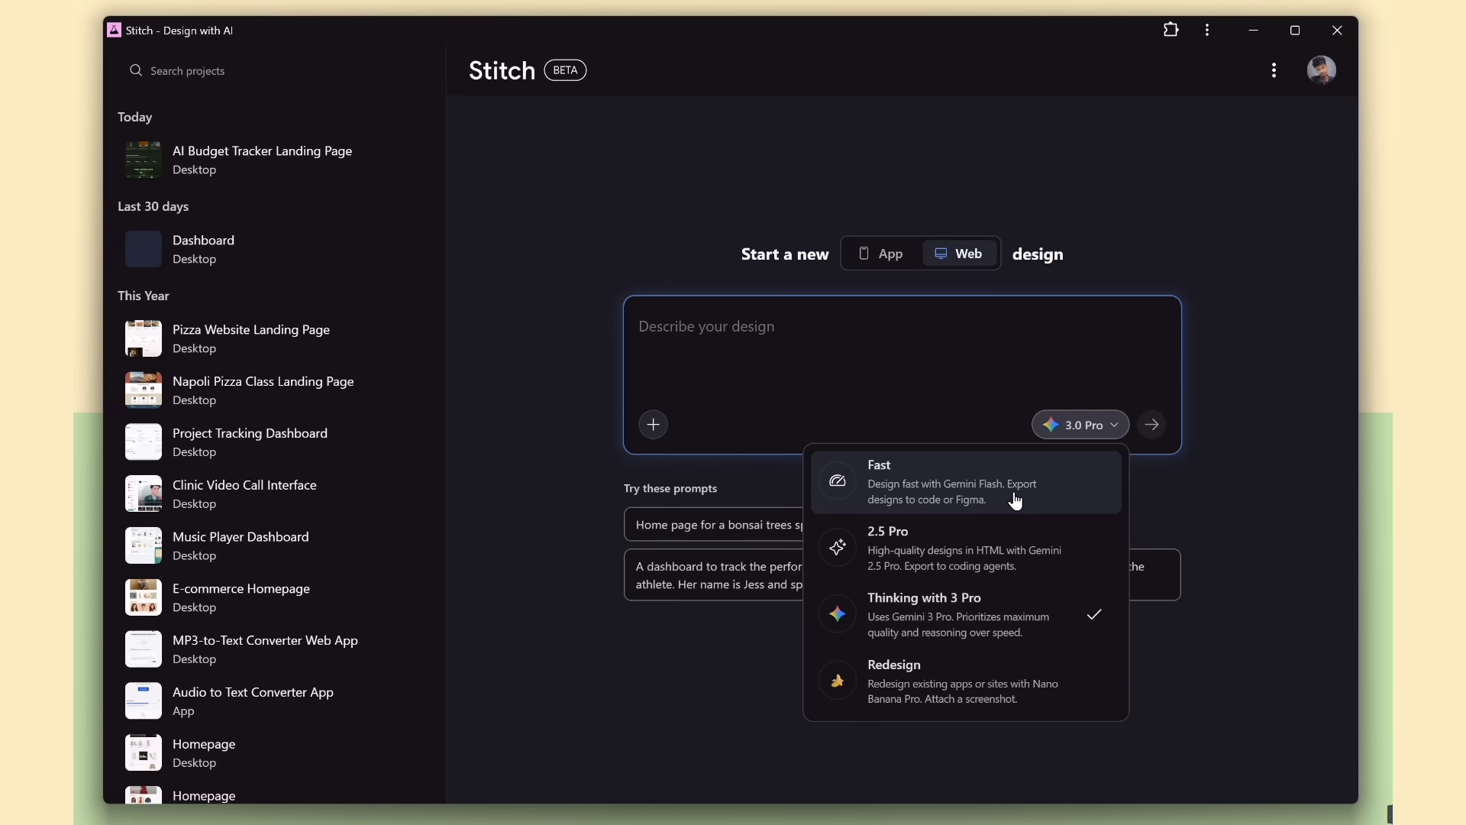
mouse_move(917, 511)
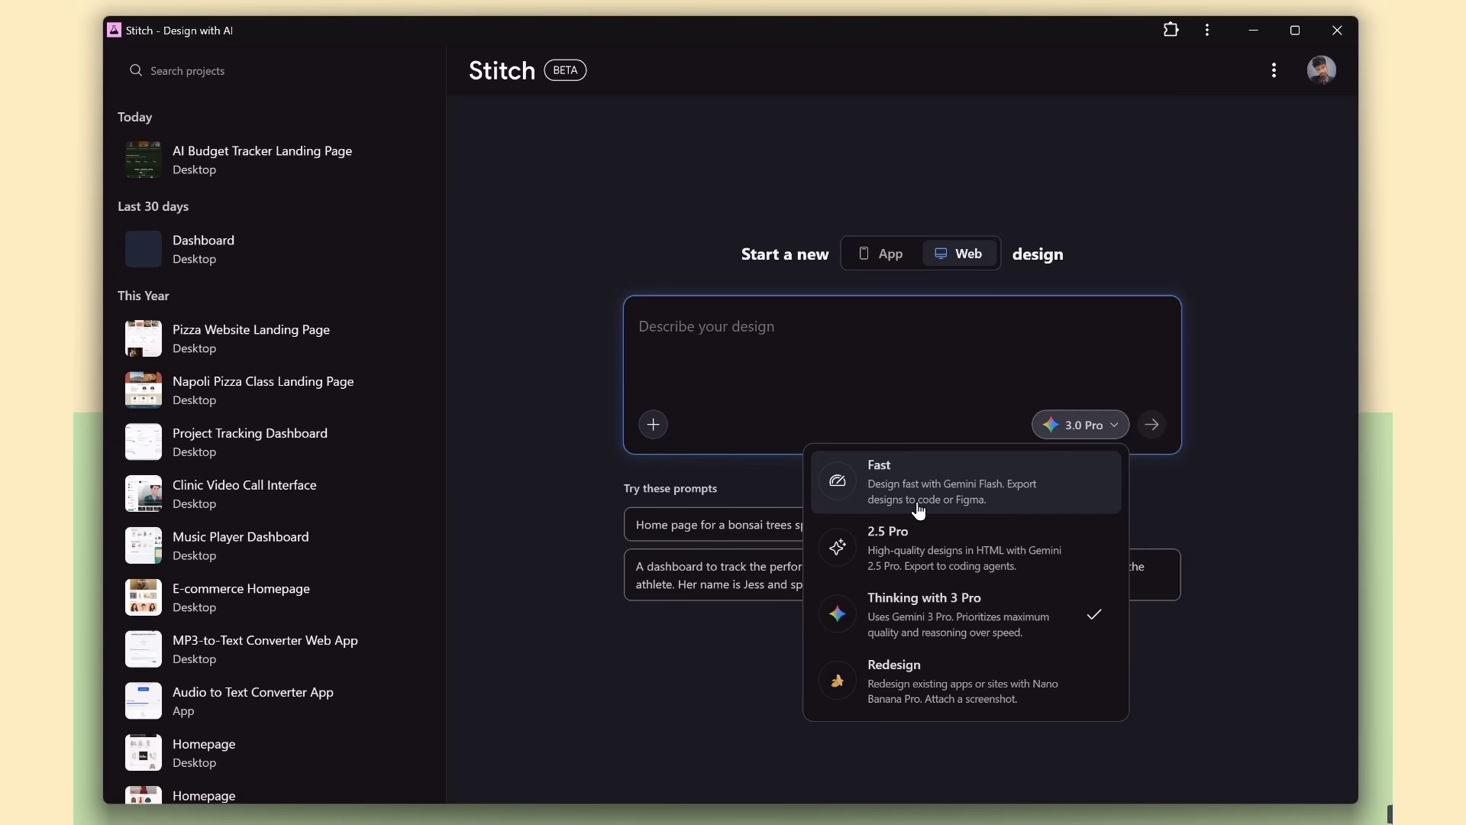
mouse_move(962, 532)
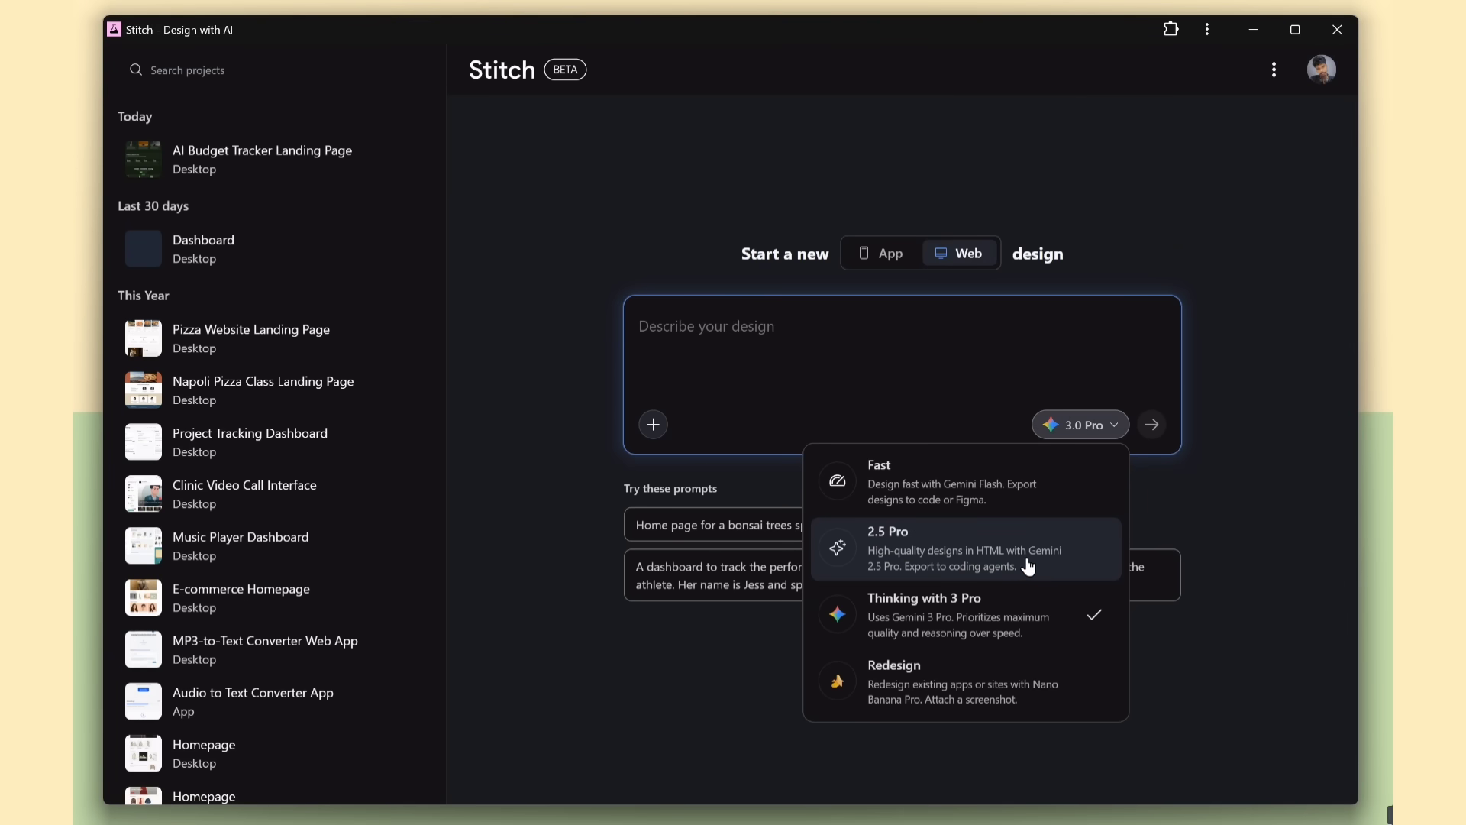
mouse_move(888, 683)
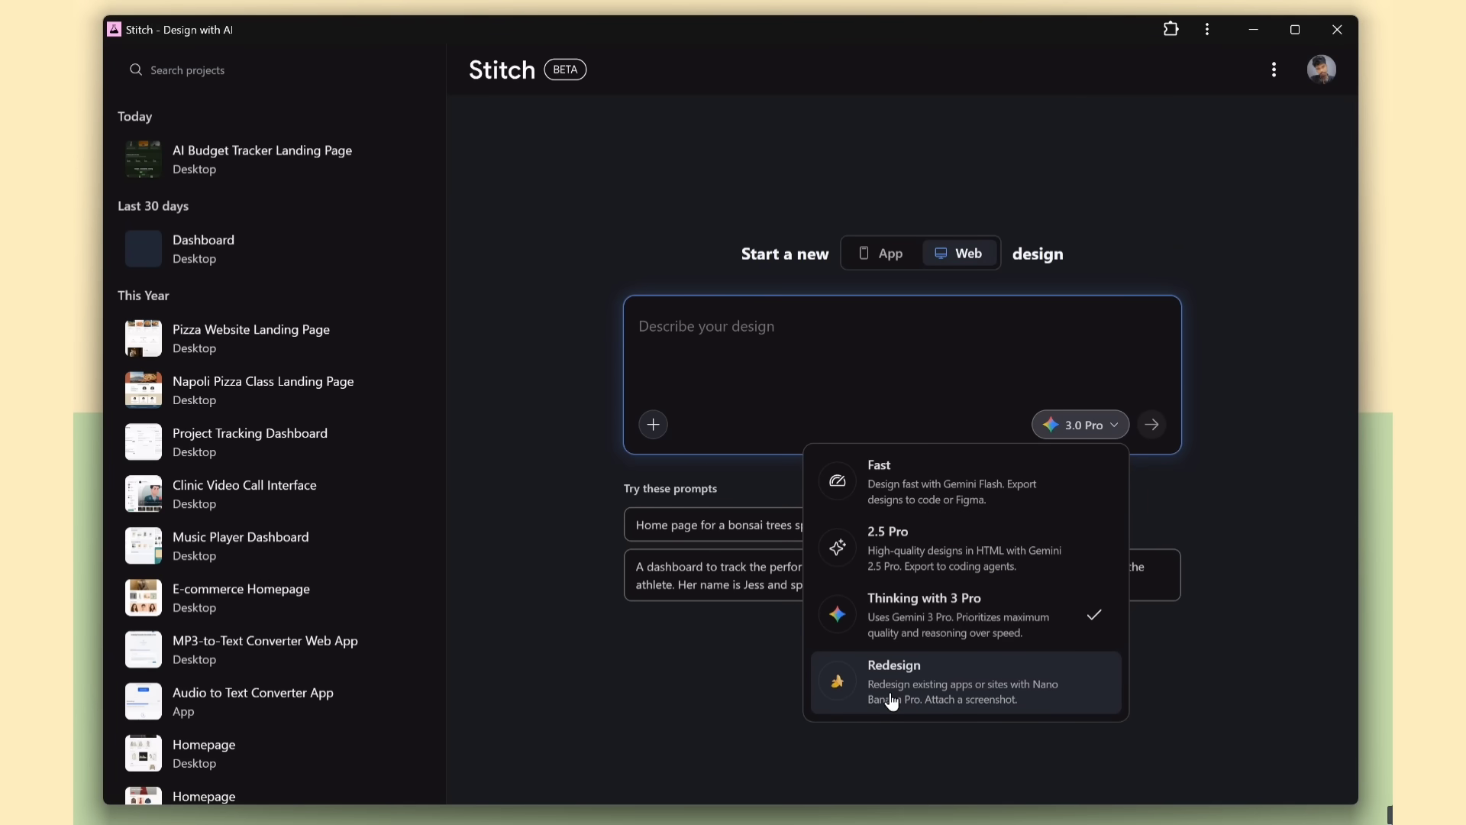
mouse_move(957, 704)
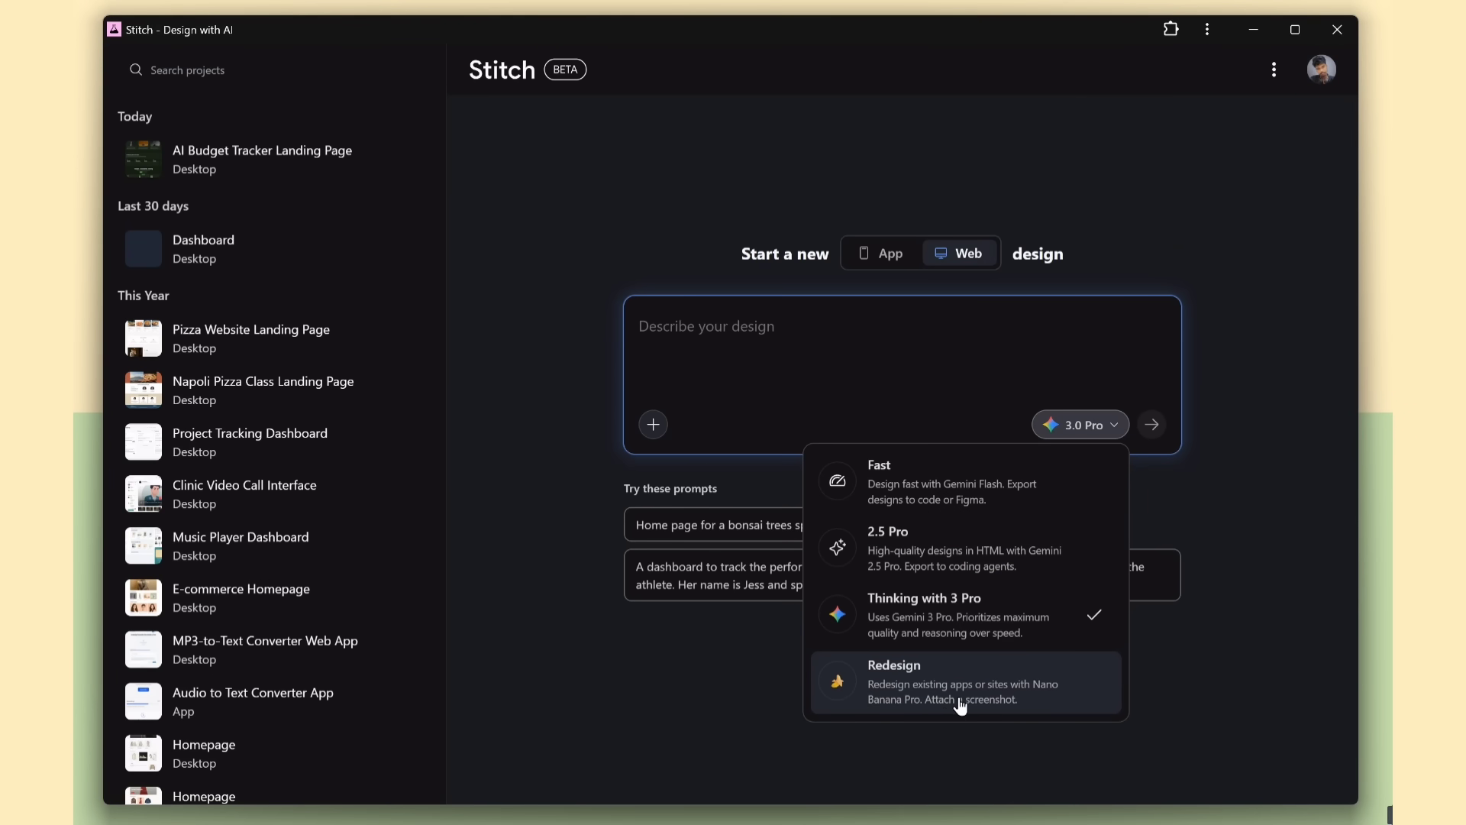
Generate the dark-green BudgetAI budget tracker landing page and scroll through the result
click(894, 681)
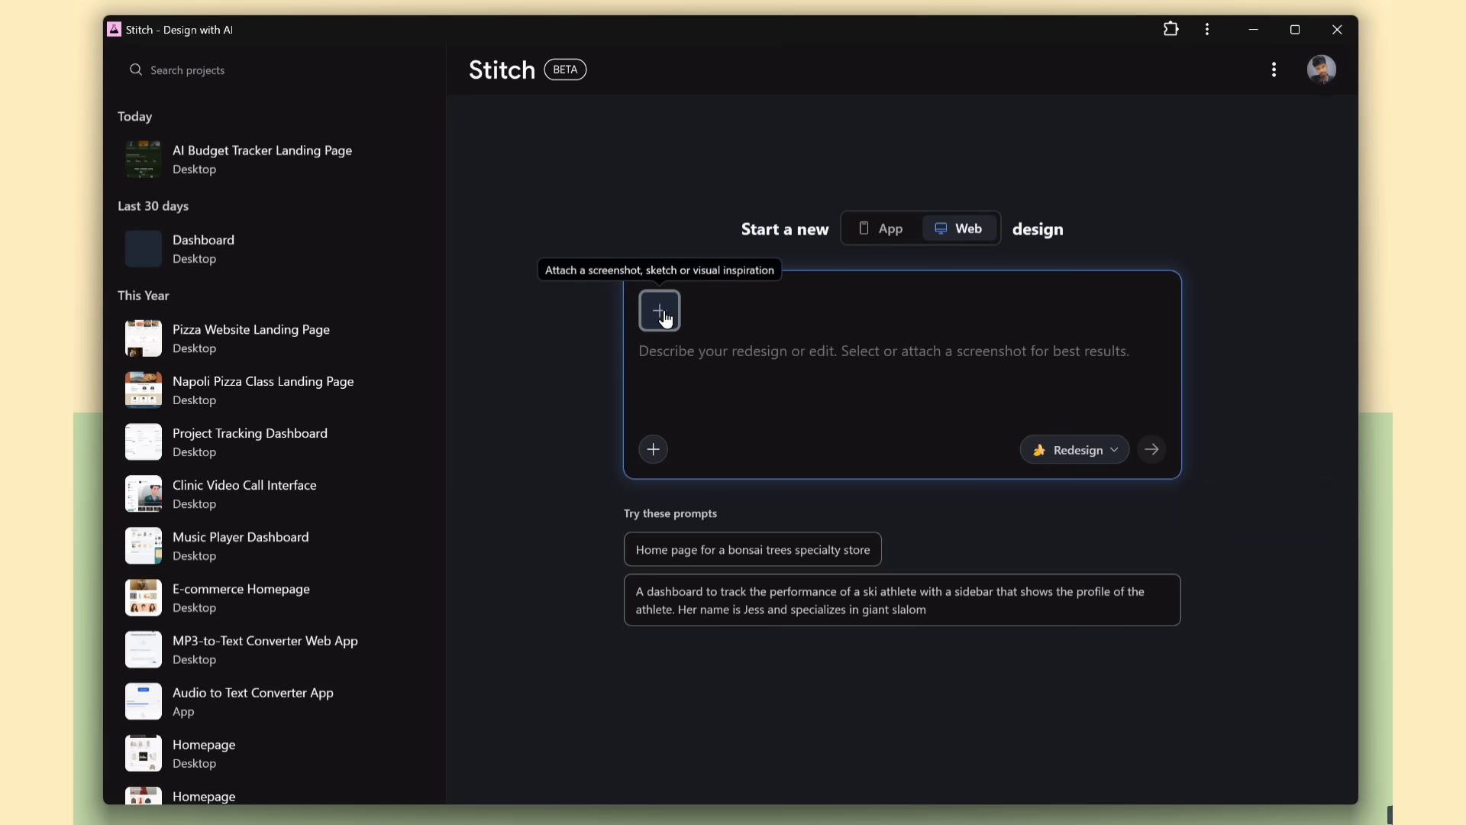
mouse_move(1050, 428)
text(Create a AI SaaS landing page for budget tracker)
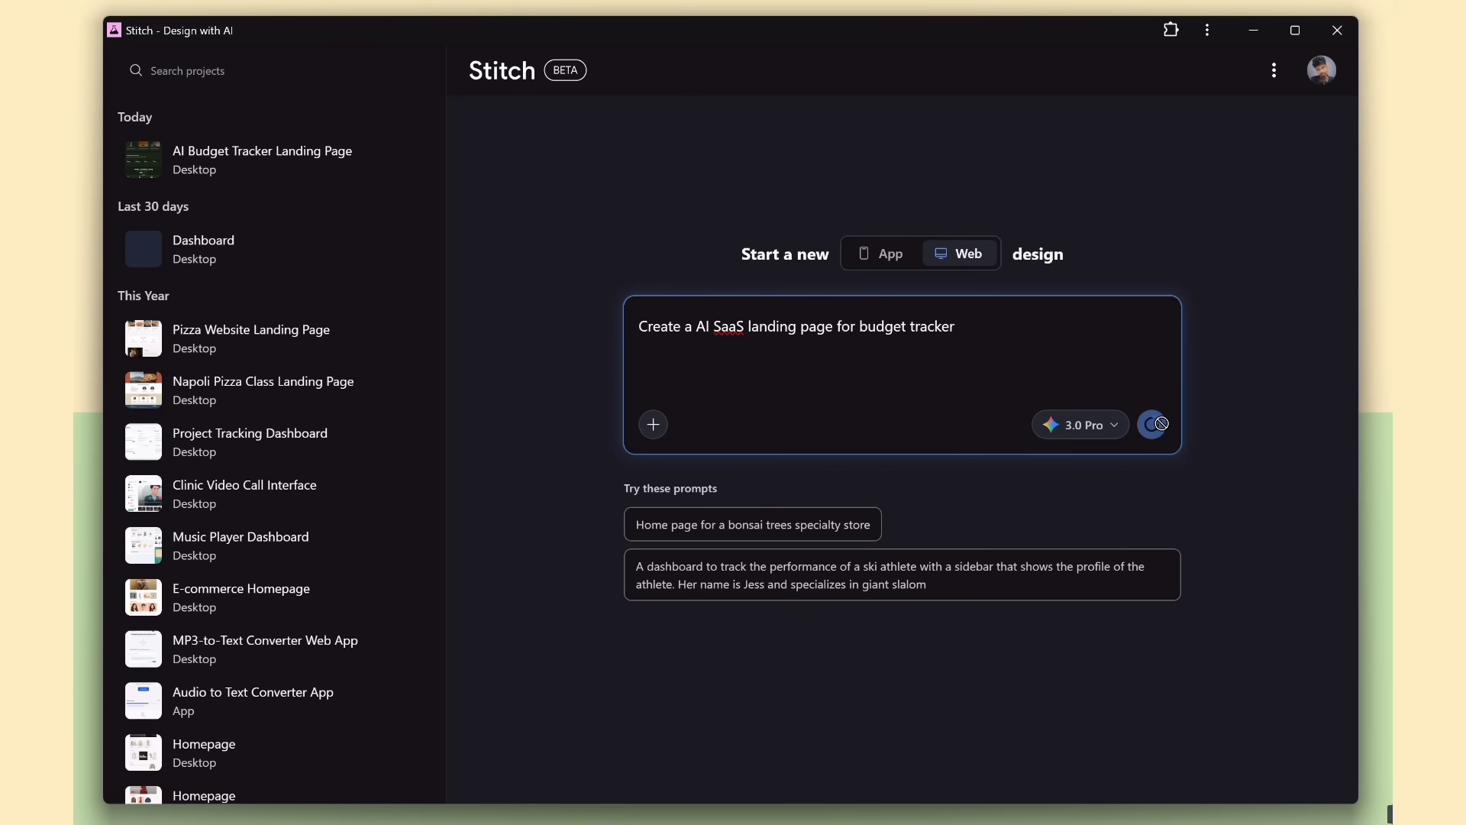
click(1154, 423)
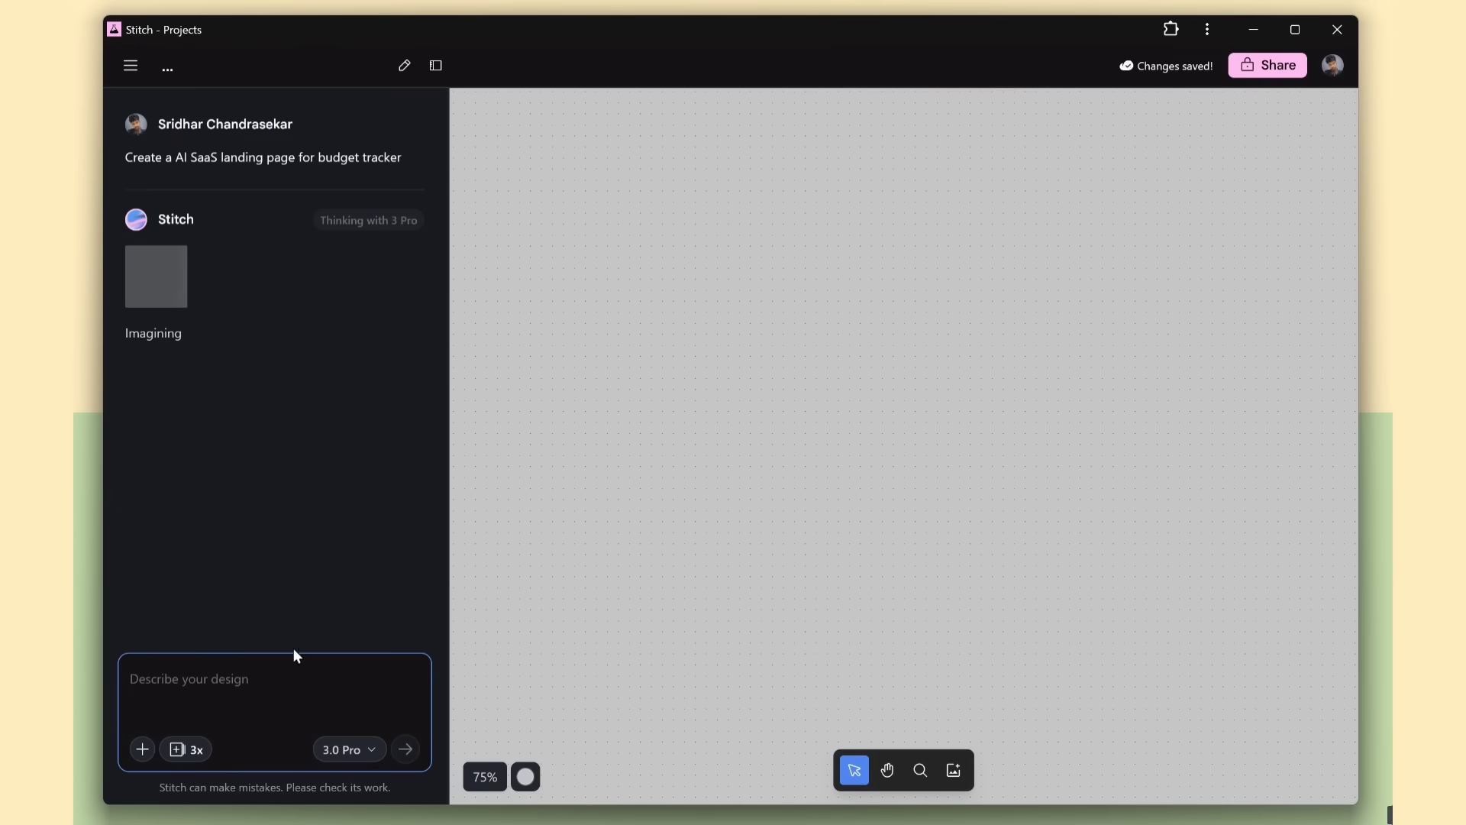
click(342, 749)
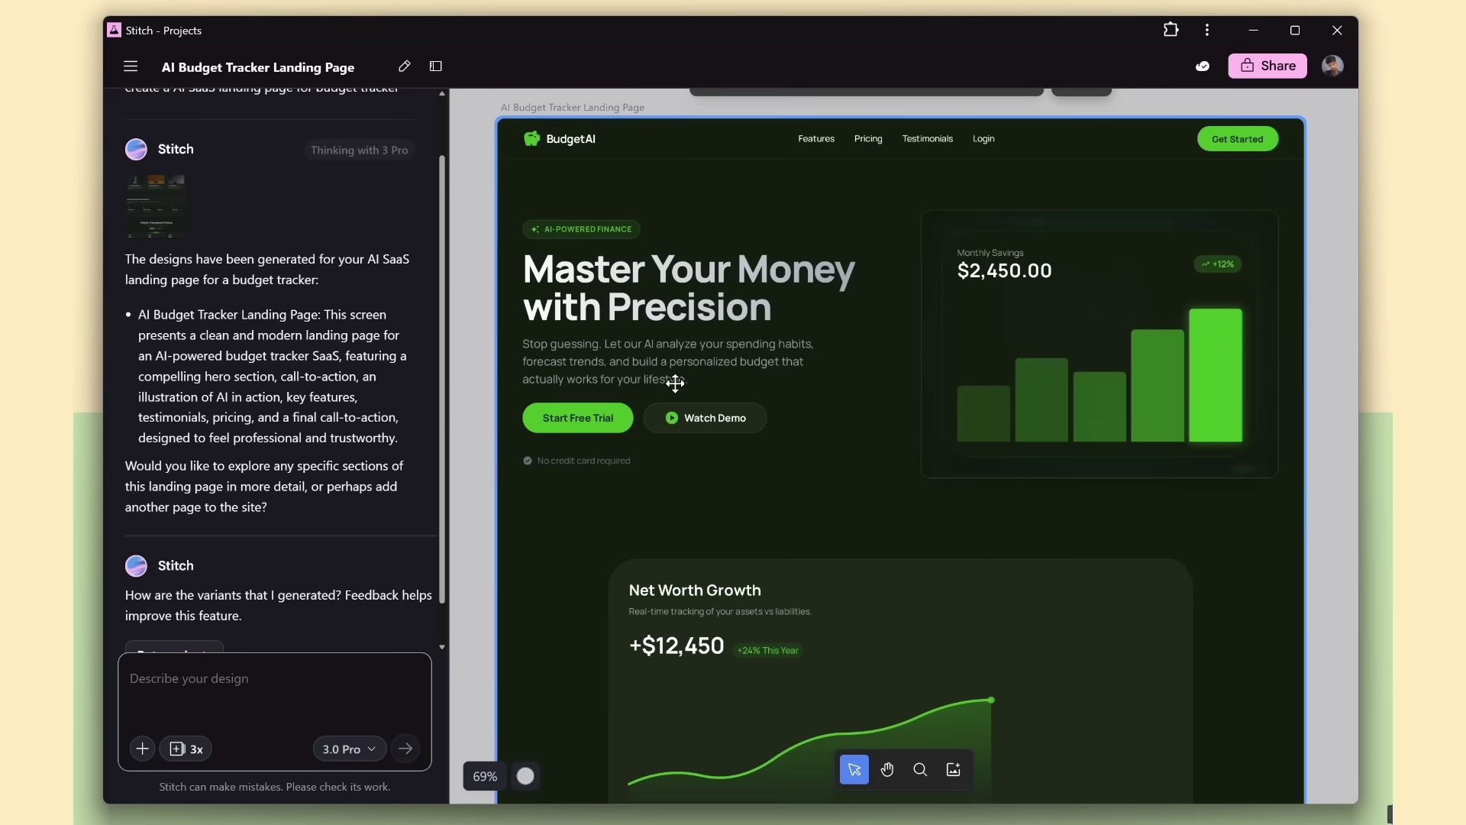
scroll(down, 3)
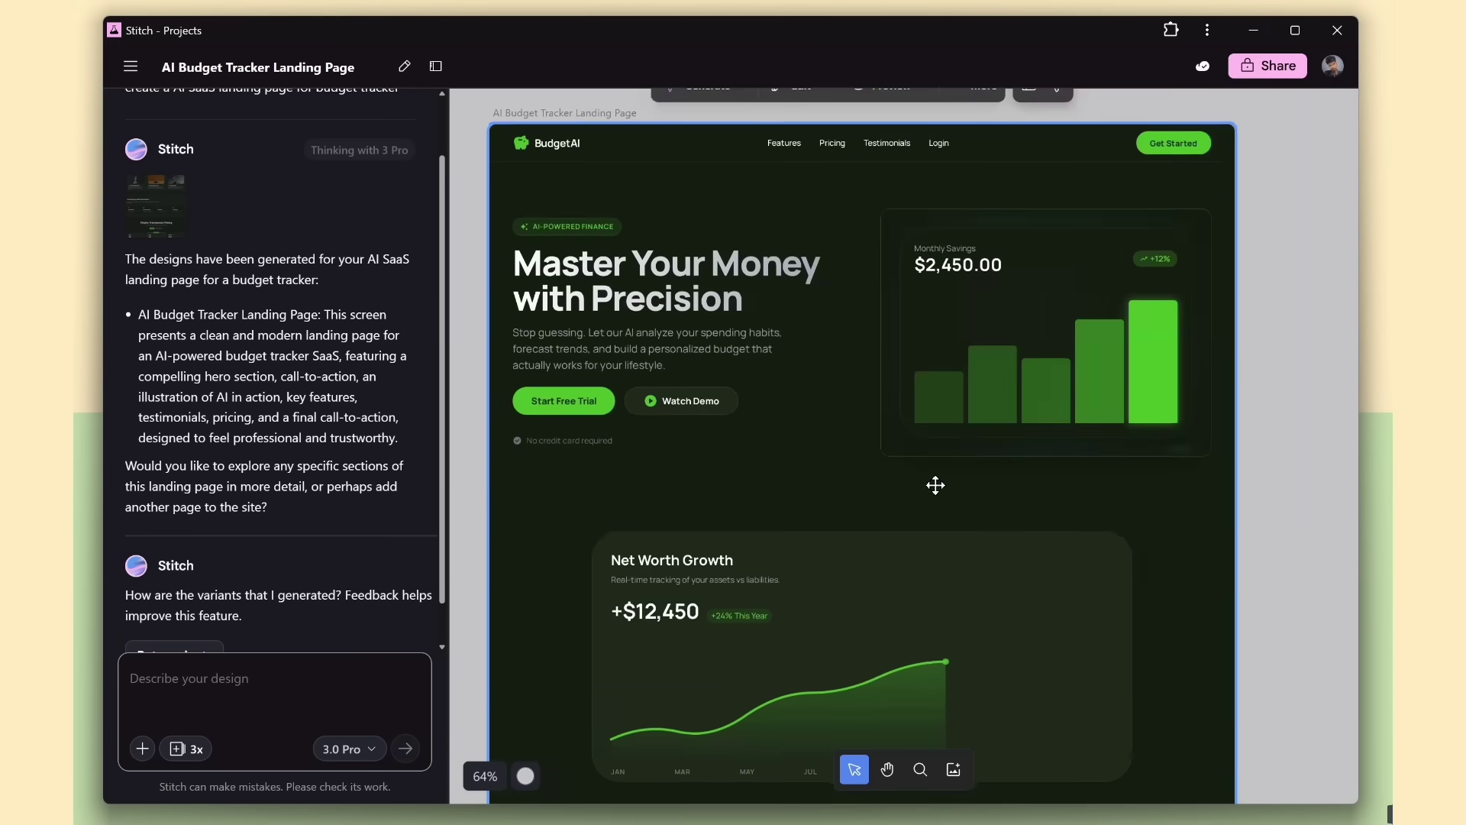
View the BudgetAI page's HTML, download its files, and open code.html locally
click(975, 142)
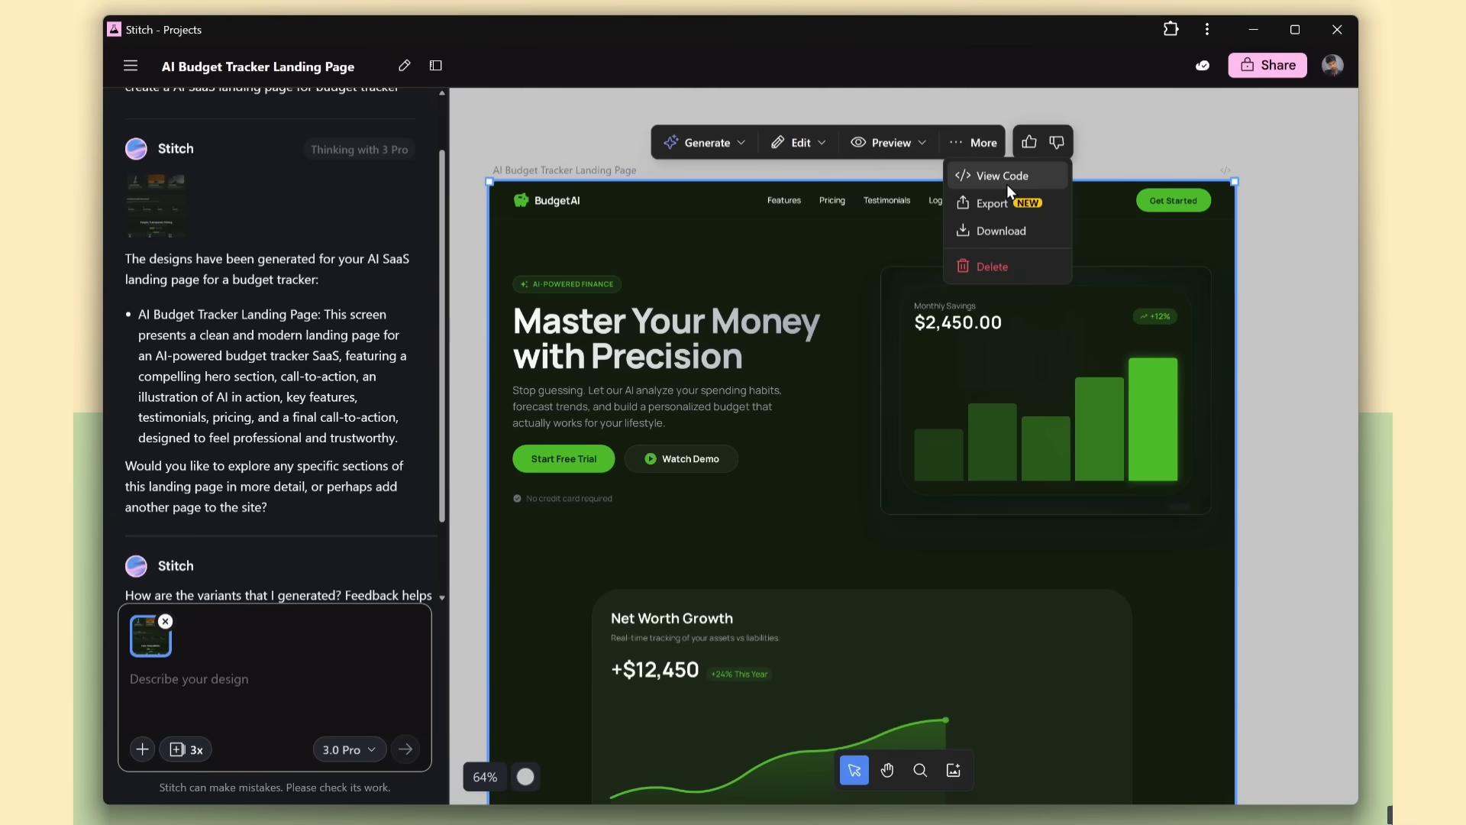
click(1118, 113)
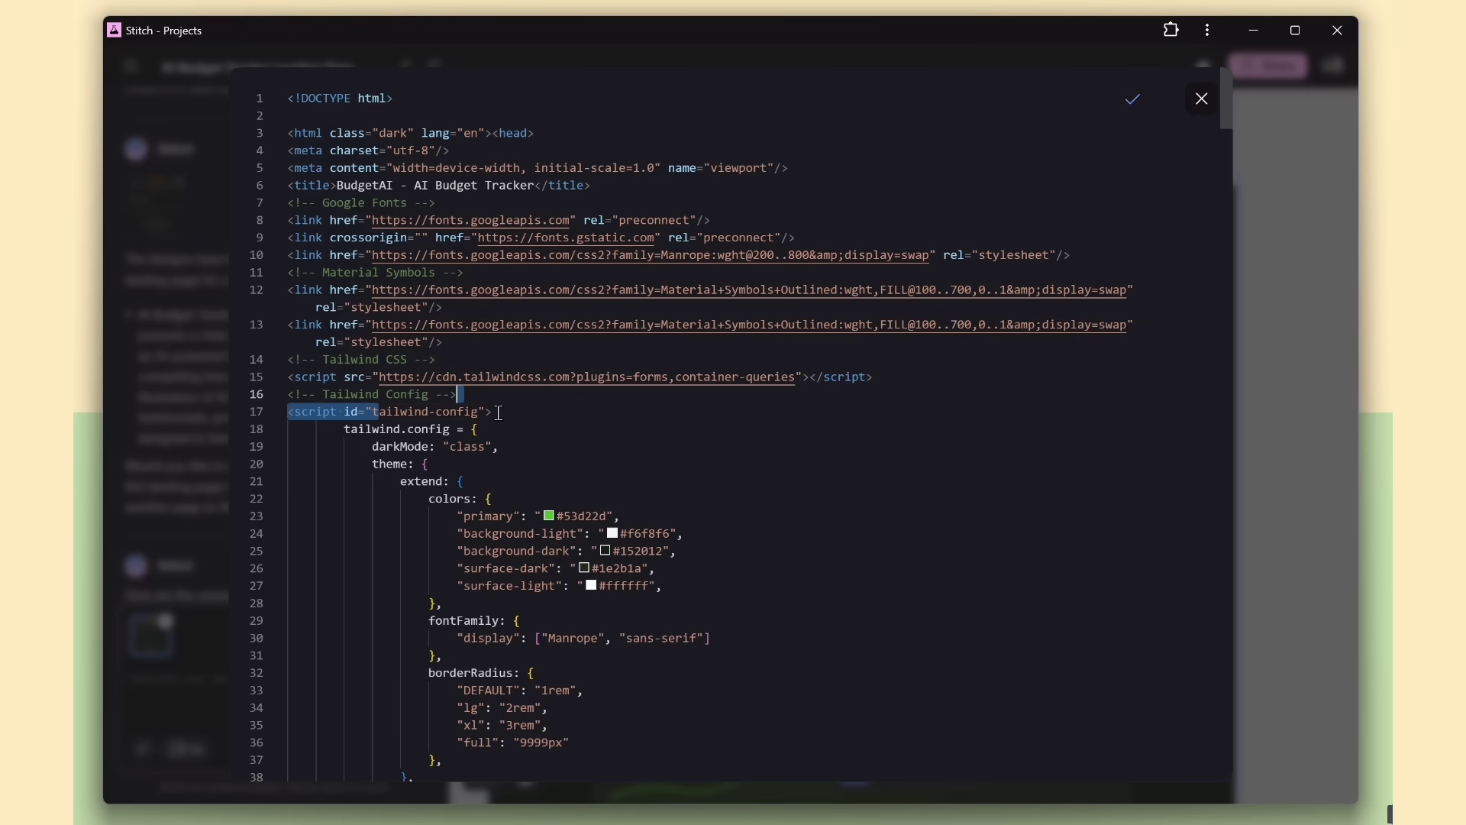
scroll(down, 3)
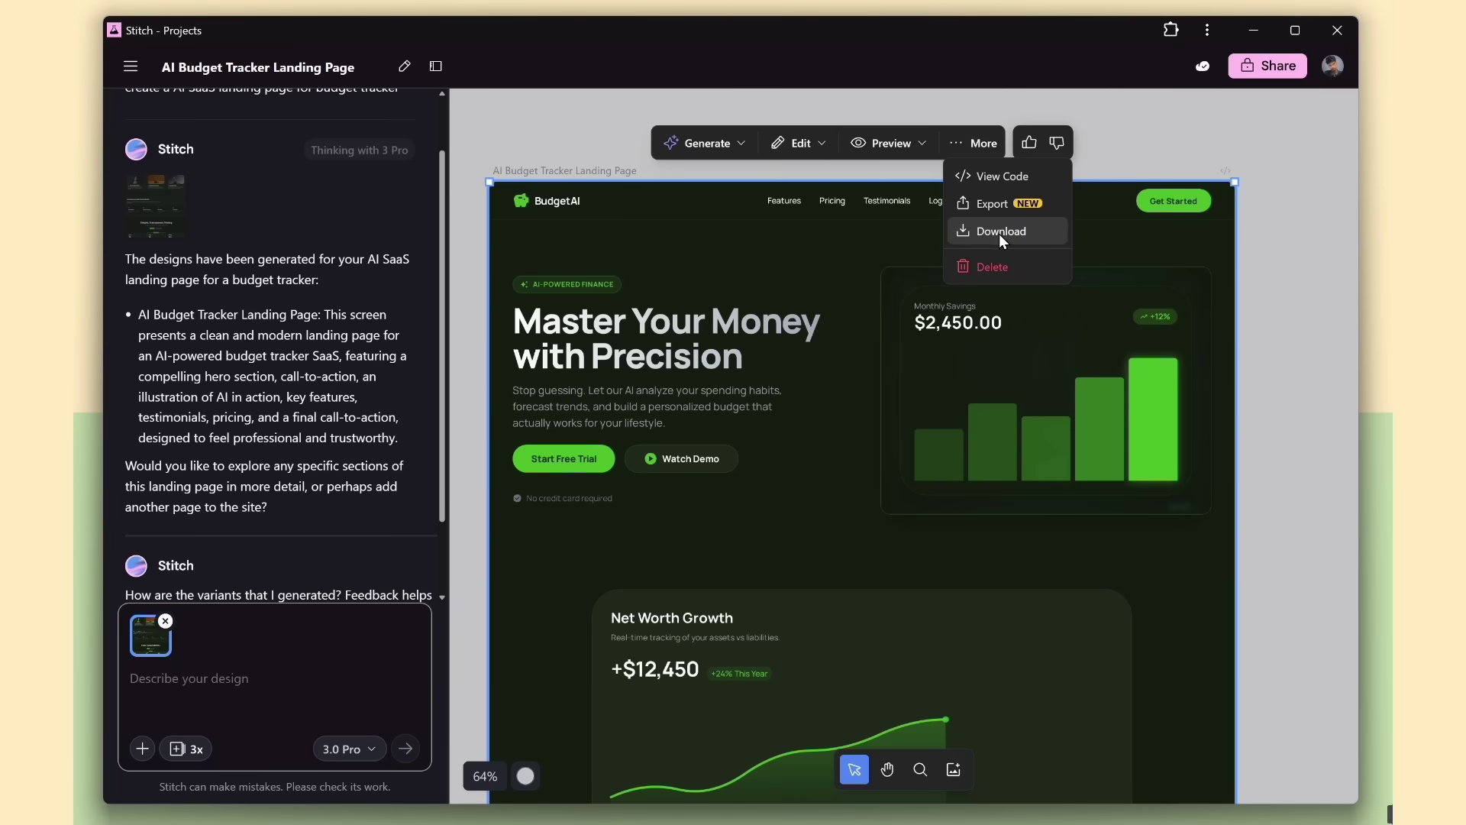
click(1000, 231)
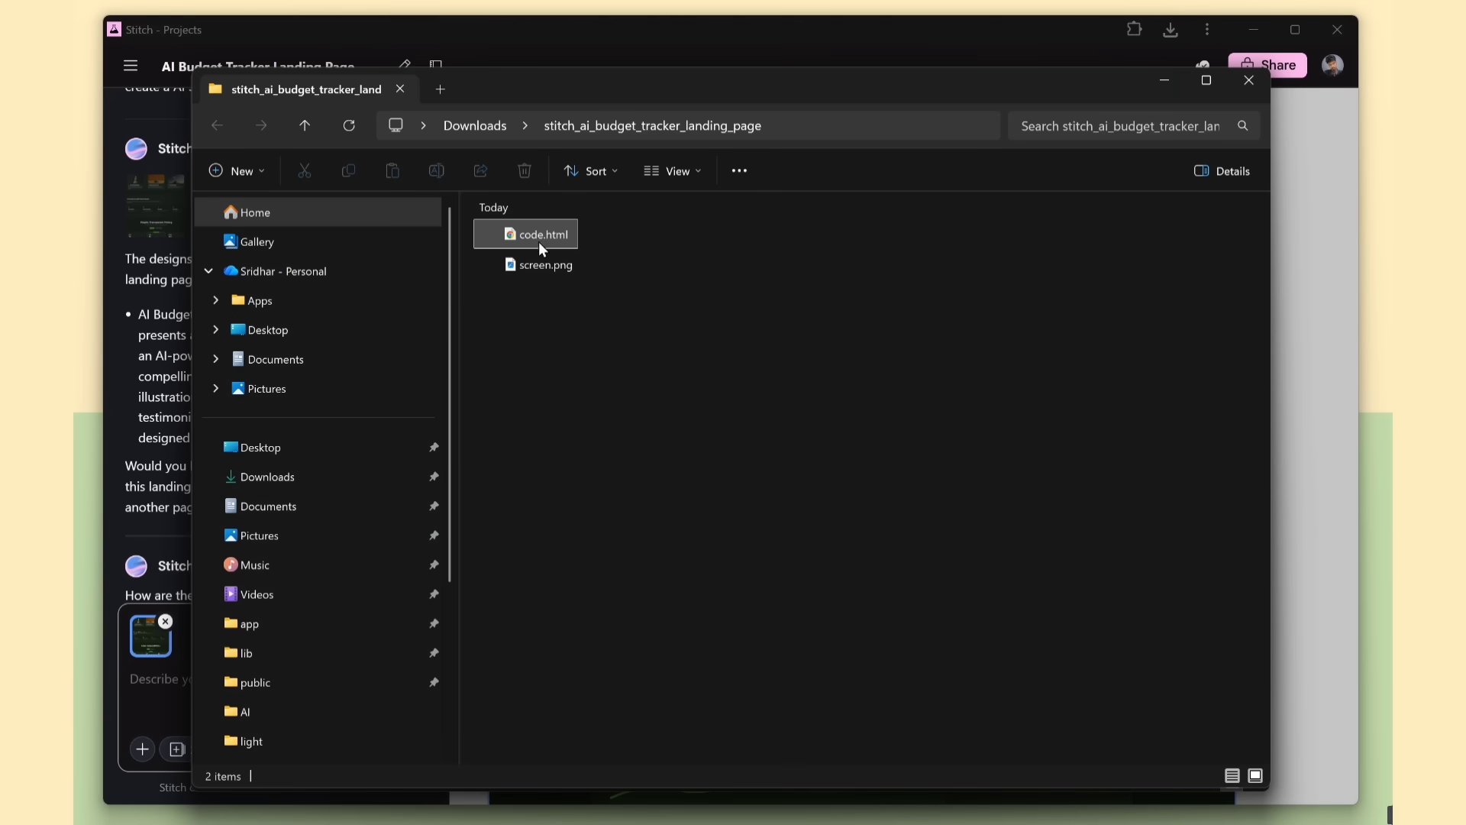
double_click(540, 234)
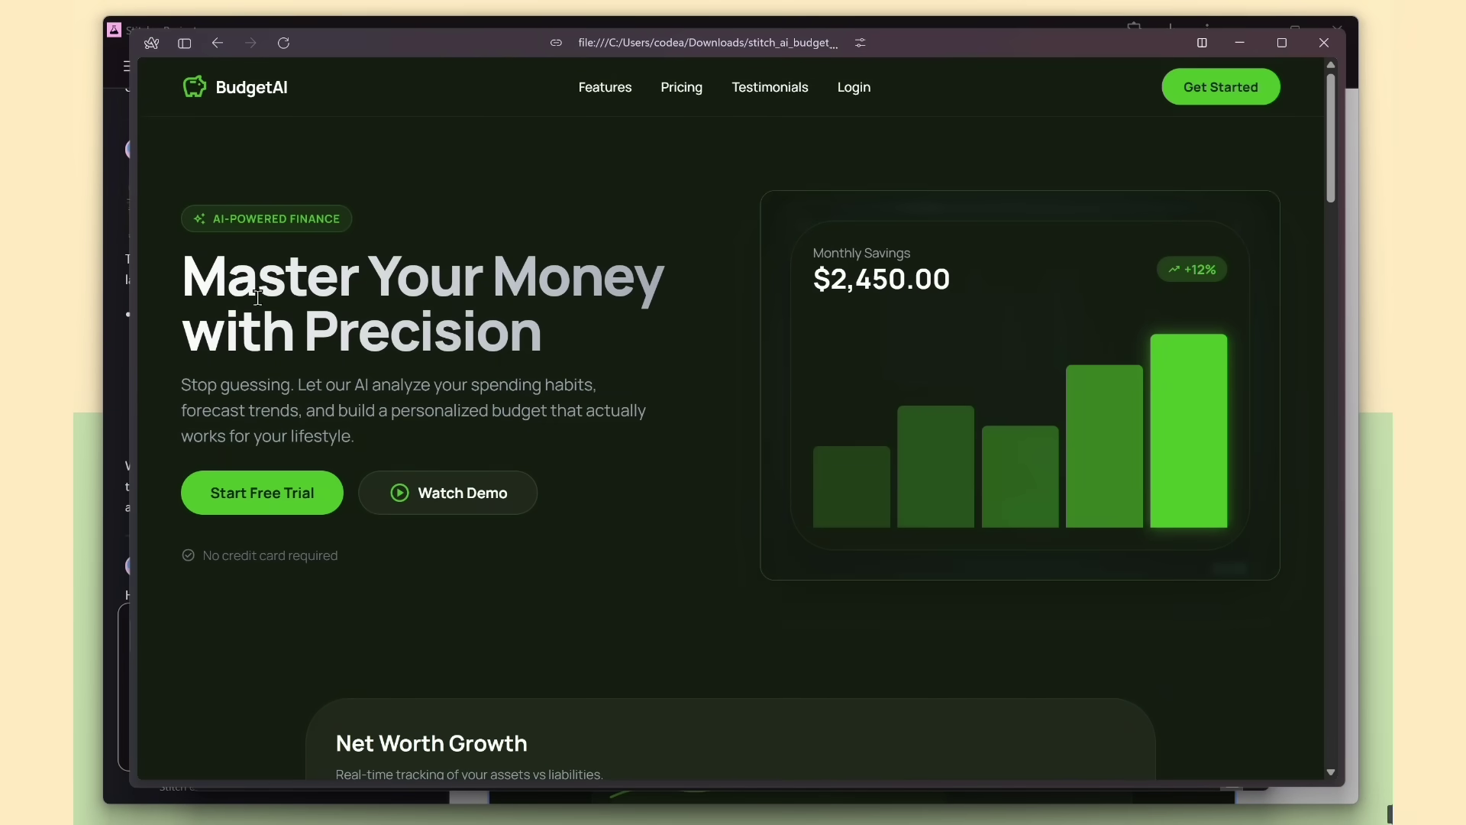
Close the browser preview of the downloaded BudgetAI page
click(680, 87)
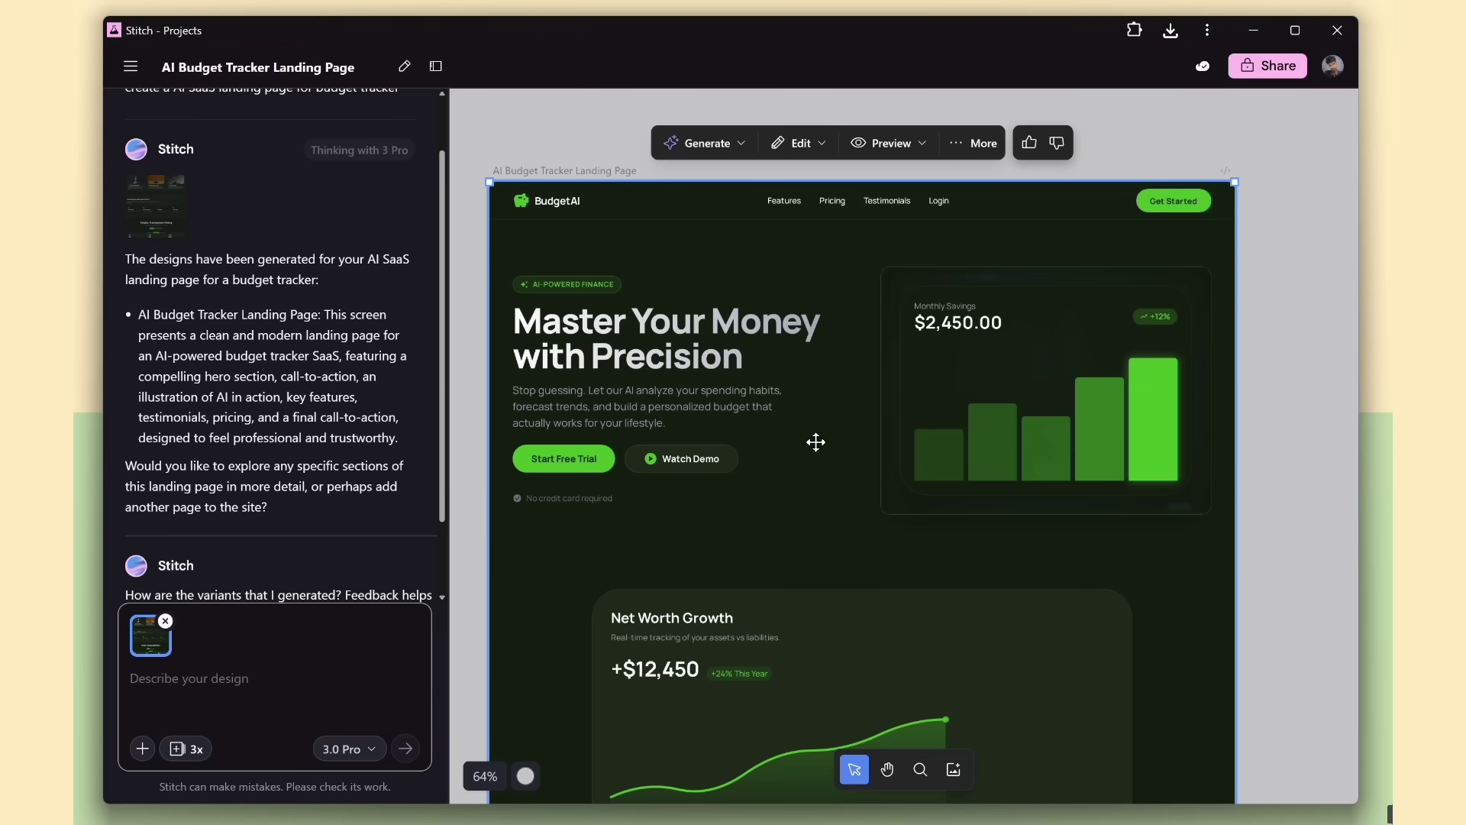
mouse_move(720, 159)
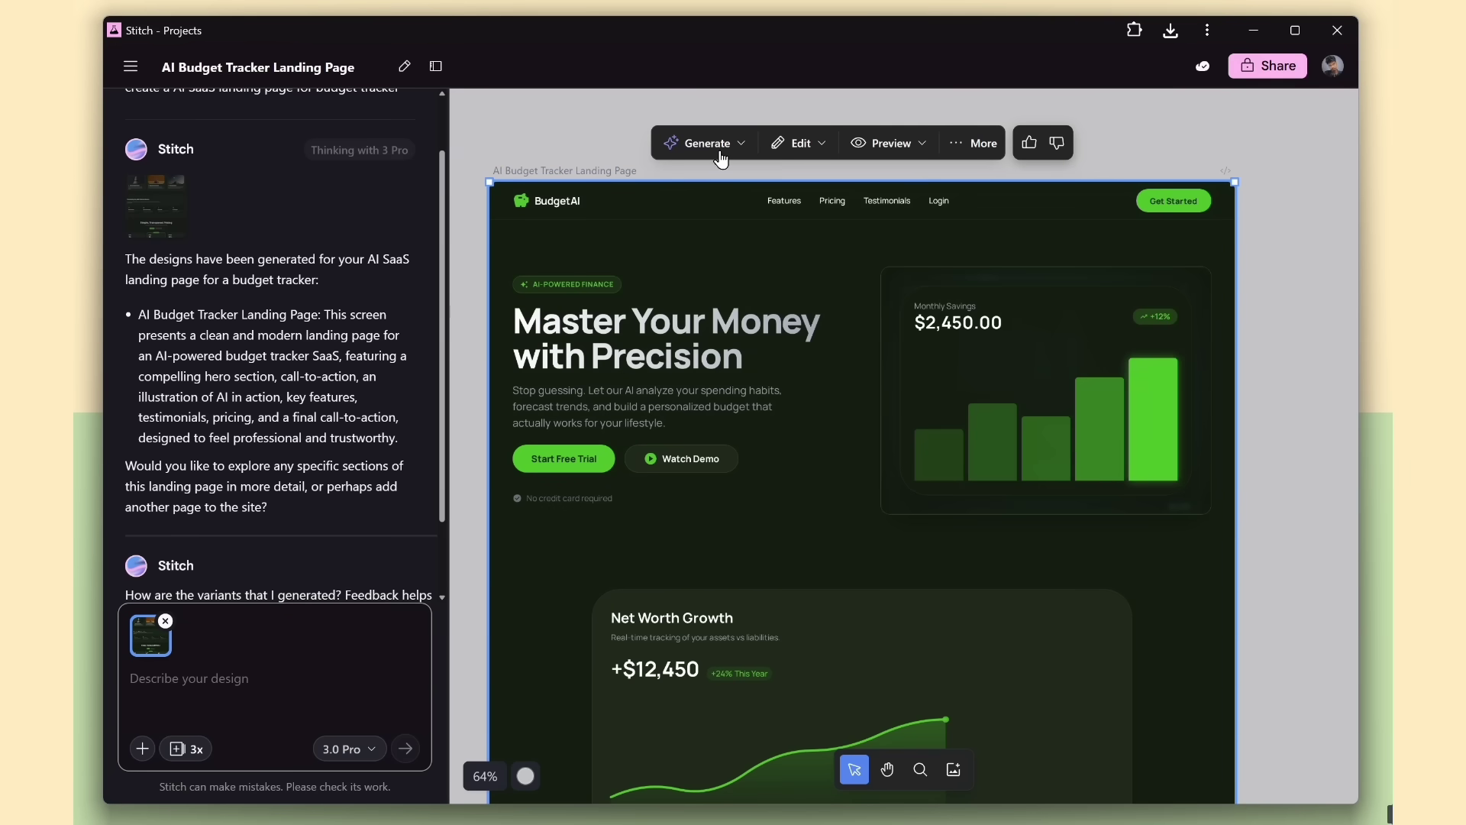
Open the Variations settings, set one variation and the boldest YOLO creative range
click(704, 142)
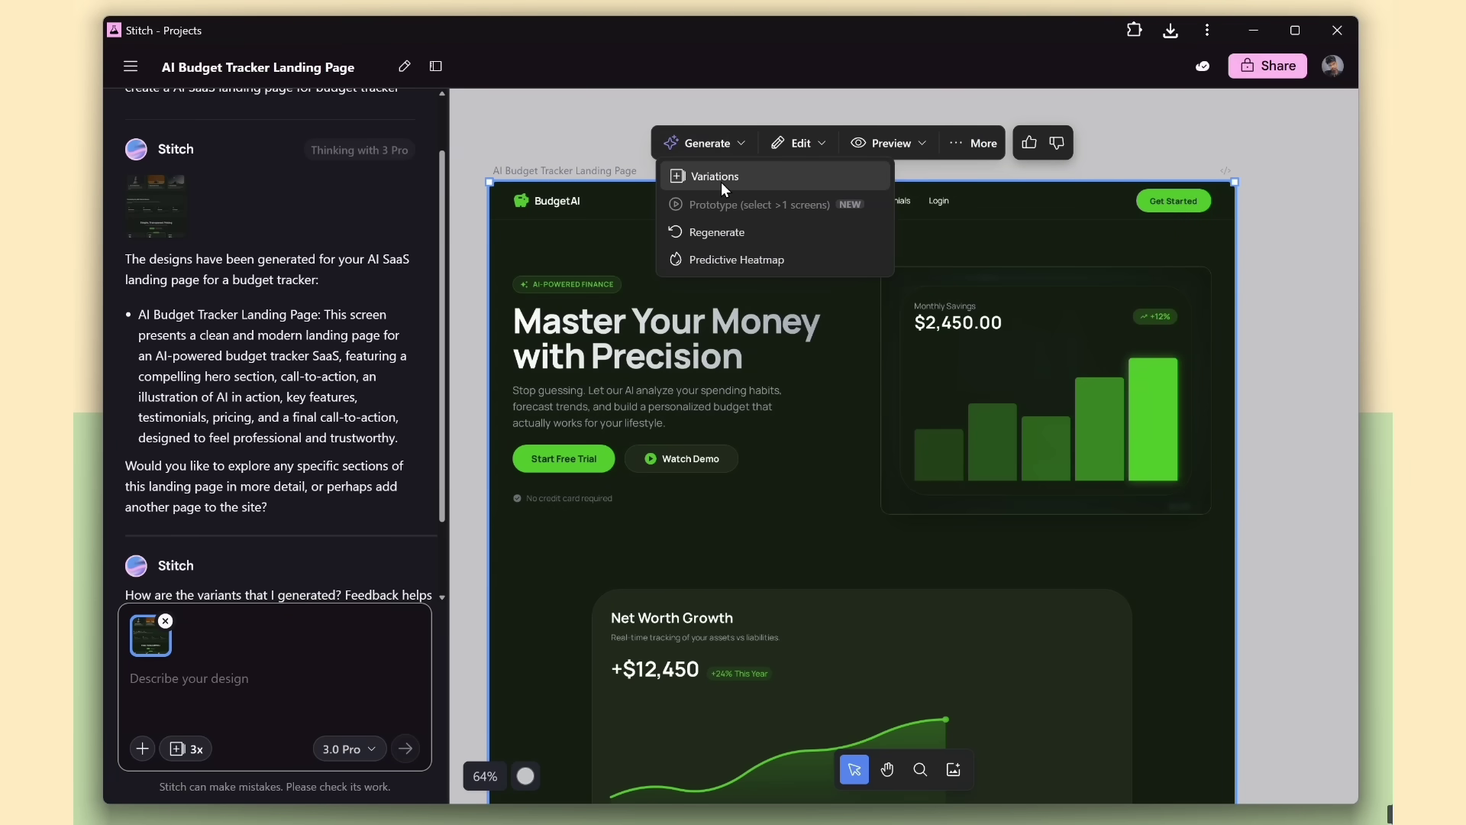
click(713, 175)
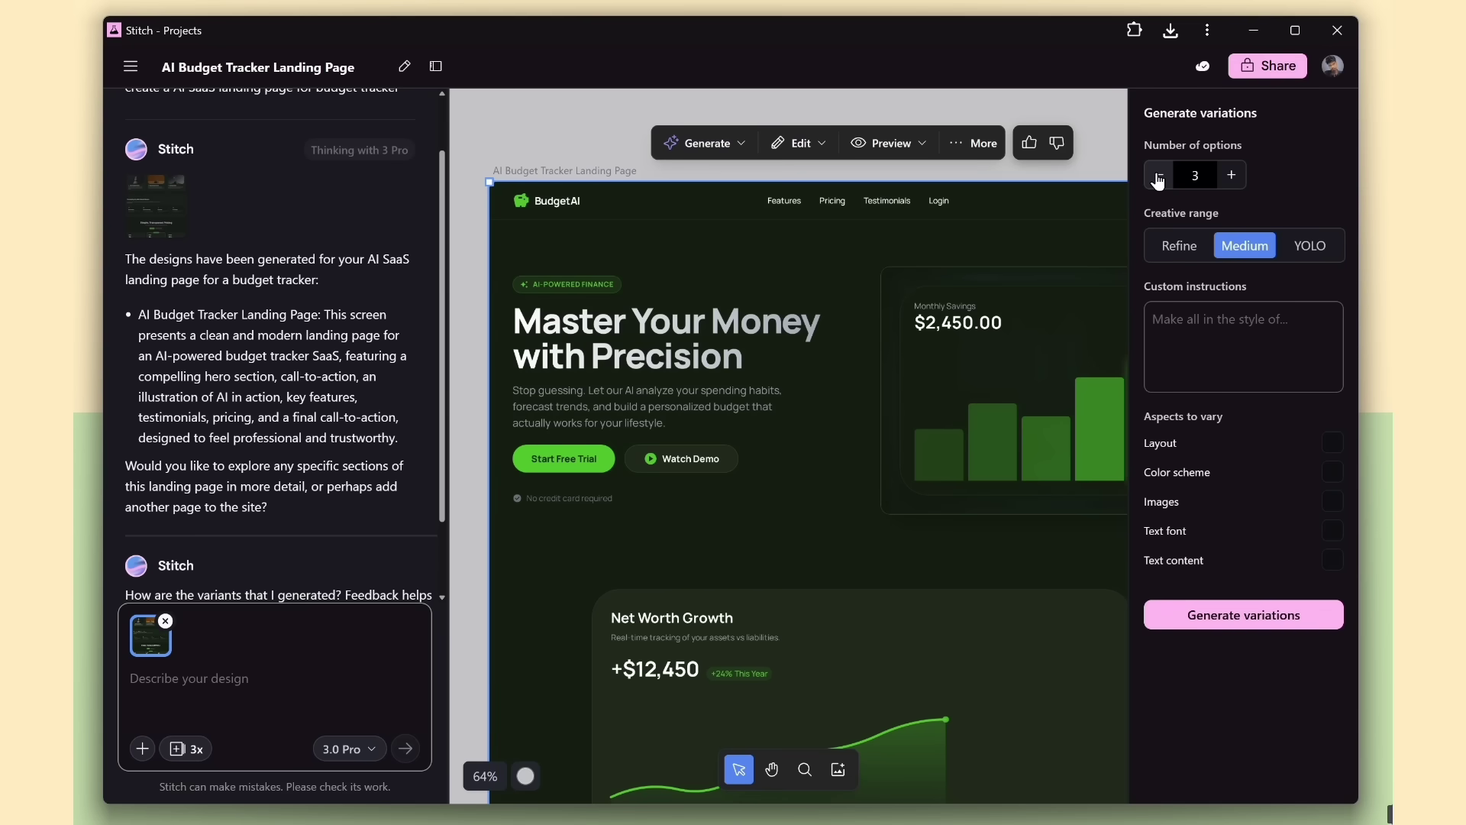
click(1157, 175)
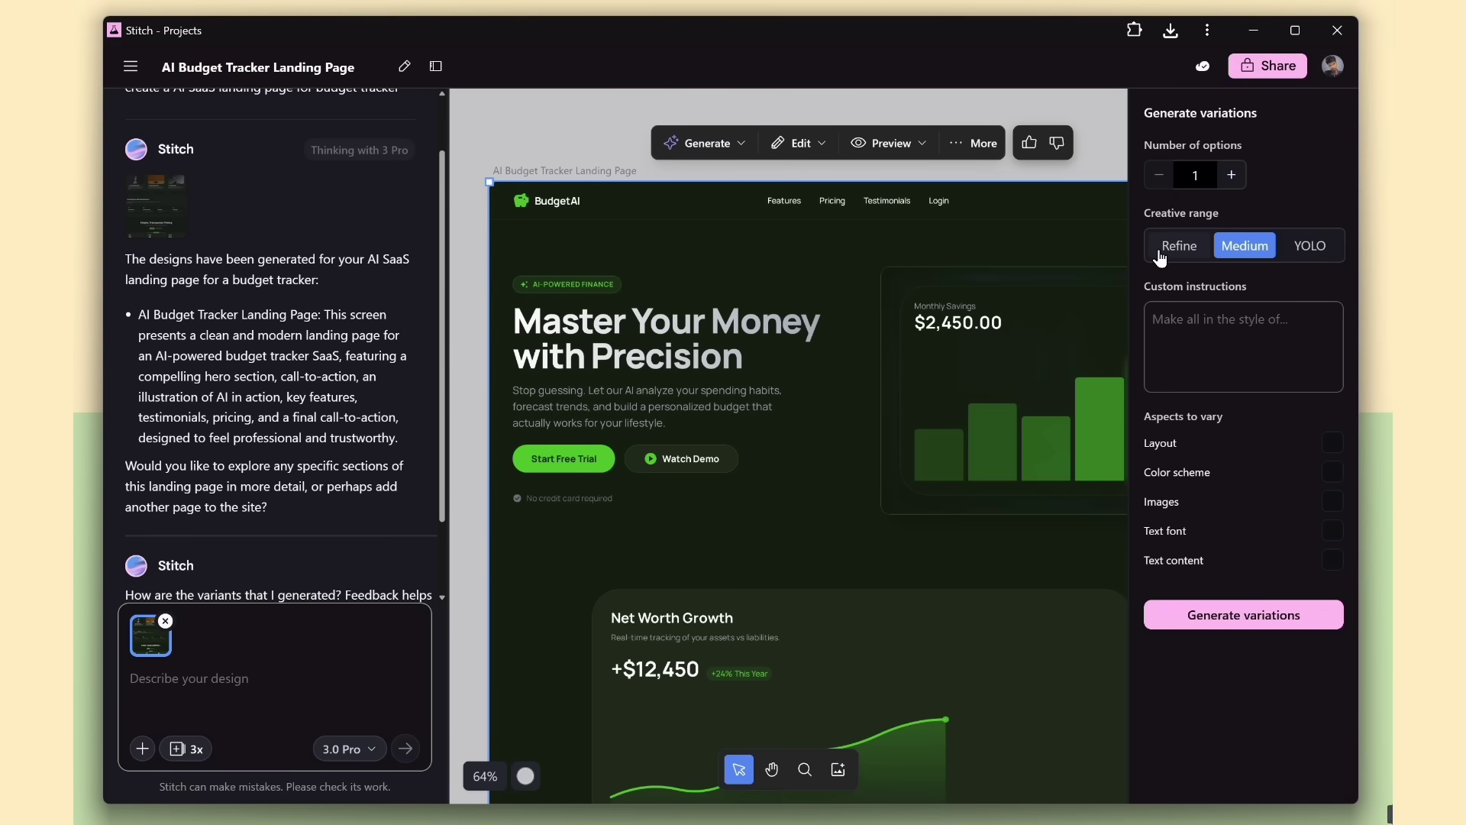
click(1178, 245)
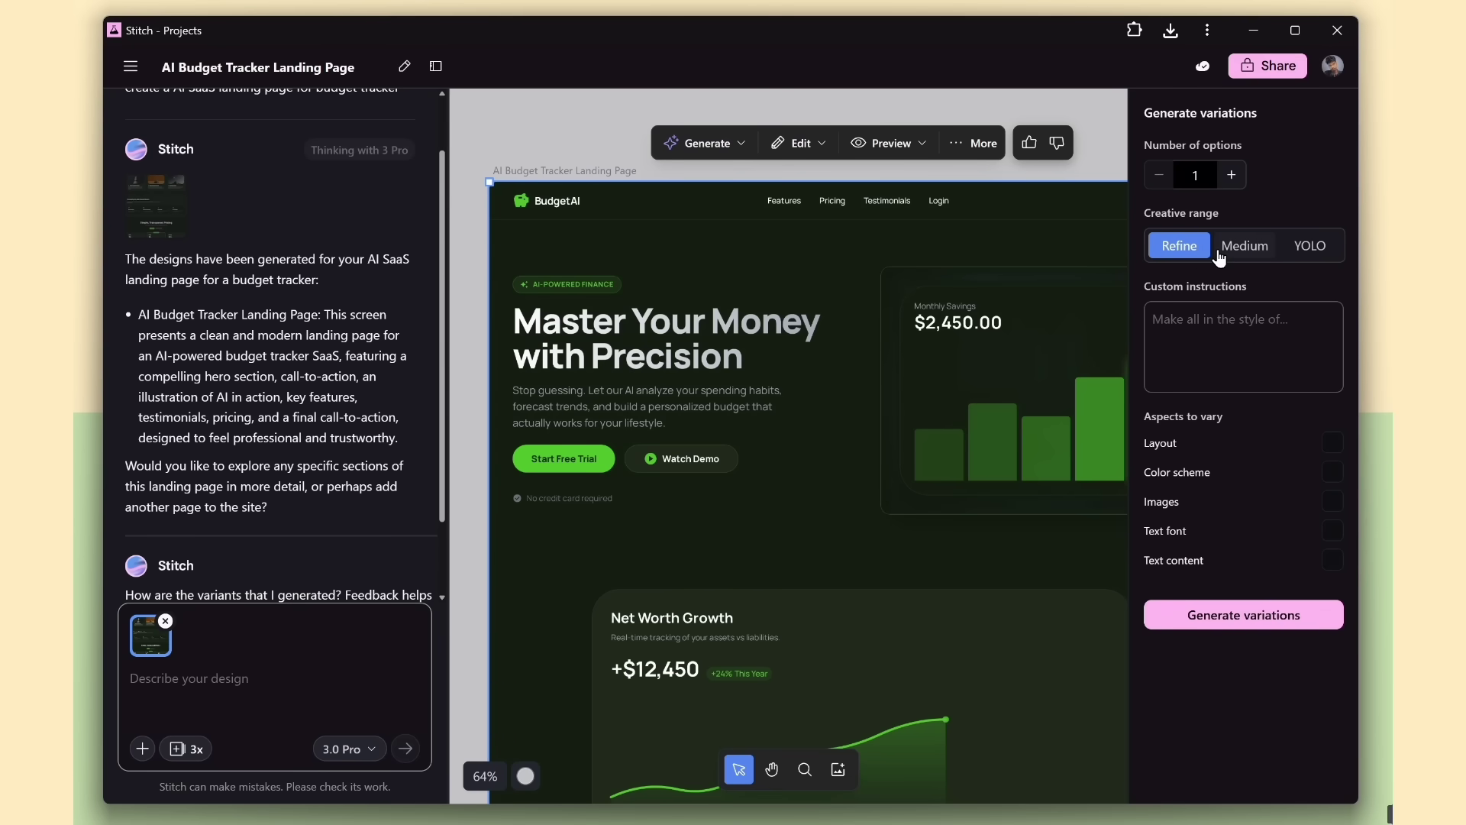
click(1244, 245)
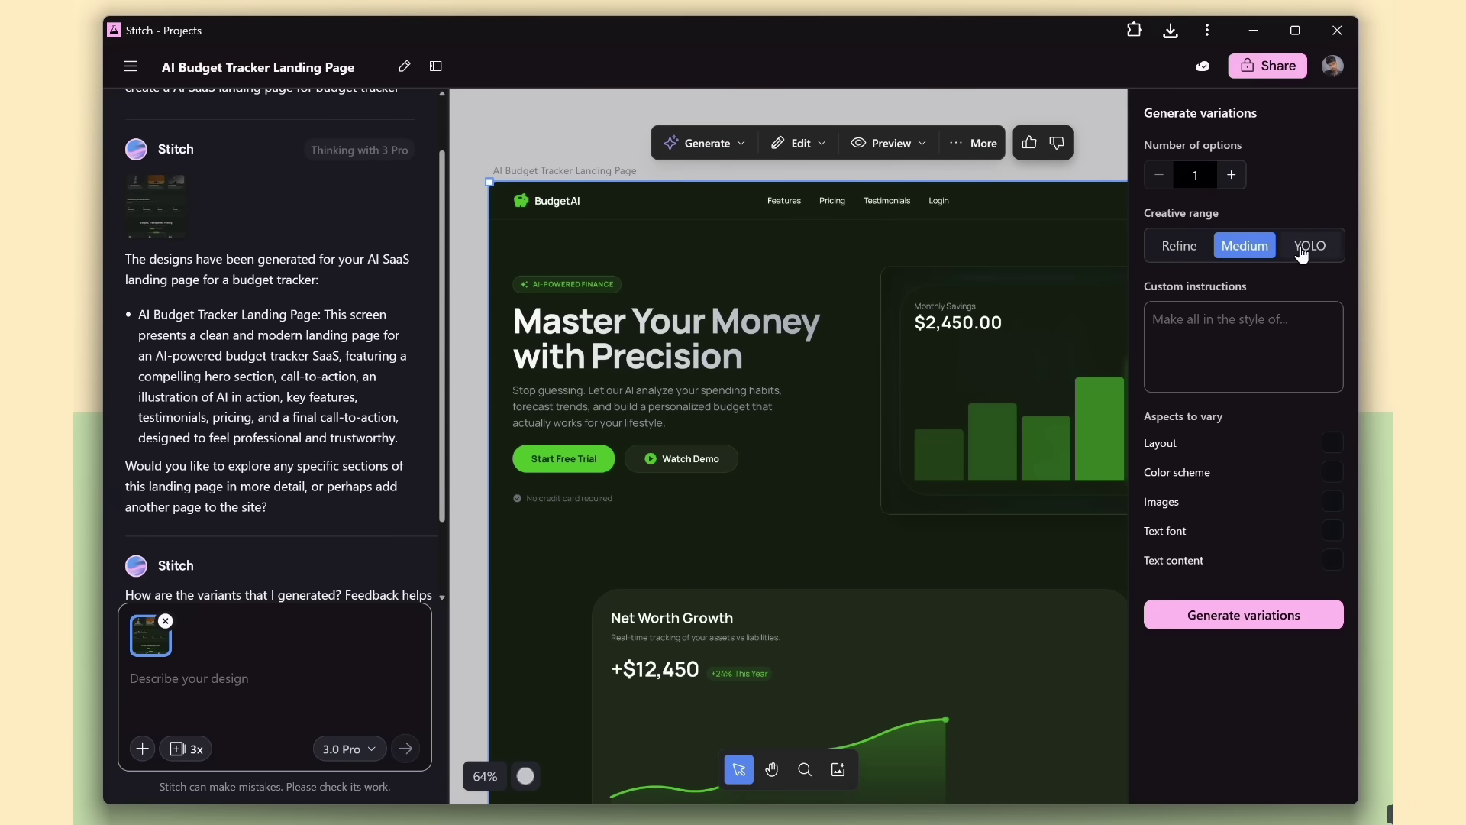
click(1308, 245)
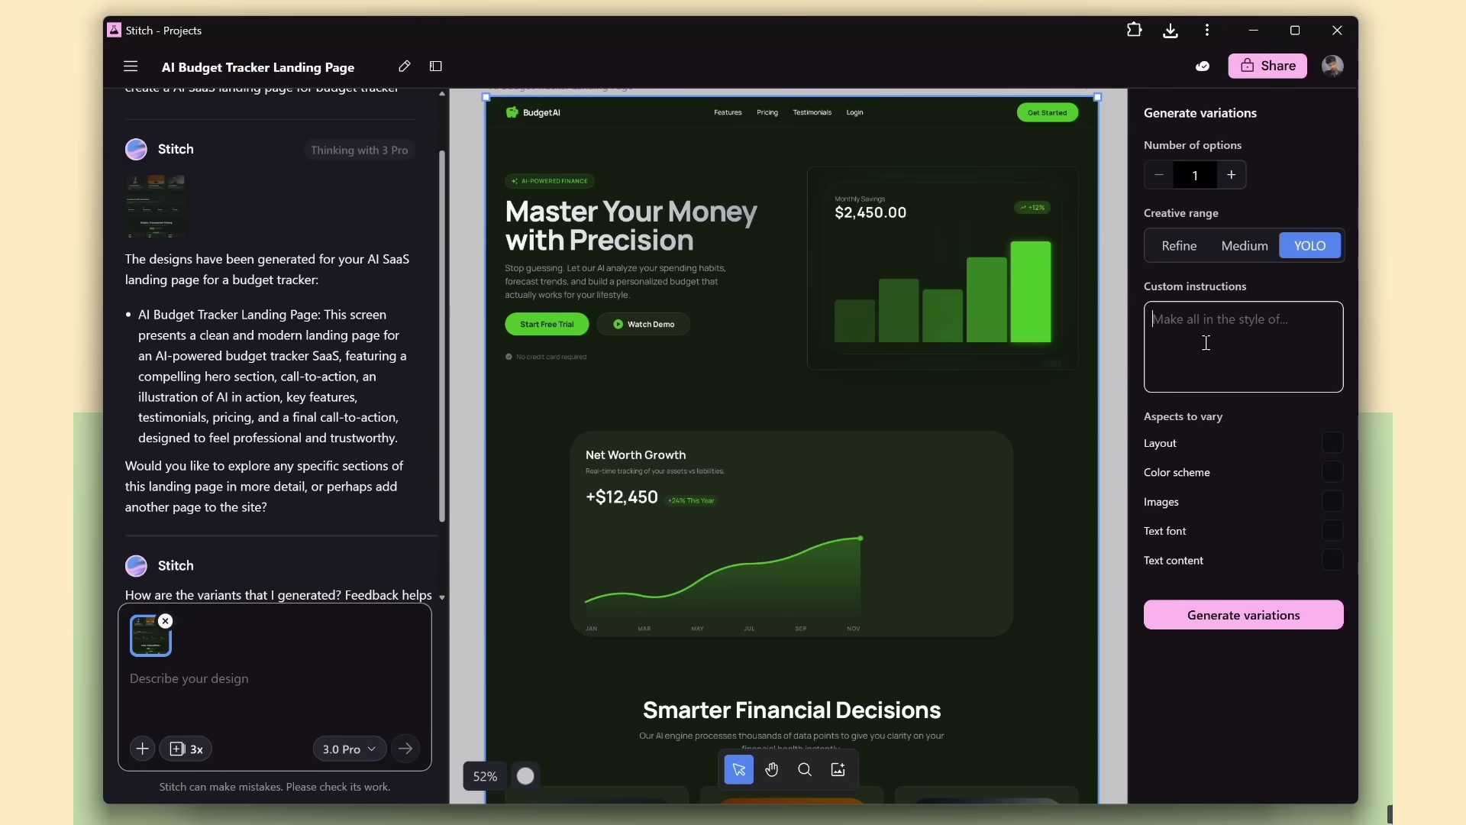
Add the instruction 'Increase hero container padding' and tick Layout and Text font
text(Increase hero container padding)
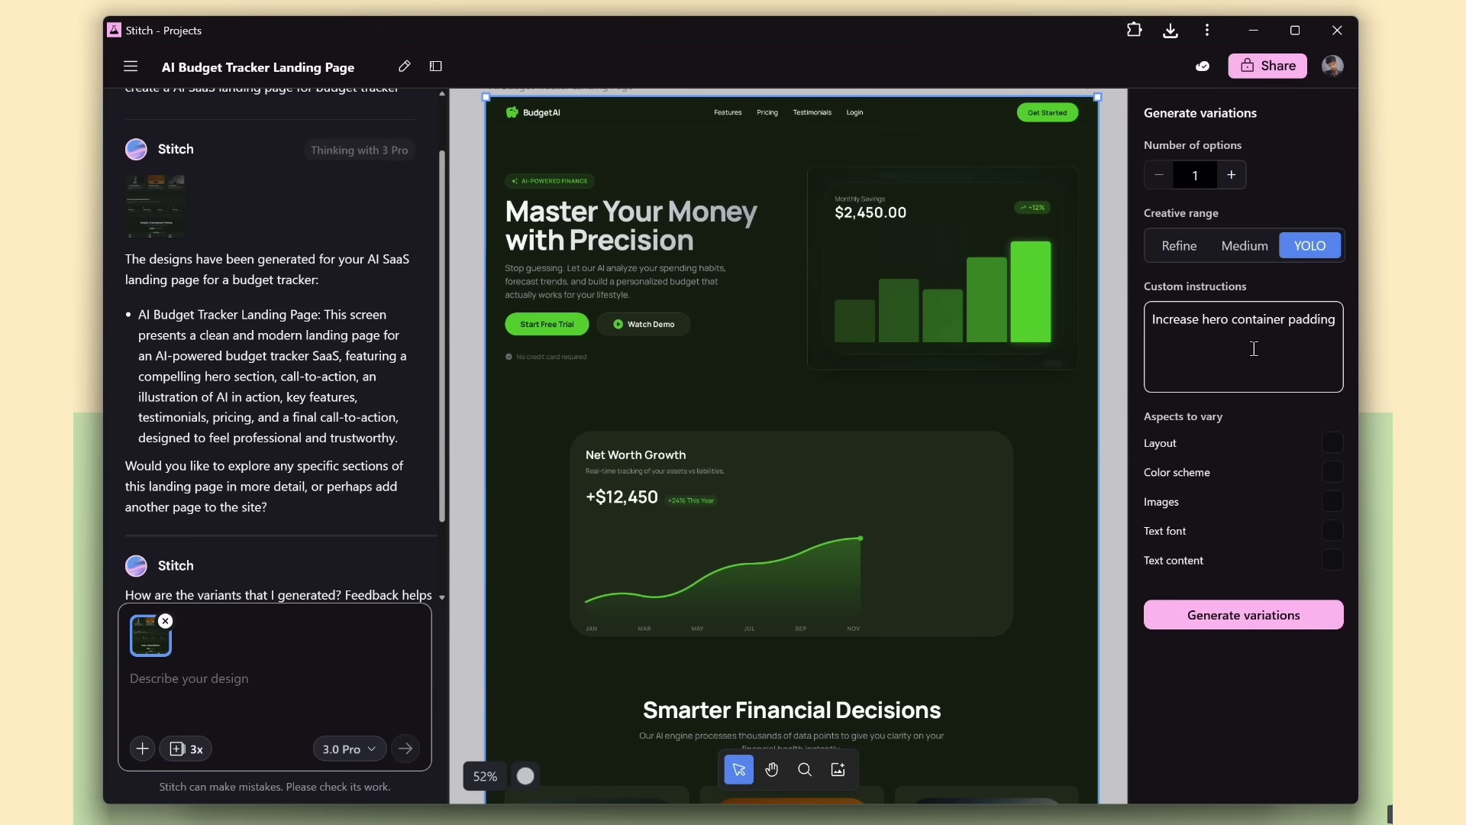
mouse_move(917, 387)
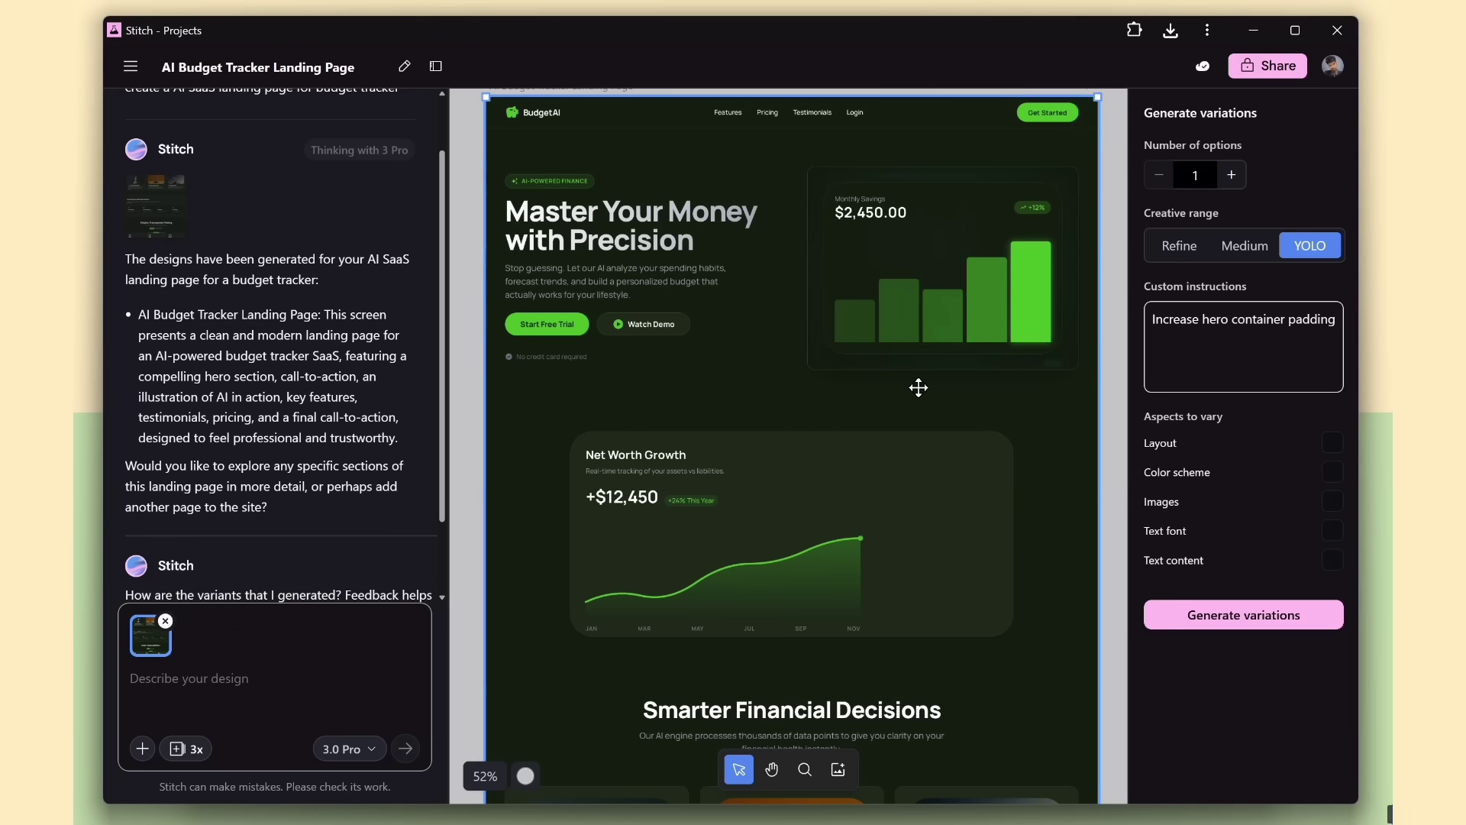
mouse_move(1336, 449)
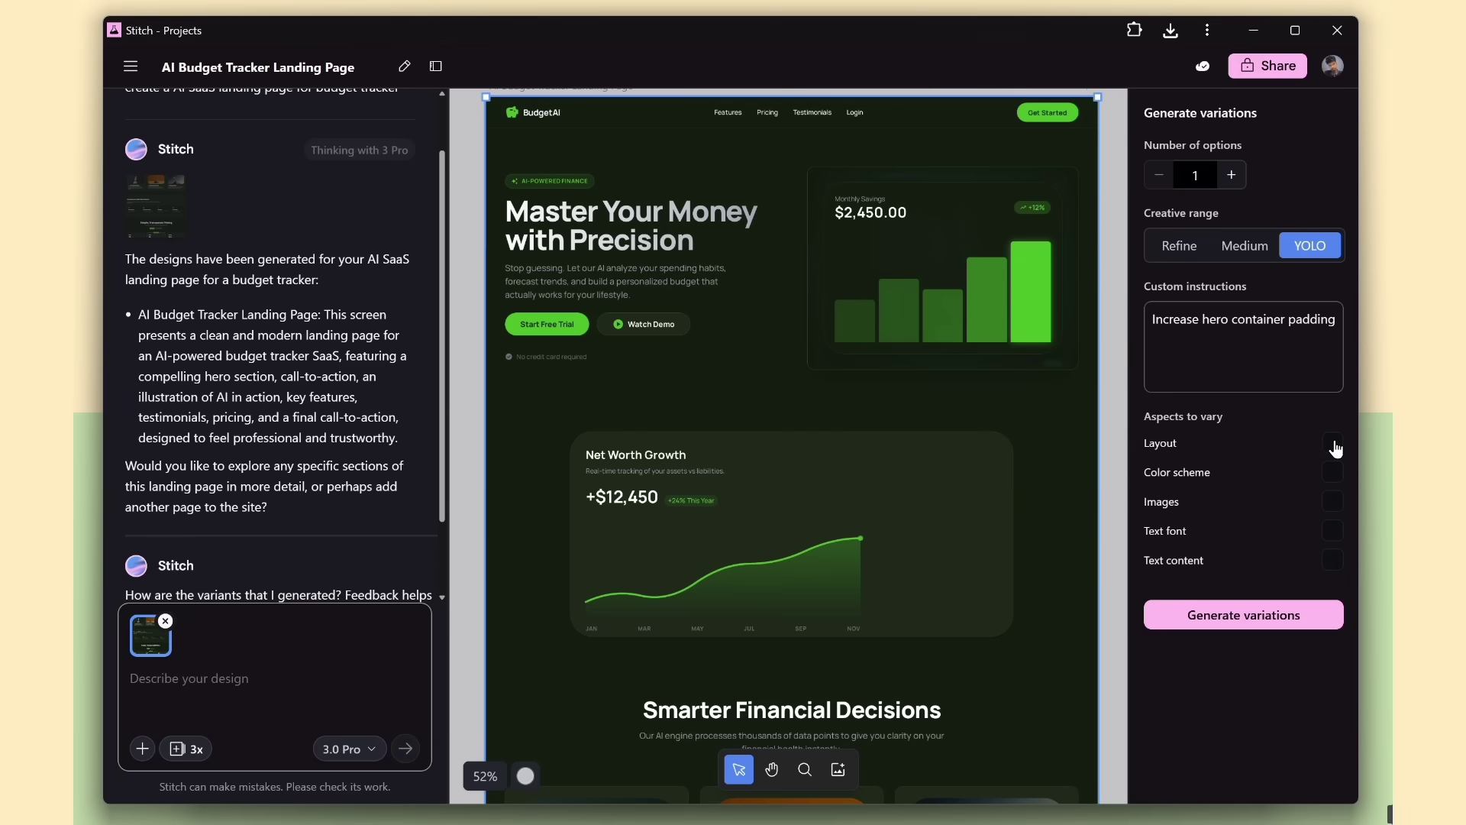
click(1332, 442)
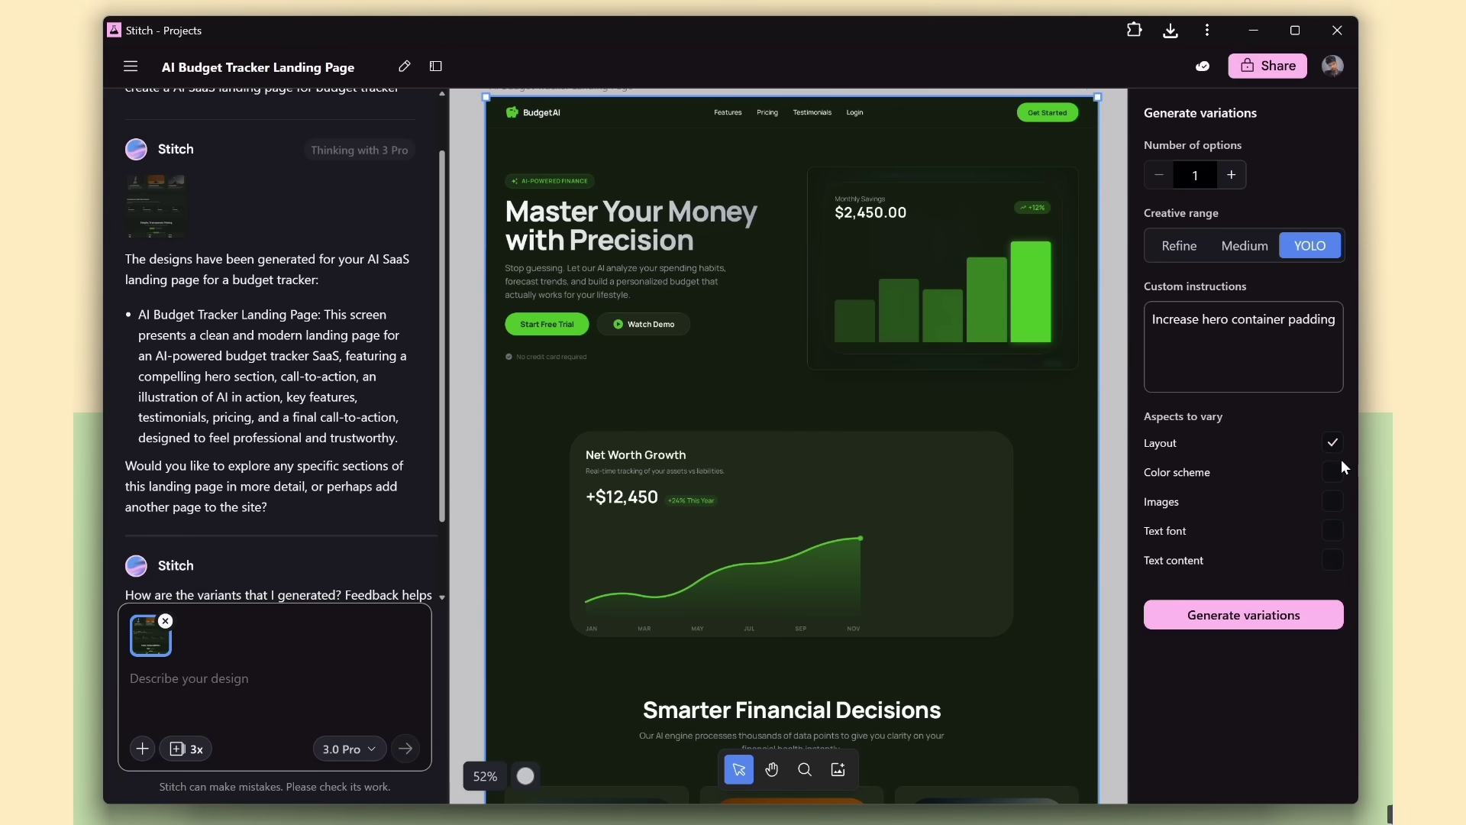
click(1333, 530)
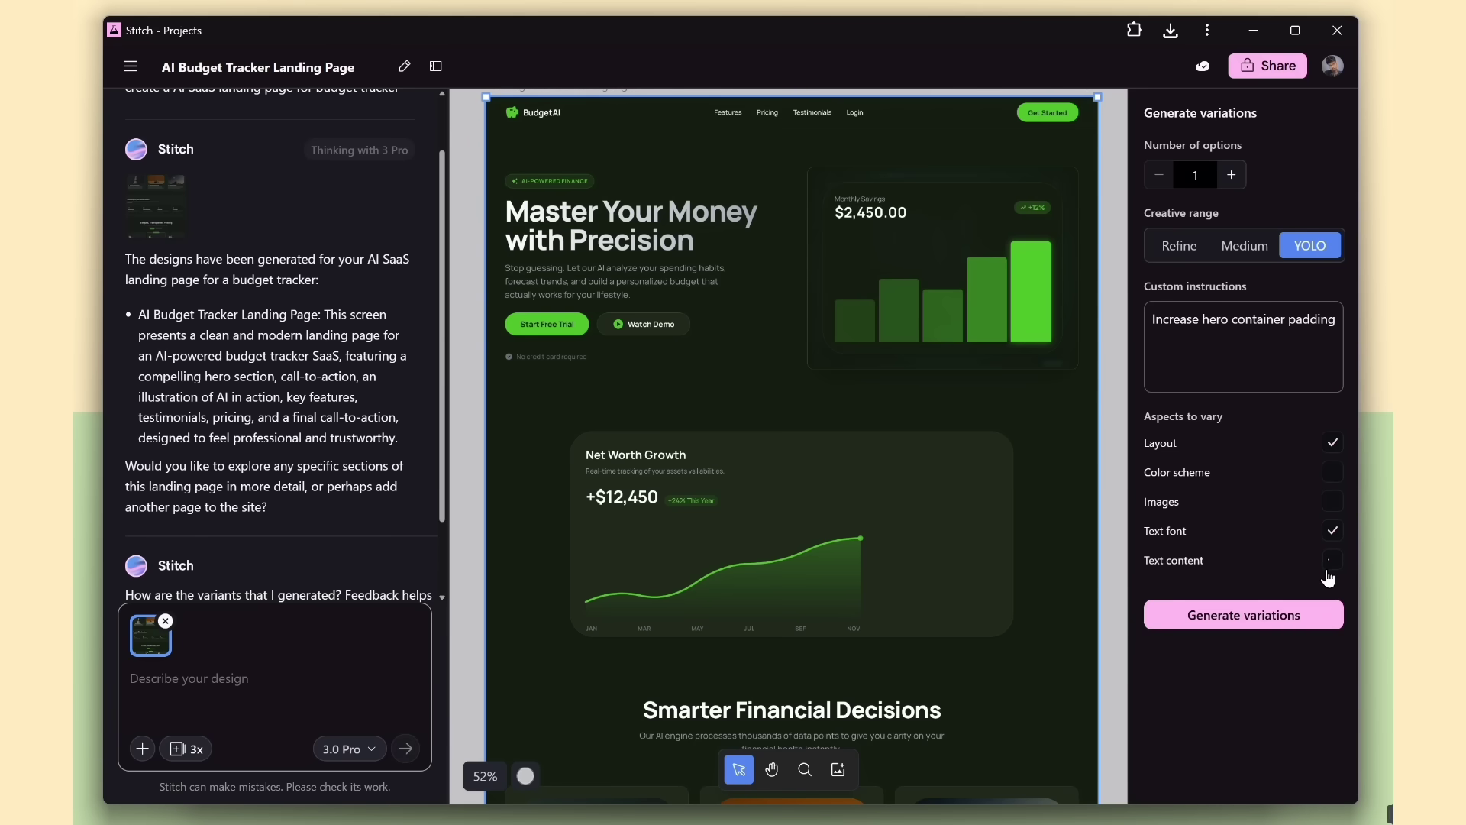
click(1331, 560)
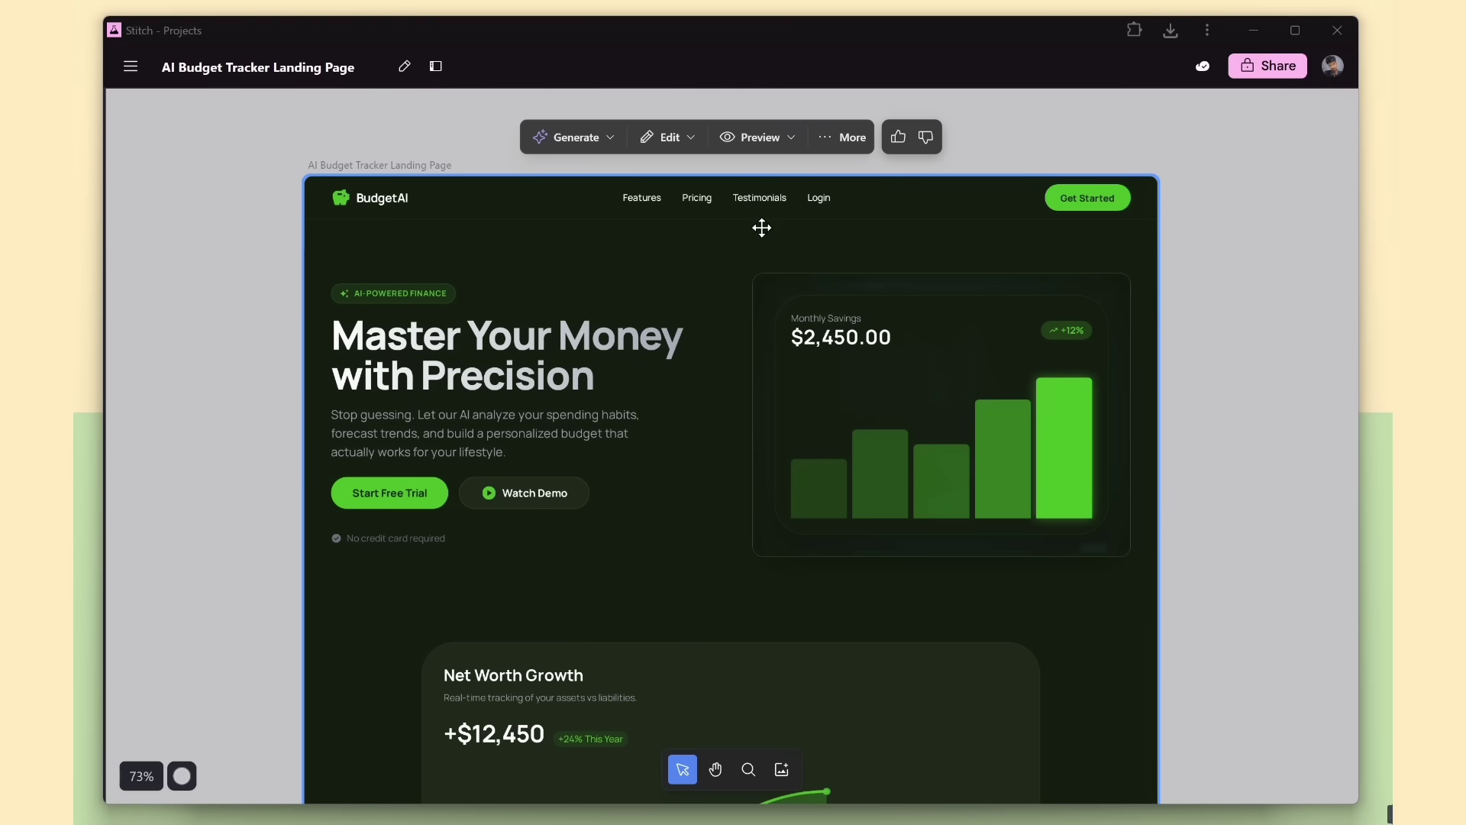
Open the BudgetAI page's Export panel and choose Jules as the destination
click(758, 137)
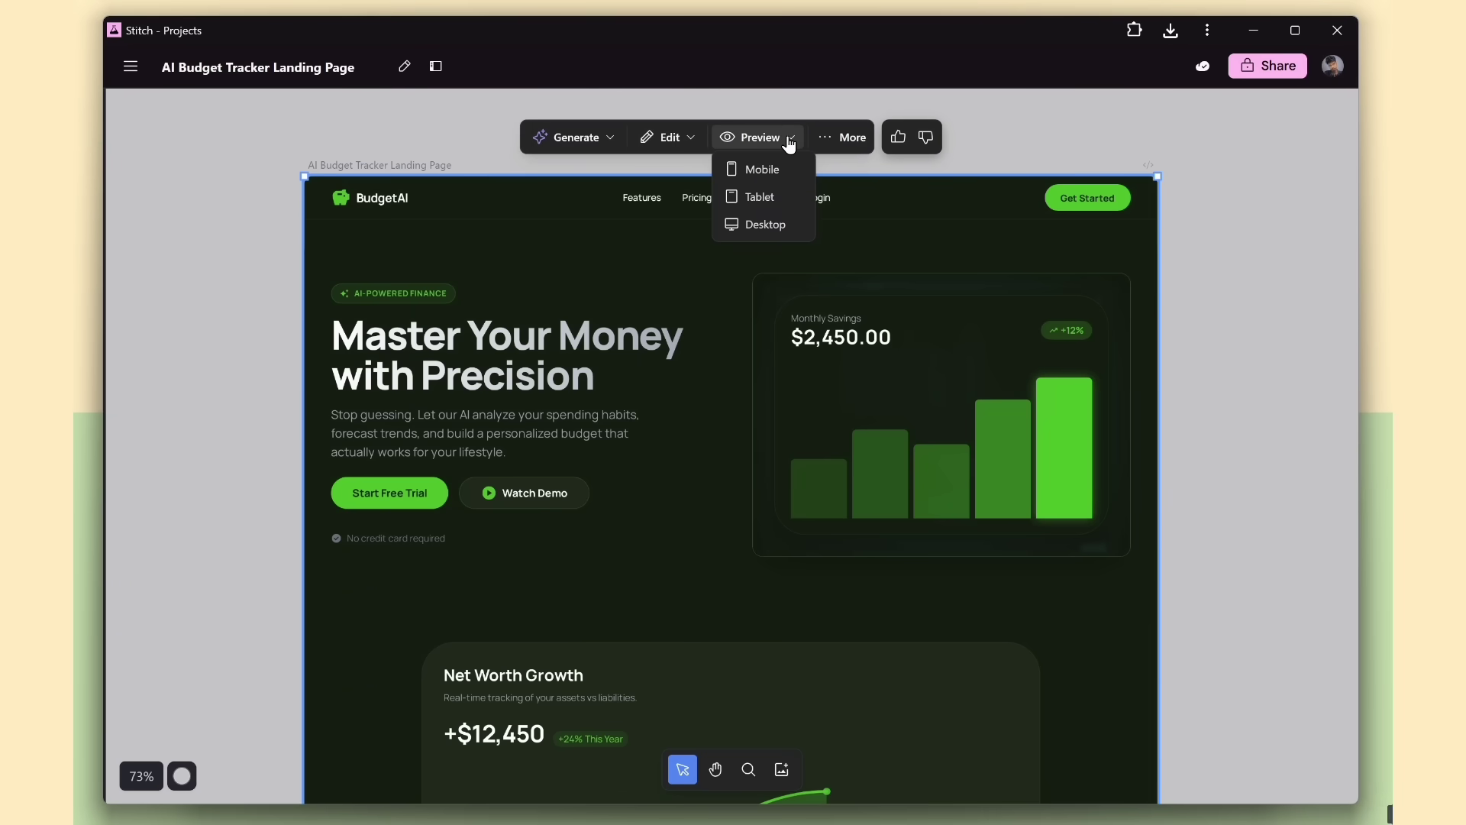
click(842, 137)
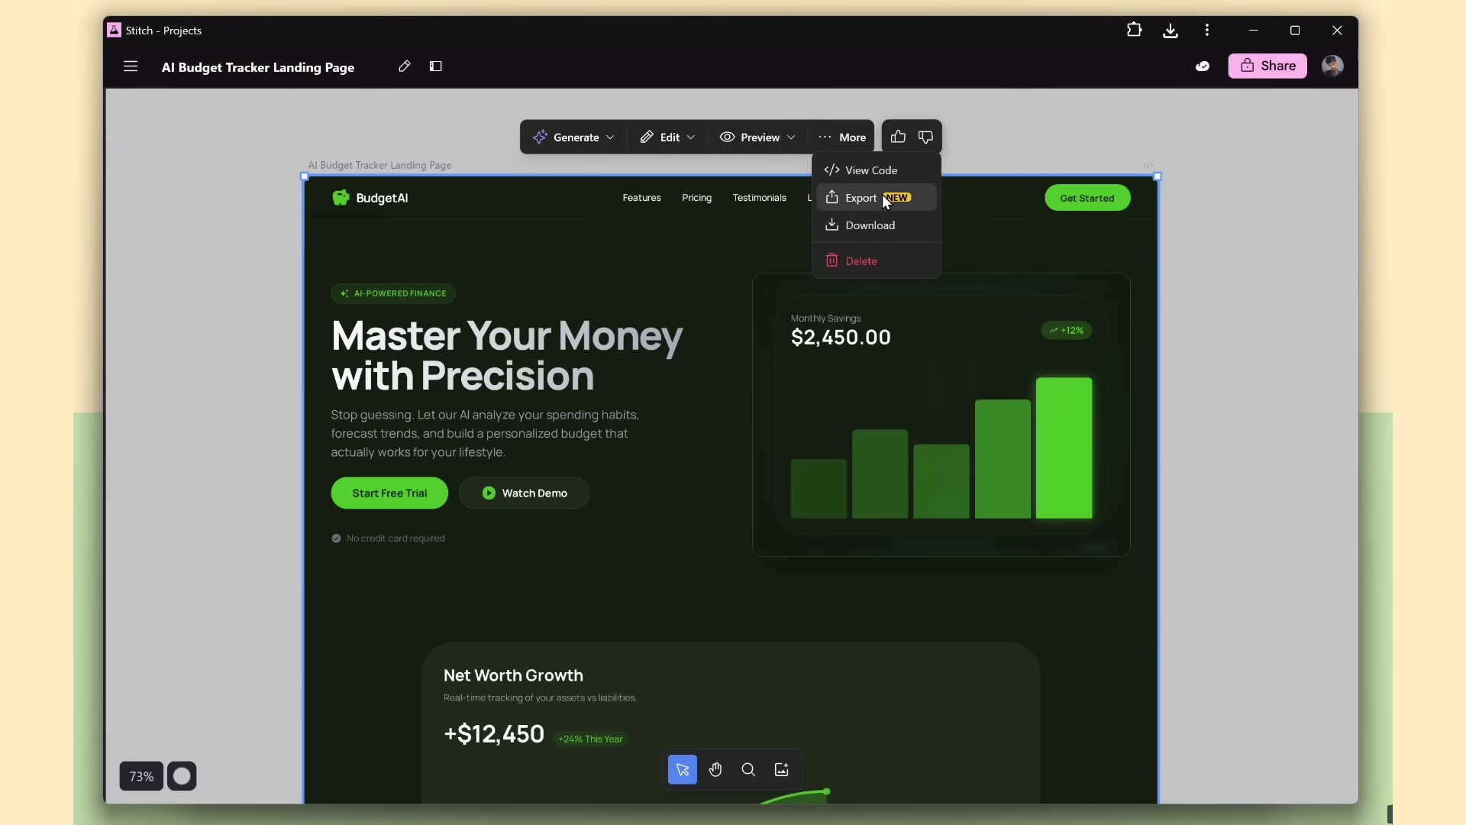
click(859, 197)
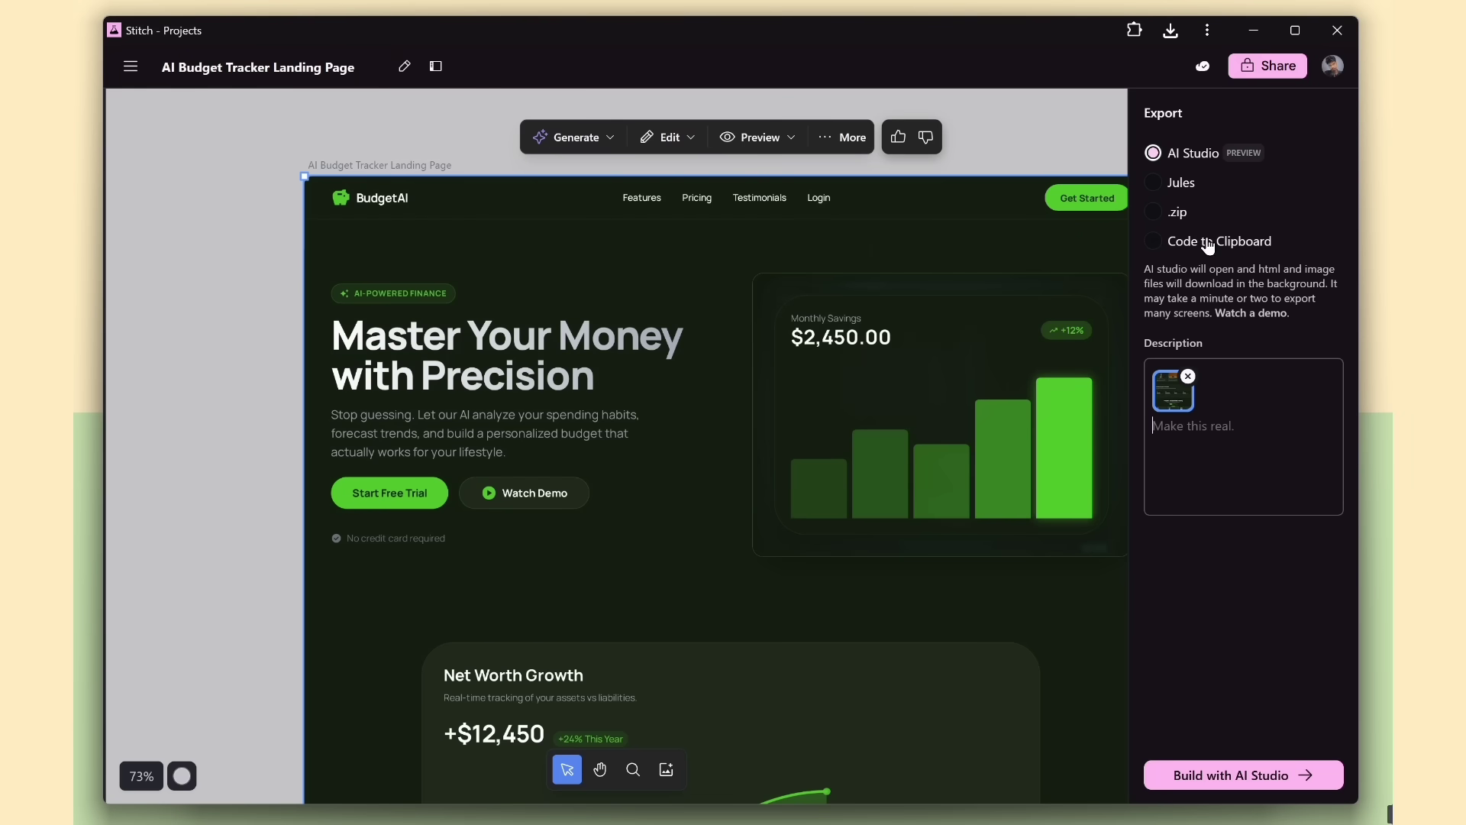
mouse_move(1205, 157)
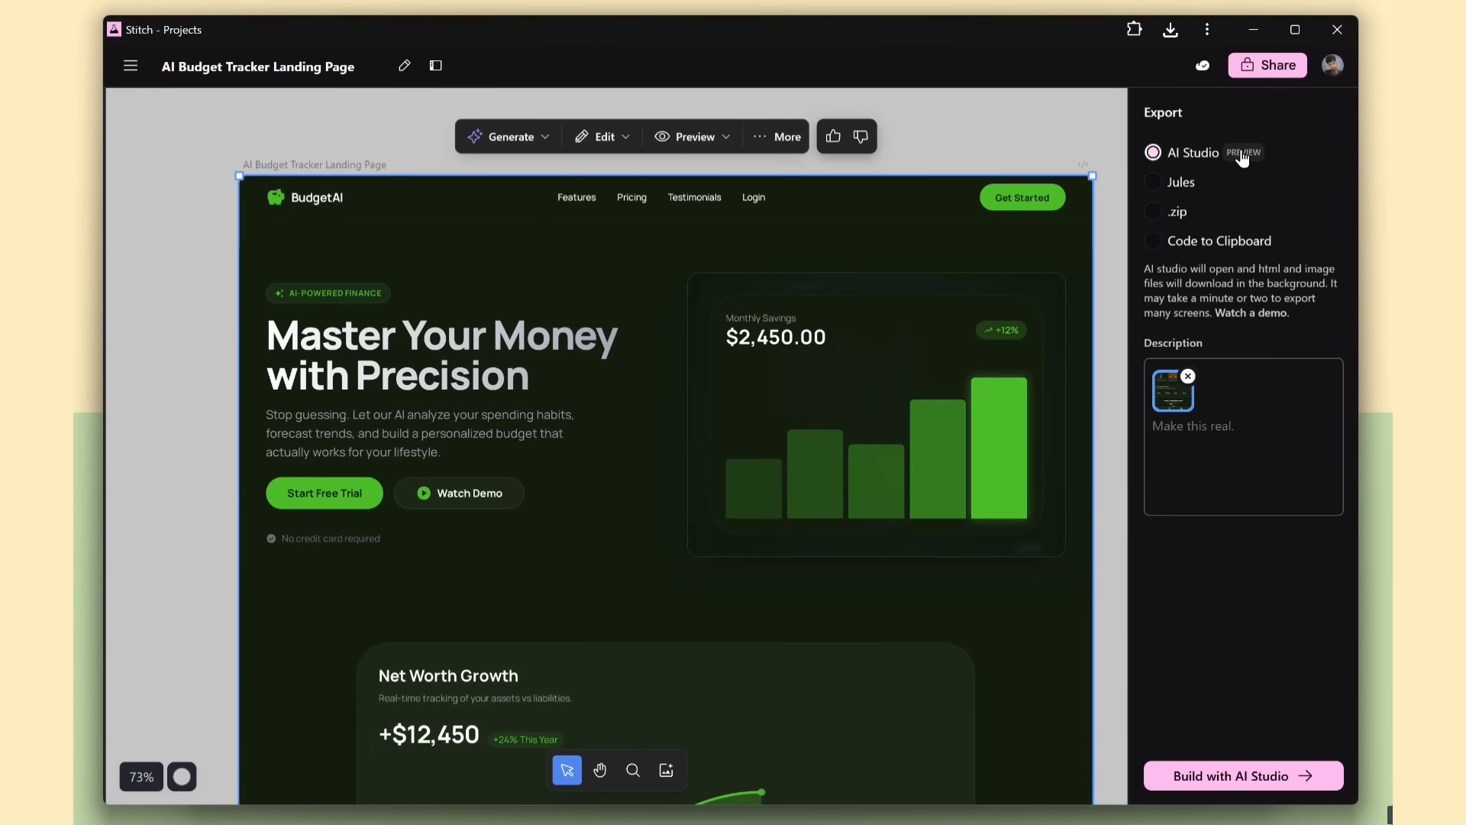
click(1180, 182)
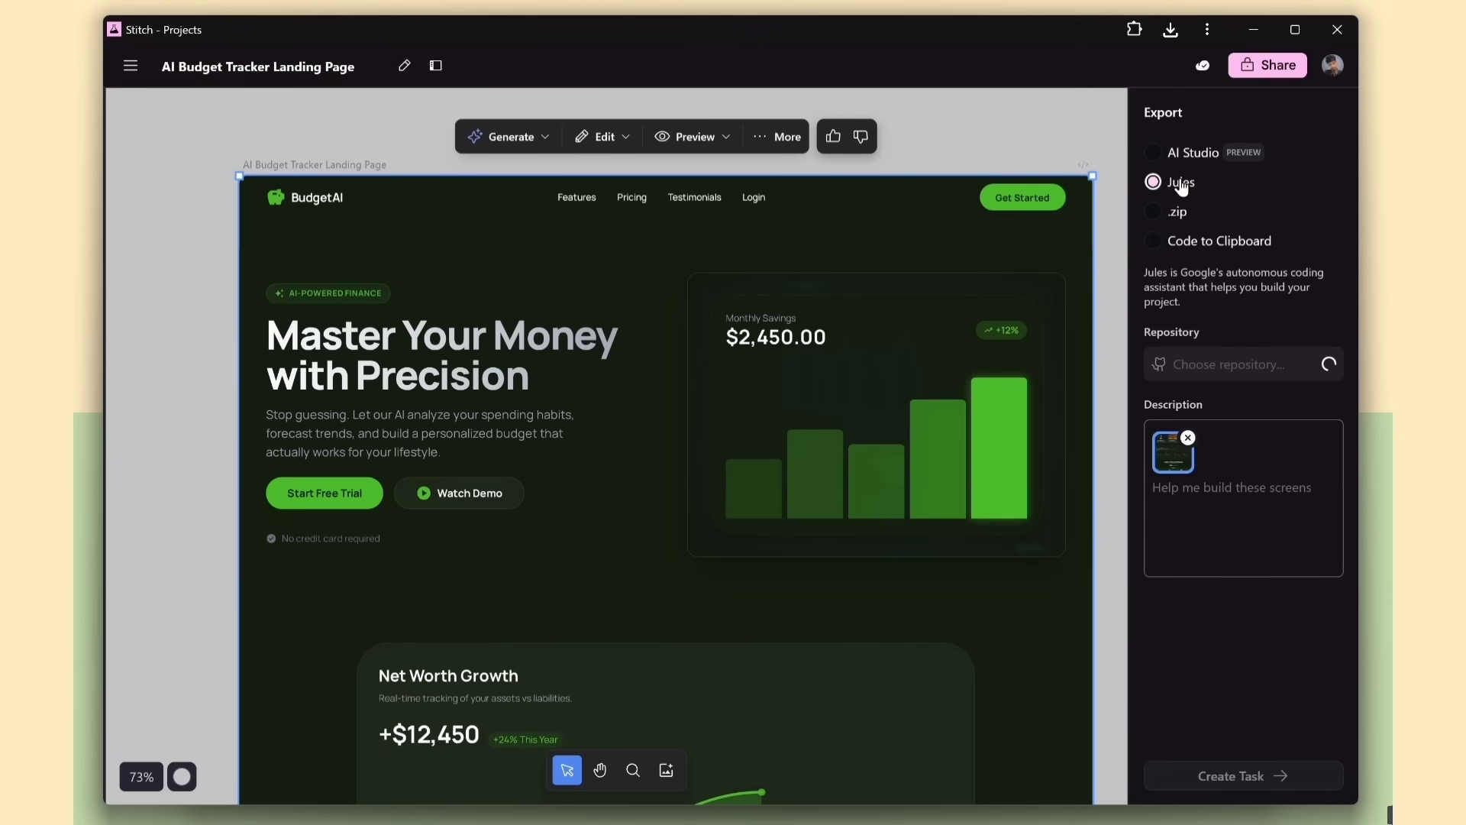
Create a Jules task on ai-budget-stitch with 'create ui using next js tailwind'
click(1153, 183)
text(ai)
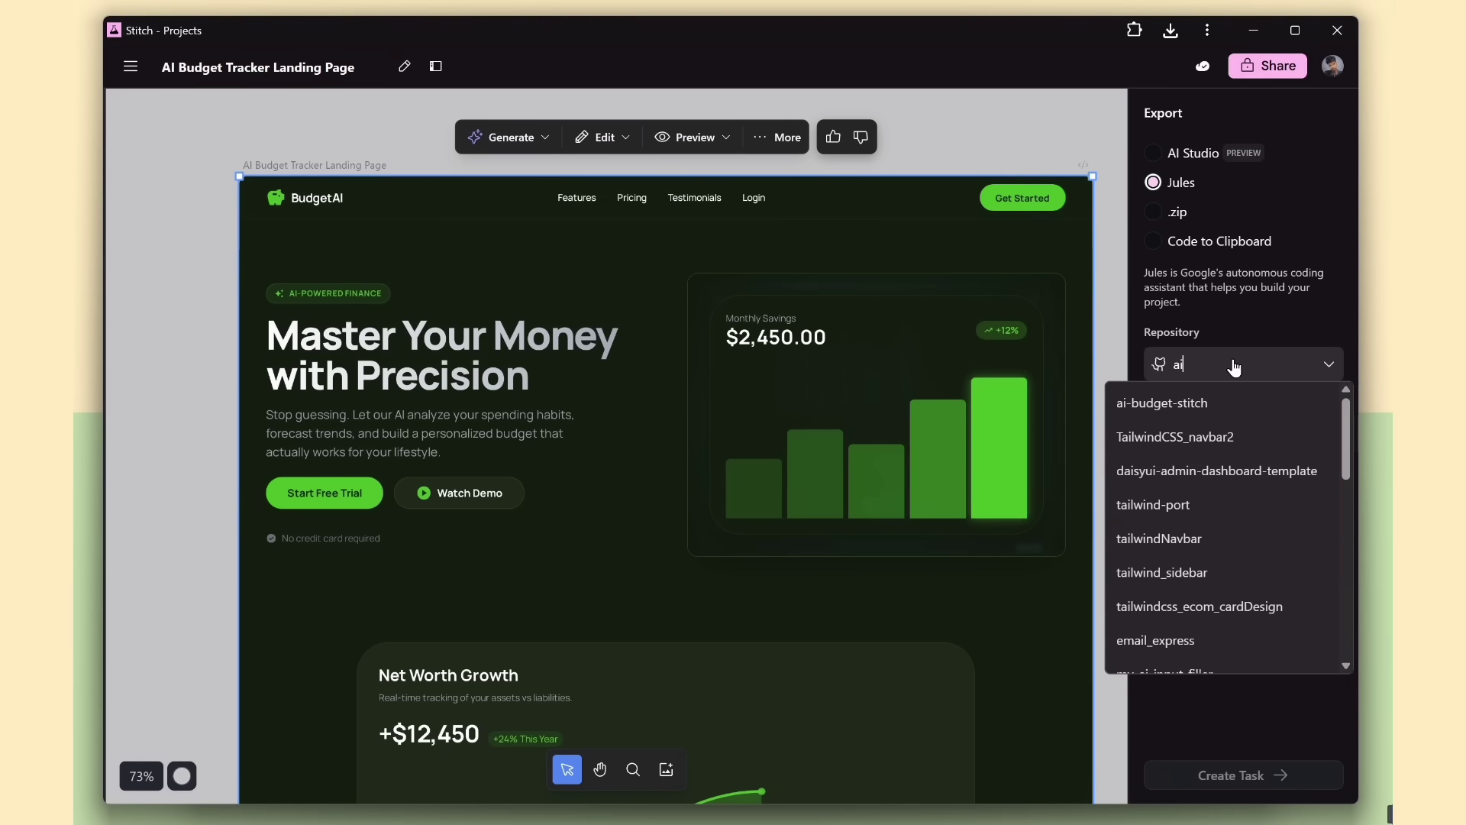
click(1162, 403)
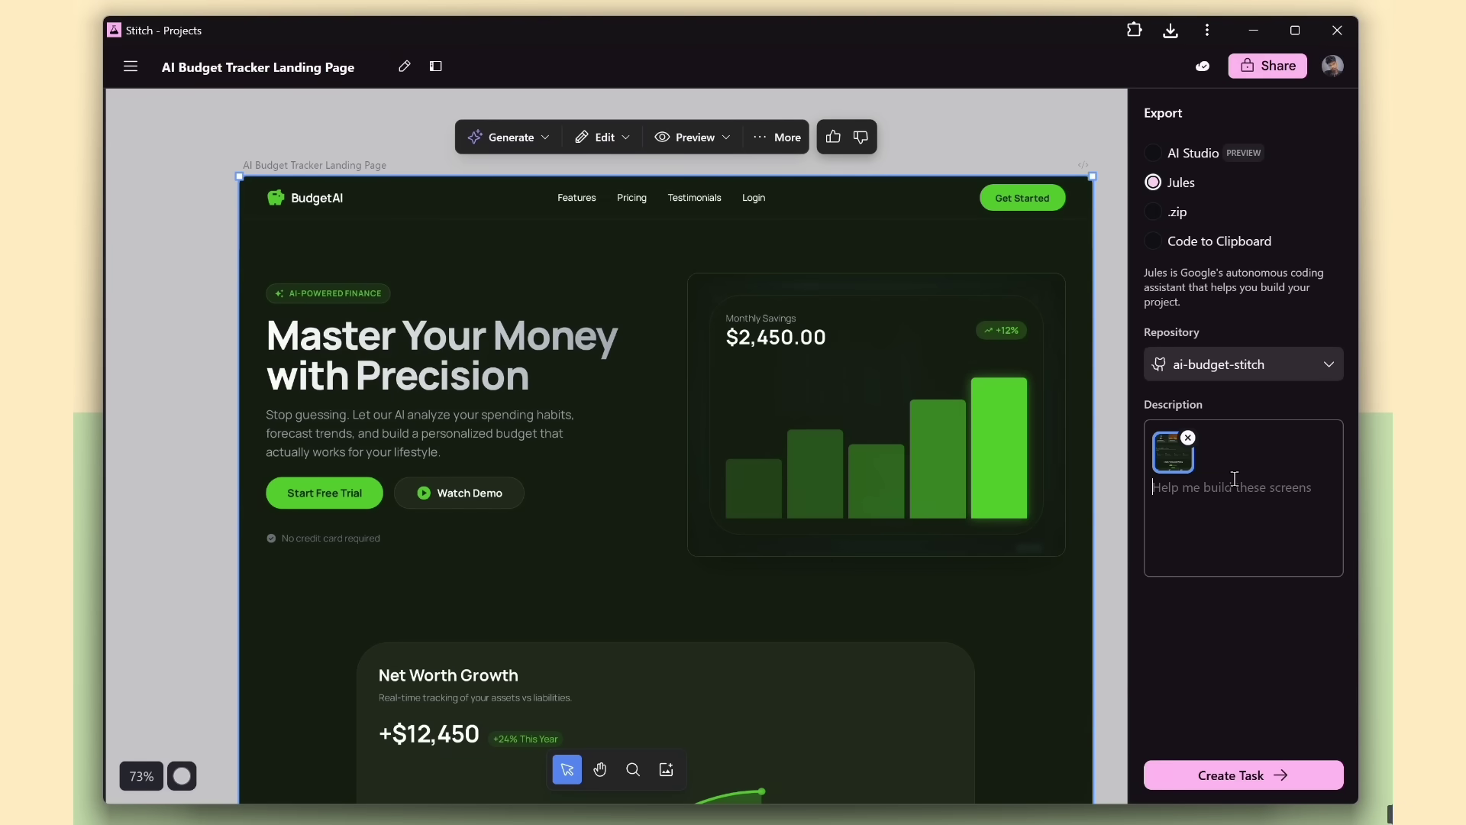
text(create ui using next js tailwind)
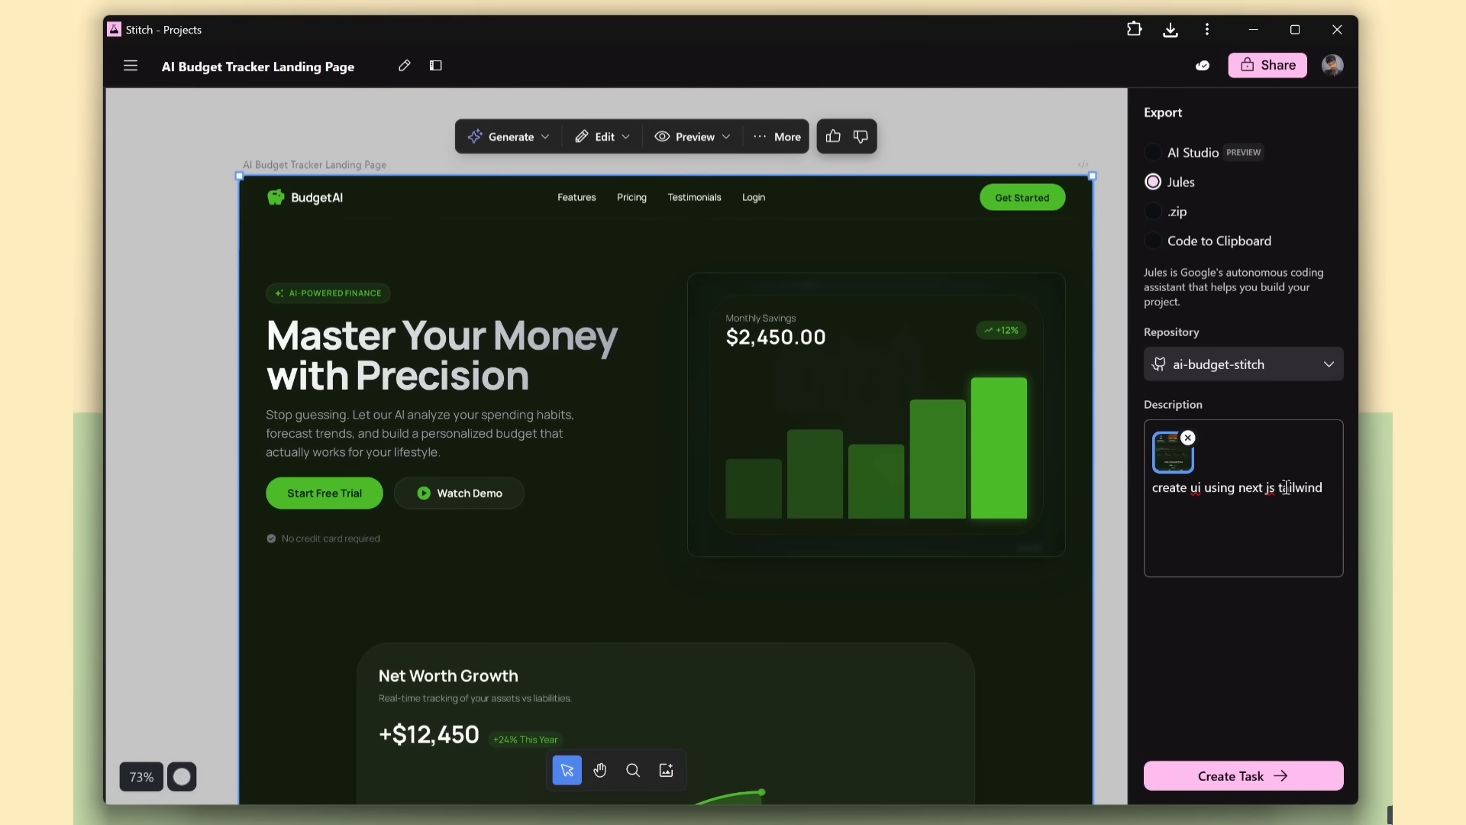
click(1242, 775)
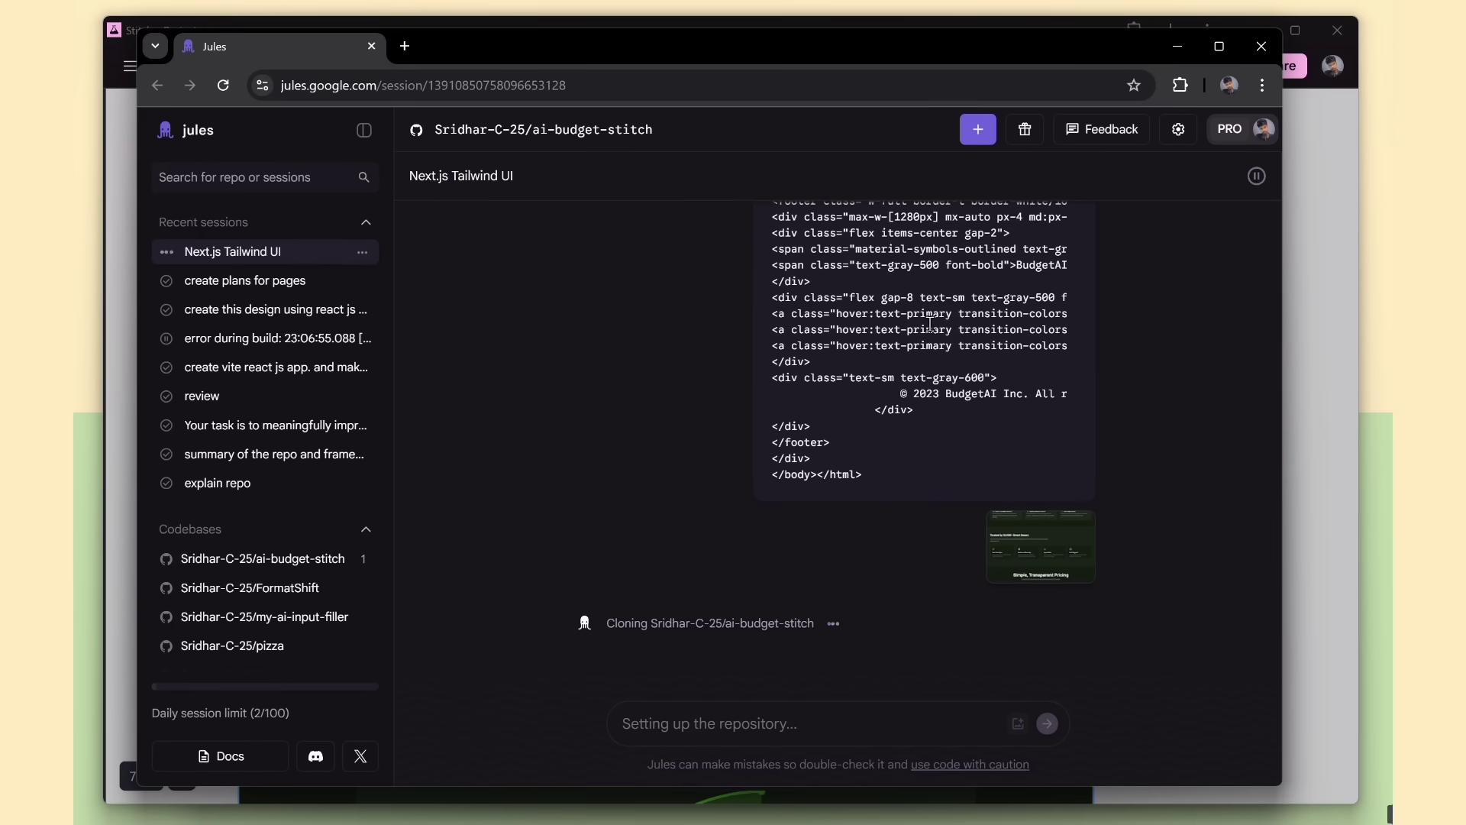
mouse_move(945, 491)
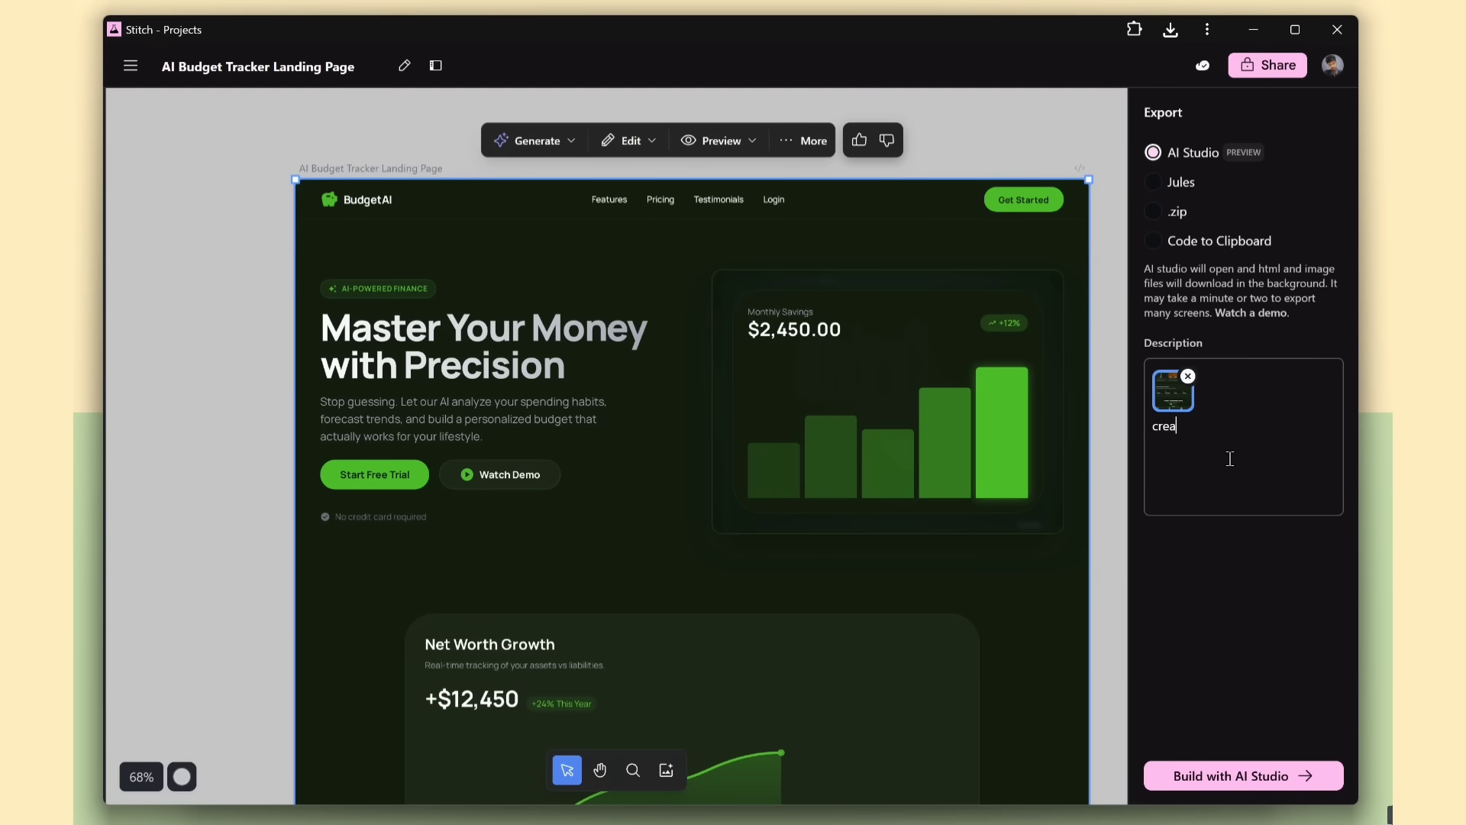
mouse_move(1229, 454)
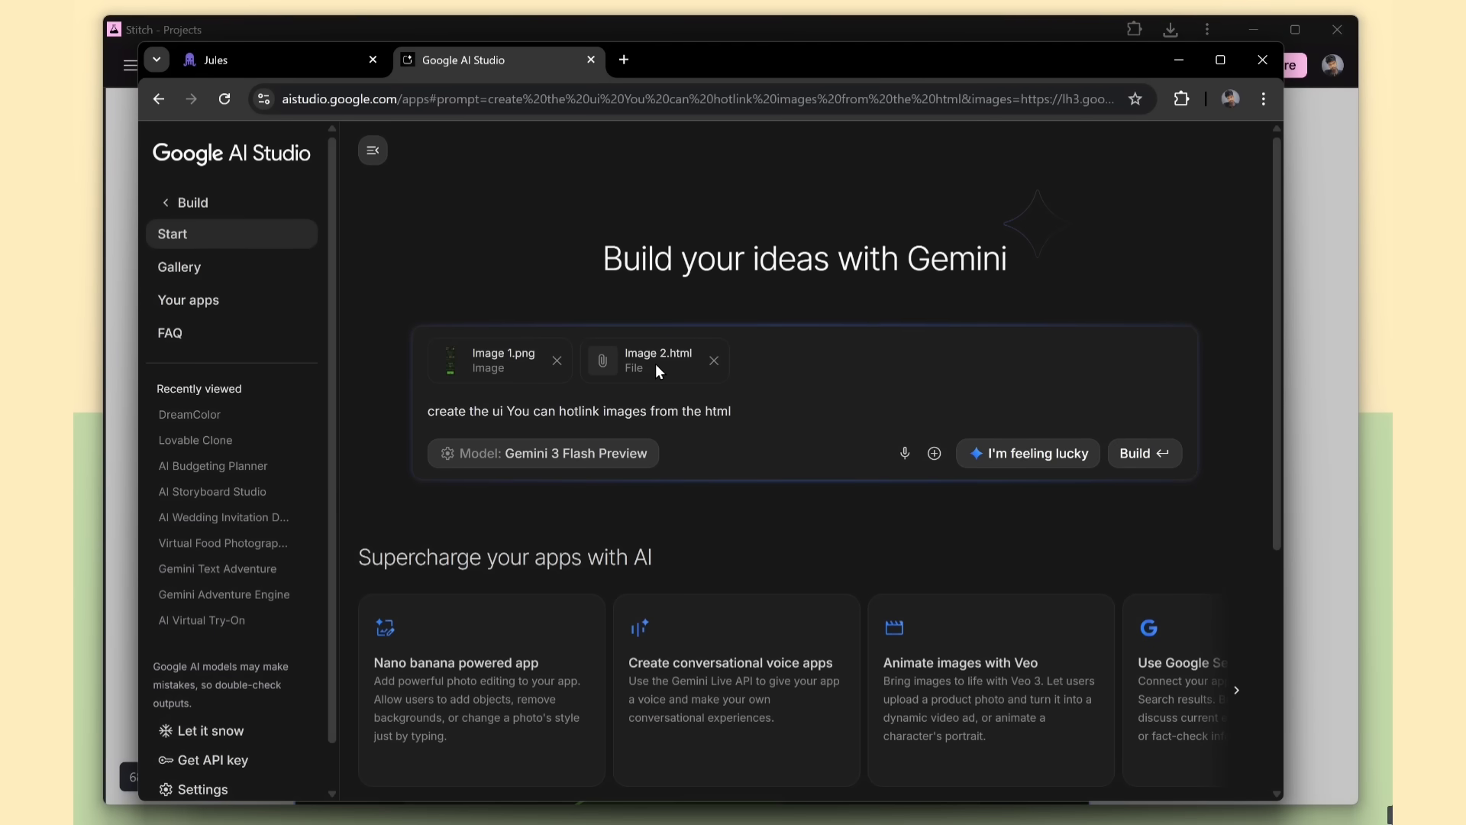
Check the exported prompt and build the BudgetAI React app in AI Studio
triple_click(579, 411)
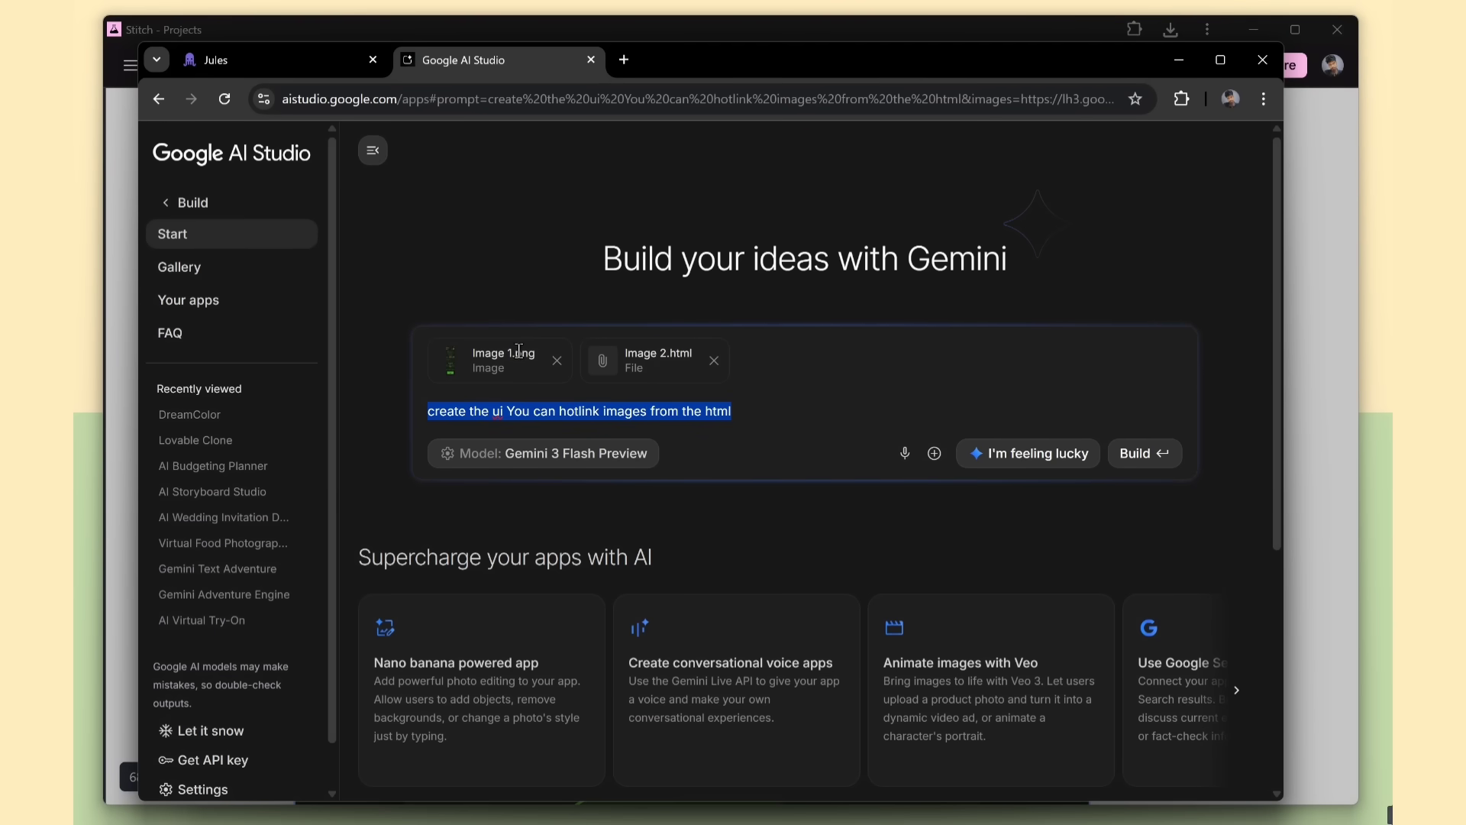
click(1143, 454)
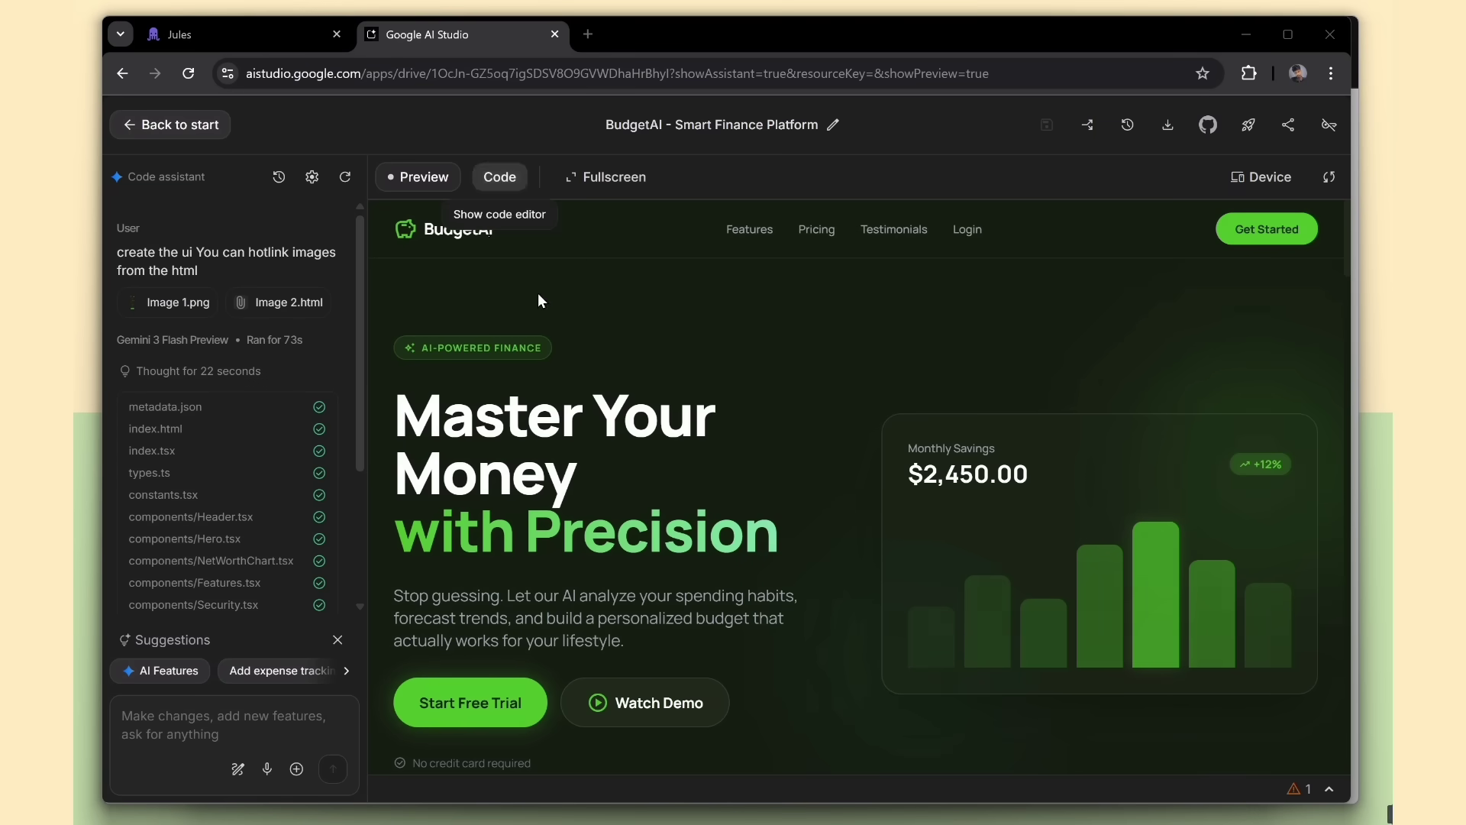
Check the generated code, then toggle BudgetAI plan prices between yearly and monthly billing
click(500, 176)
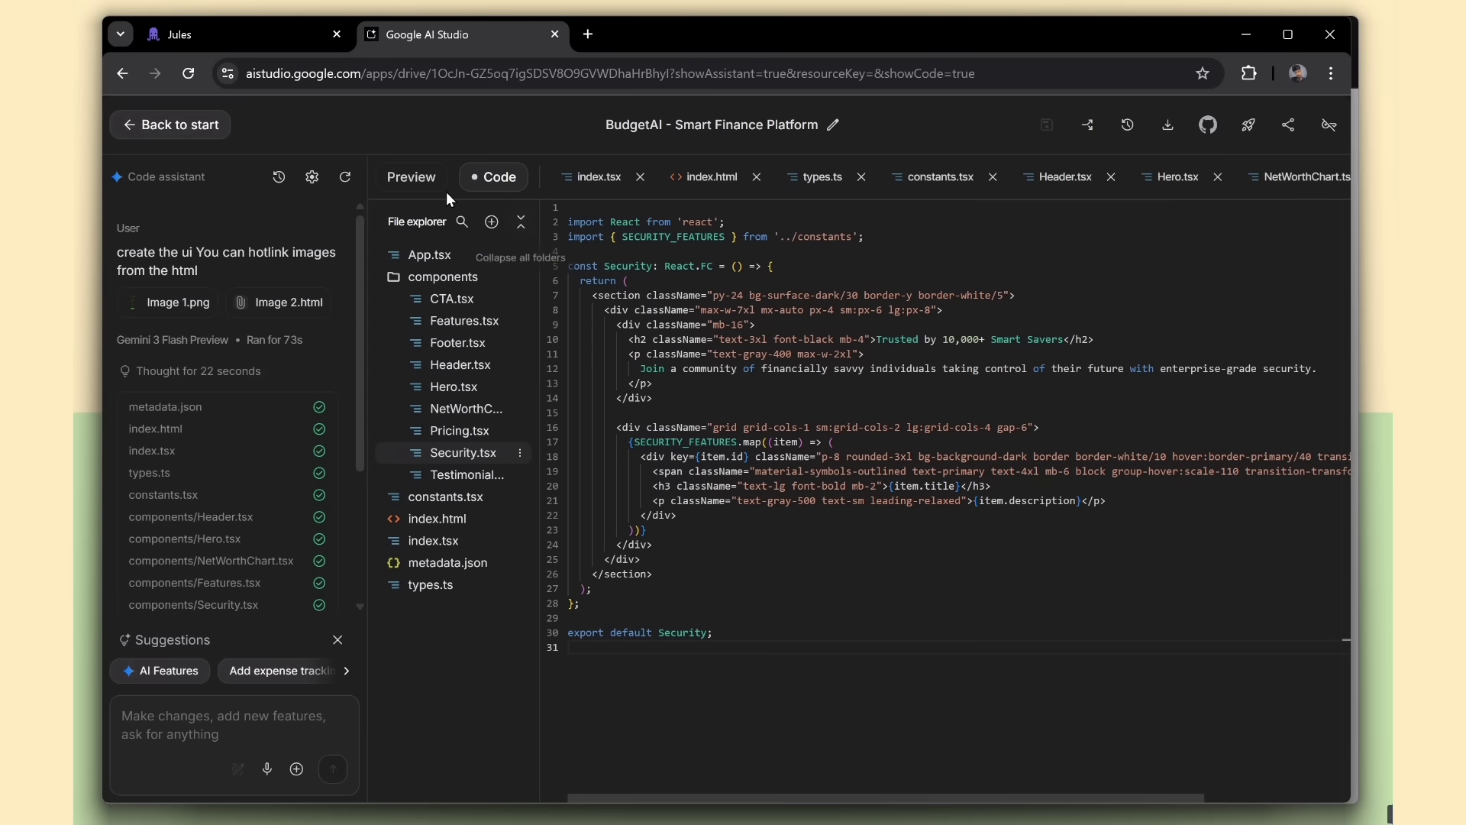
click(411, 175)
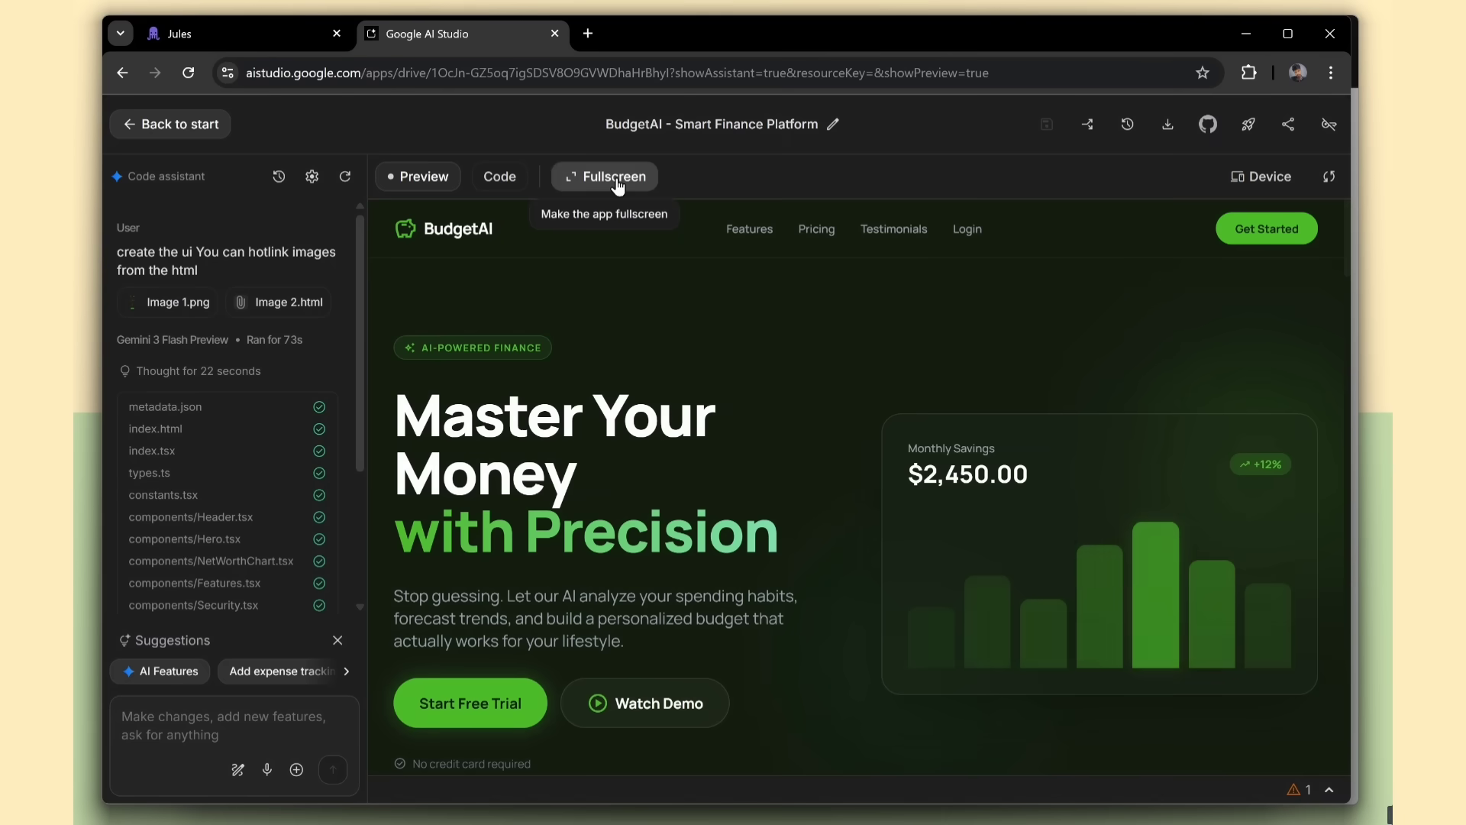
click(604, 176)
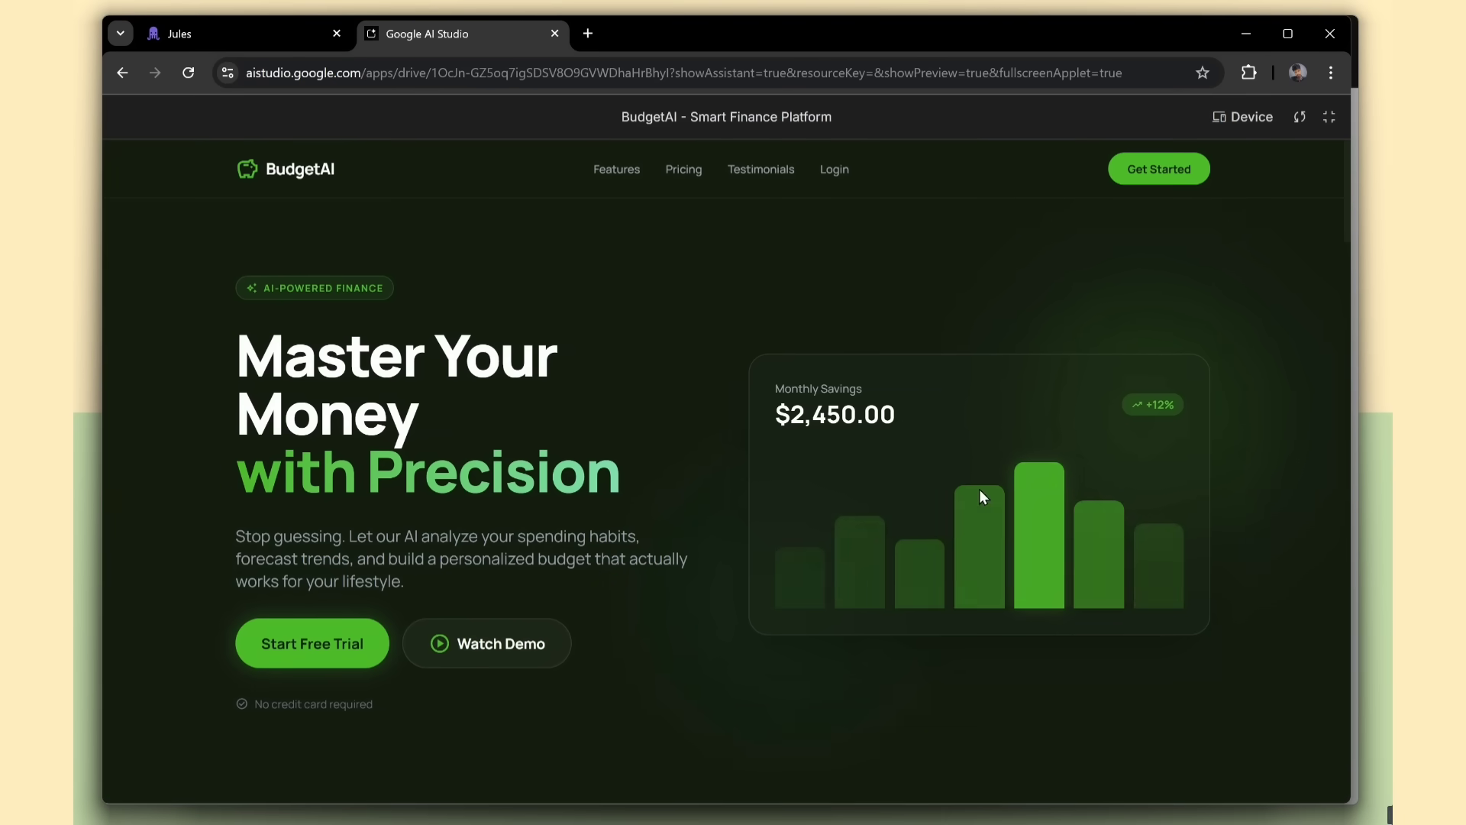
scroll(down, 3)
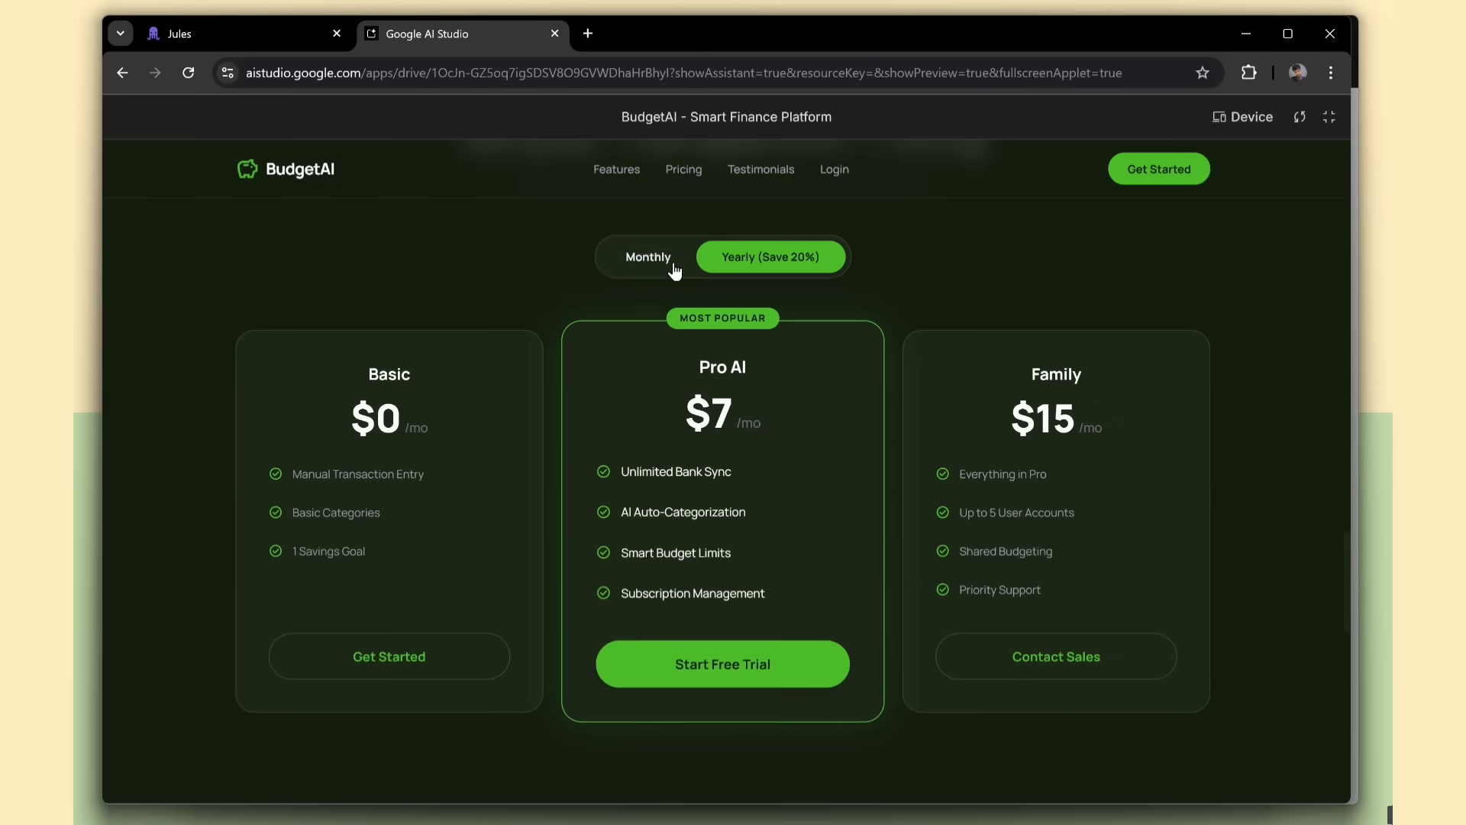
click(770, 256)
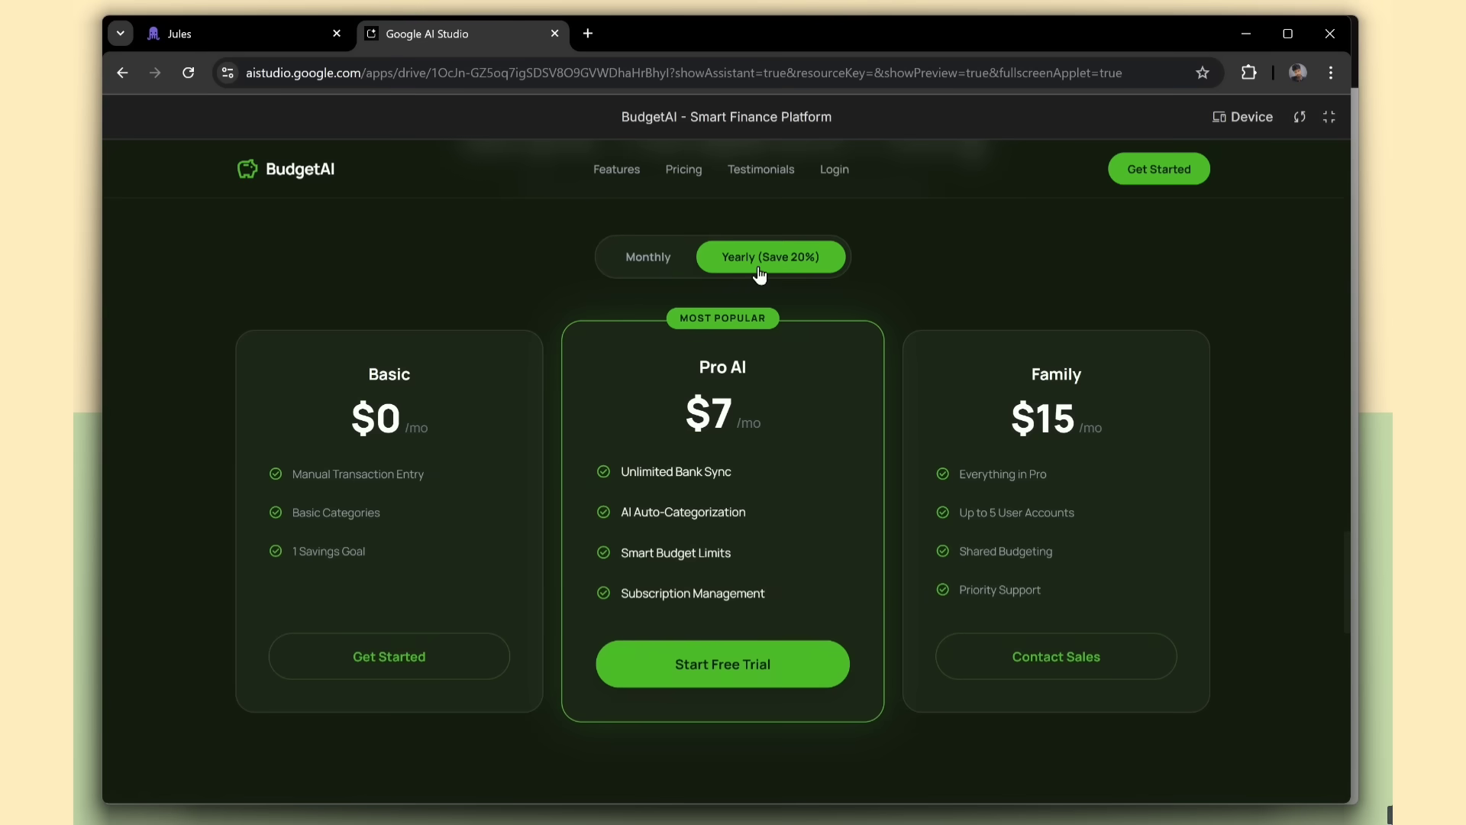
click(647, 256)
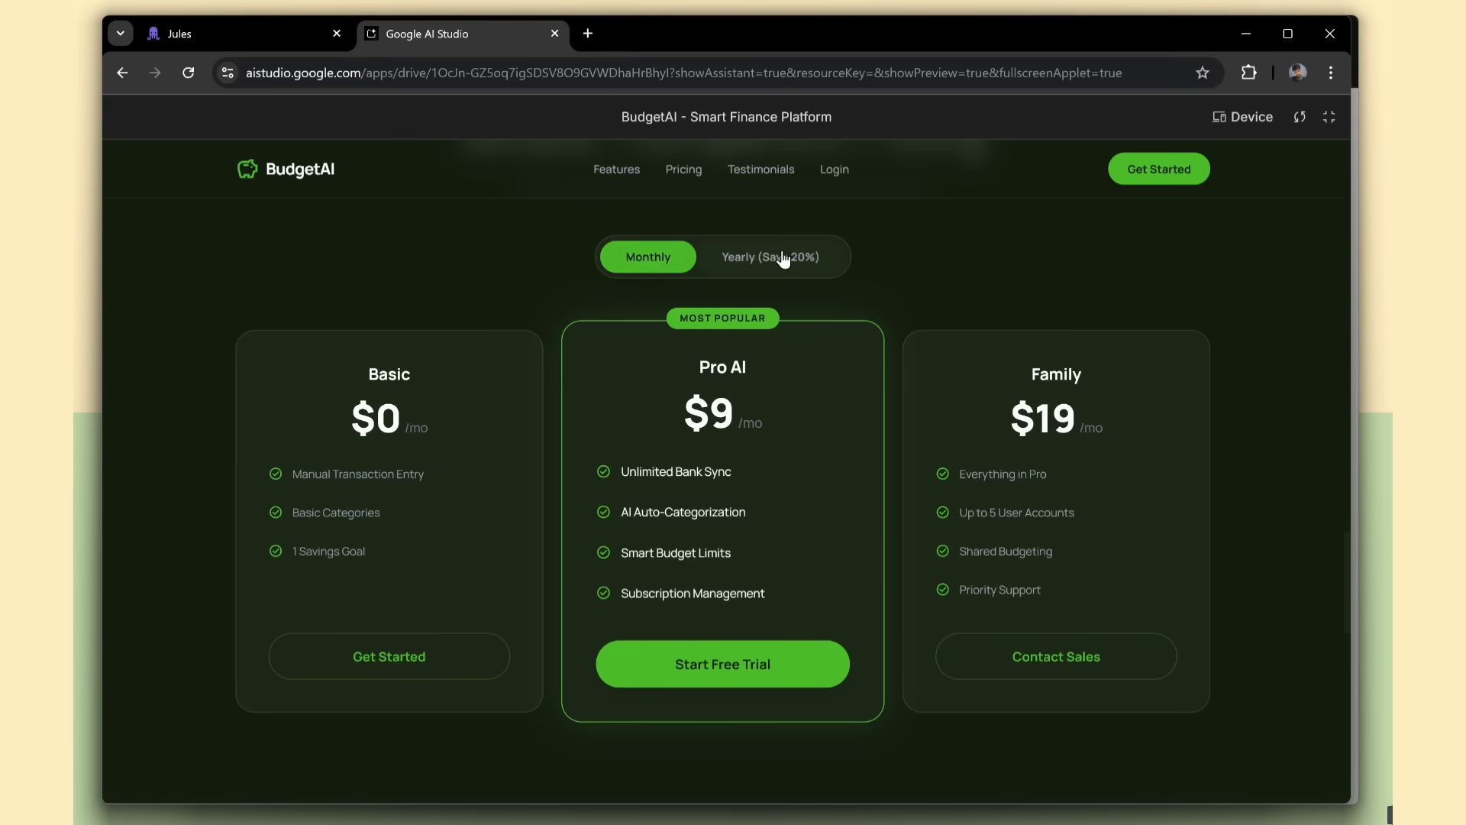
Preview the BudgetAI app at mobile screen size
scroll(down, 3)
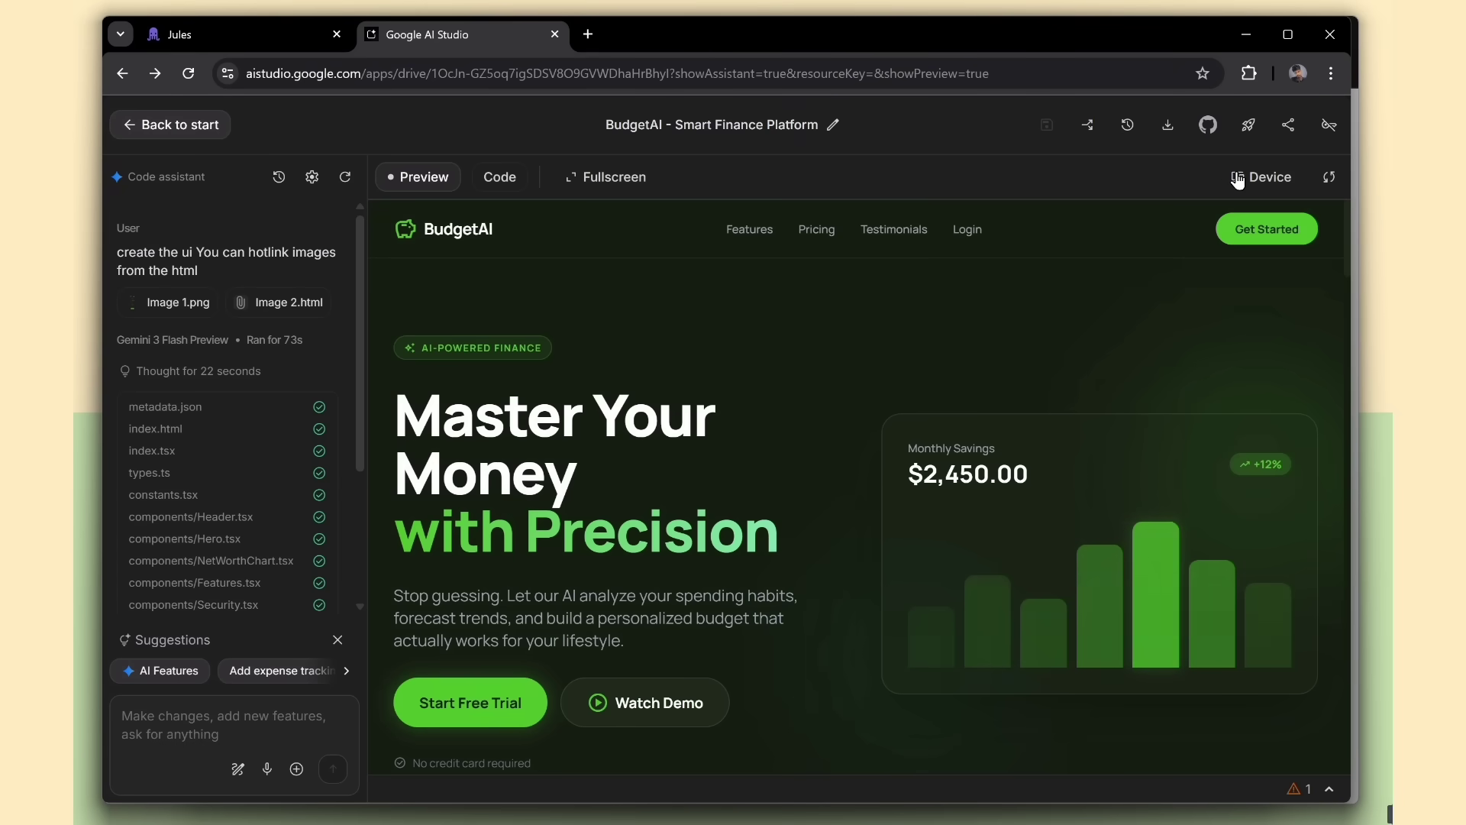
click(1268, 176)
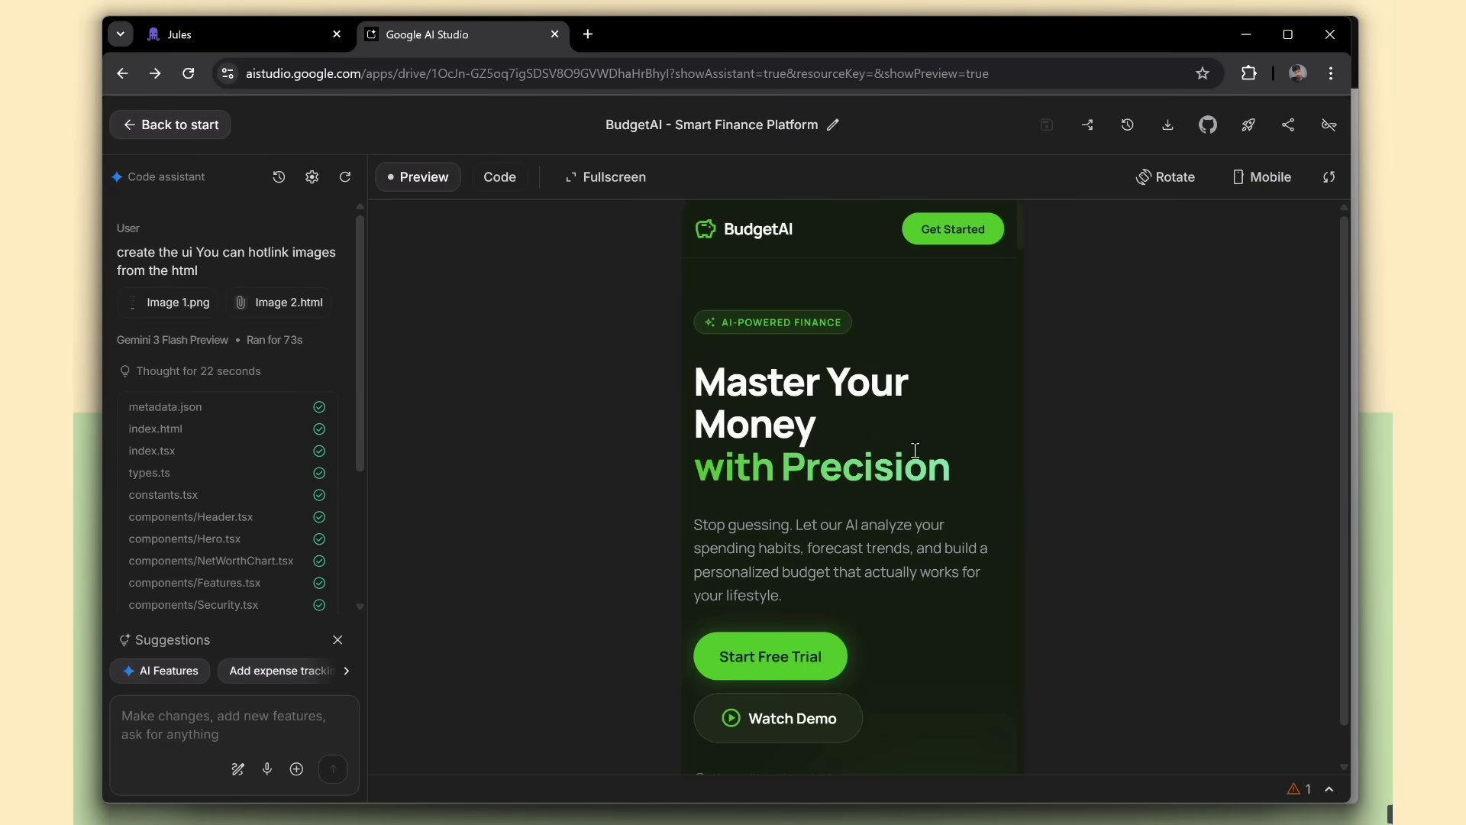
scroll(down, 3)
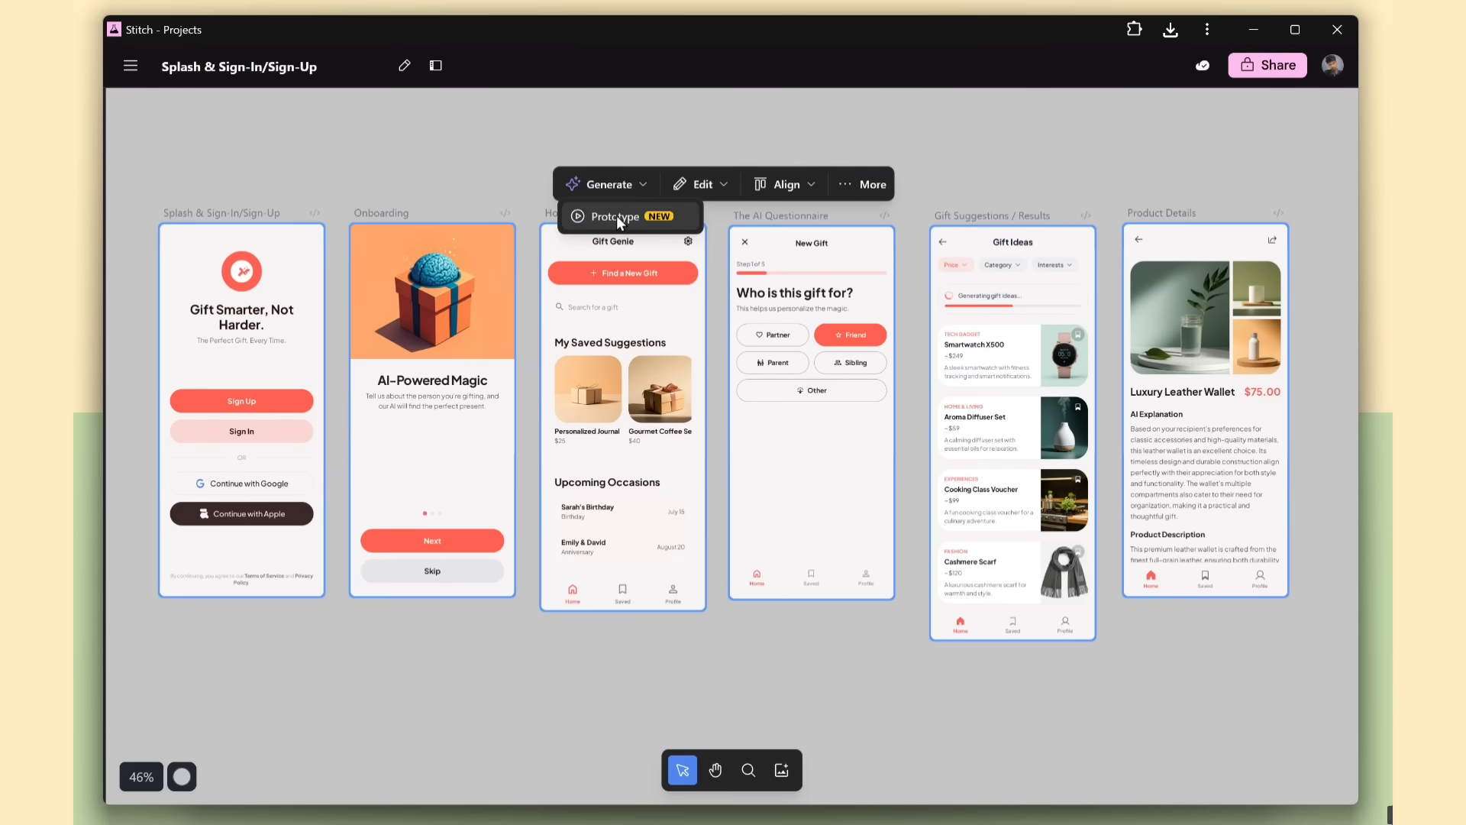
Generate a Gift Genie prototype and click through onboarding and the questionnaire to product details
click(614, 217)
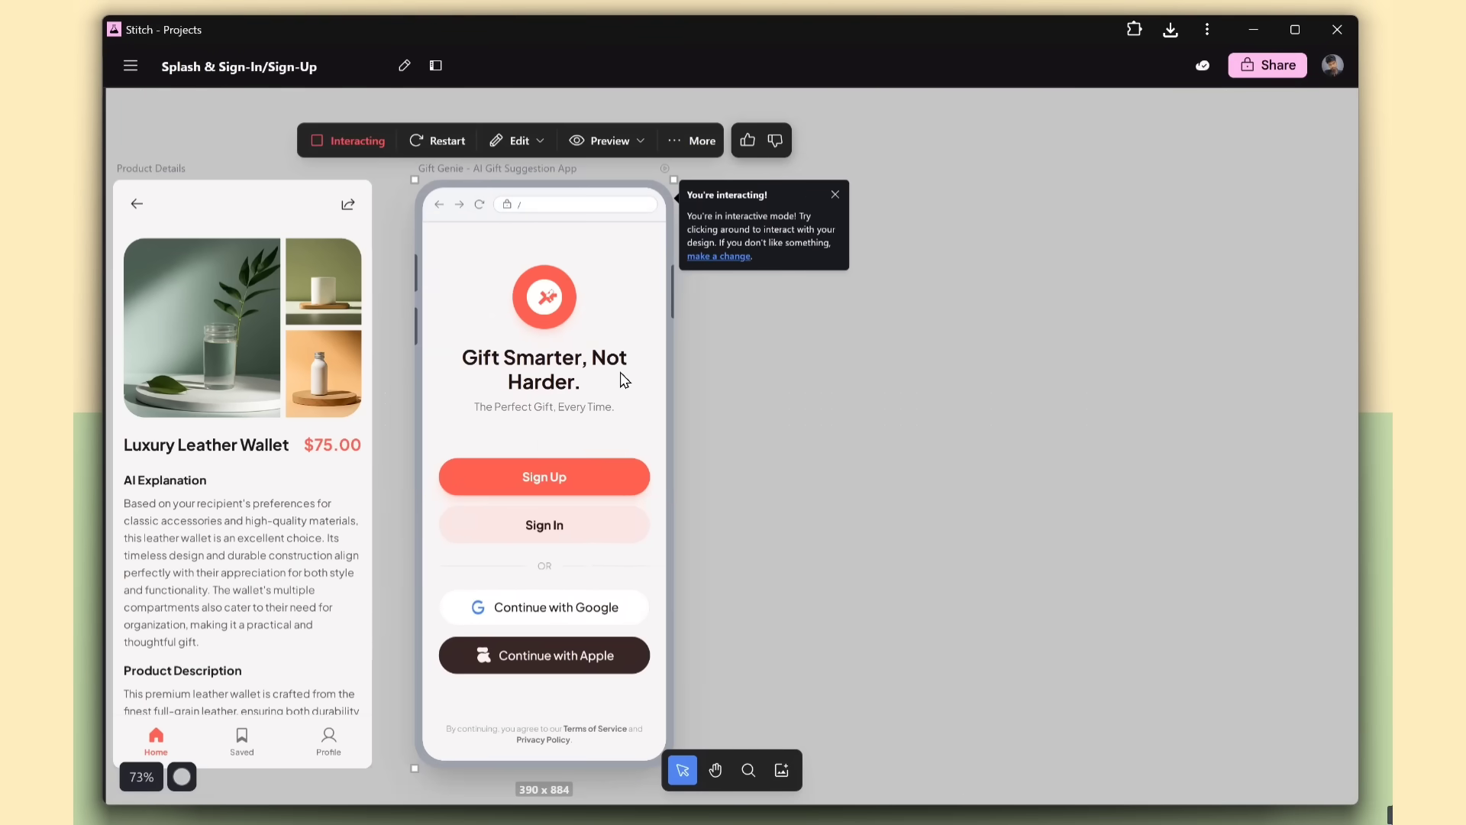
click(542, 476)
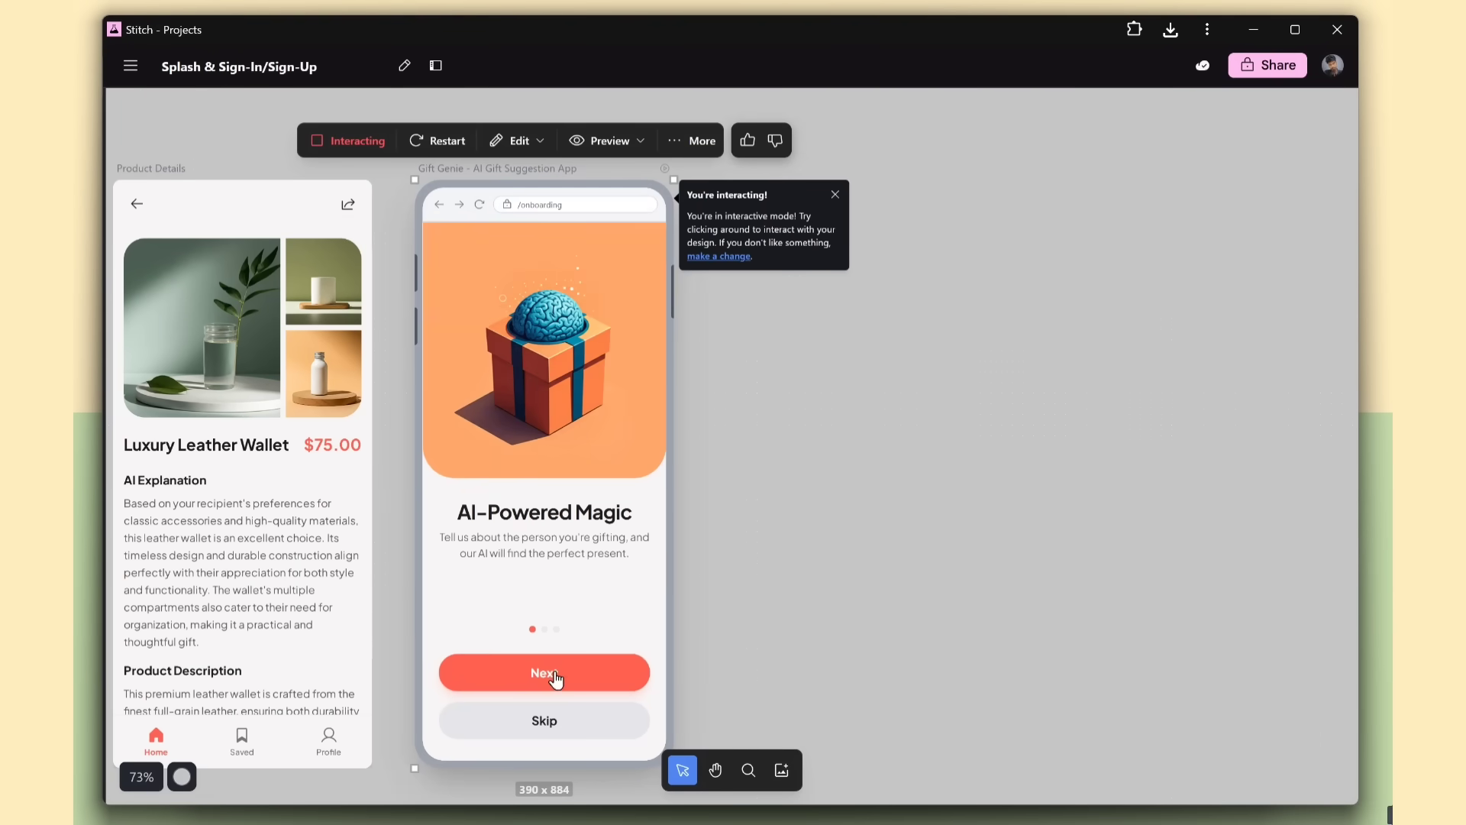
click(542, 672)
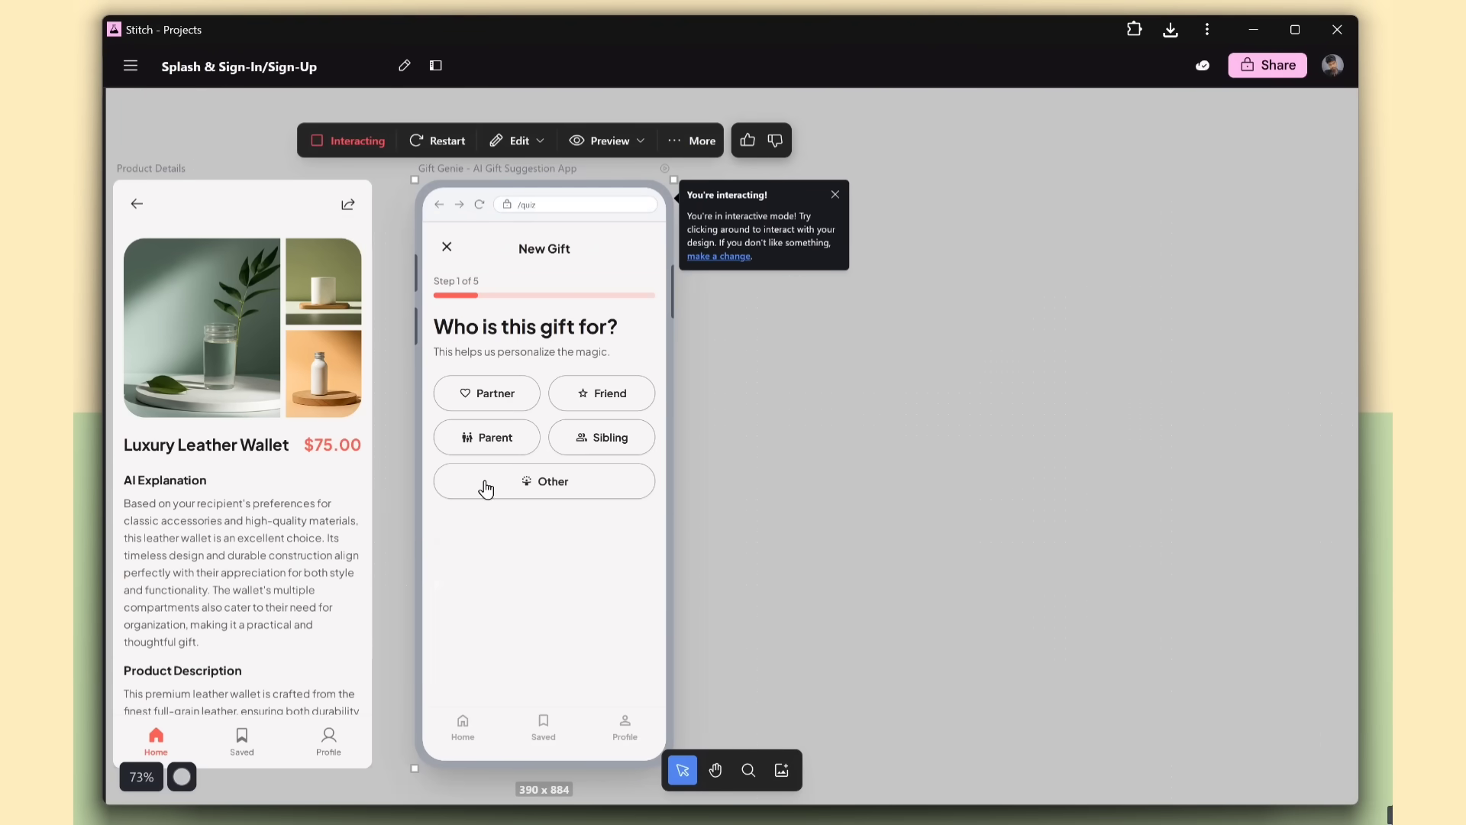
click(486, 480)
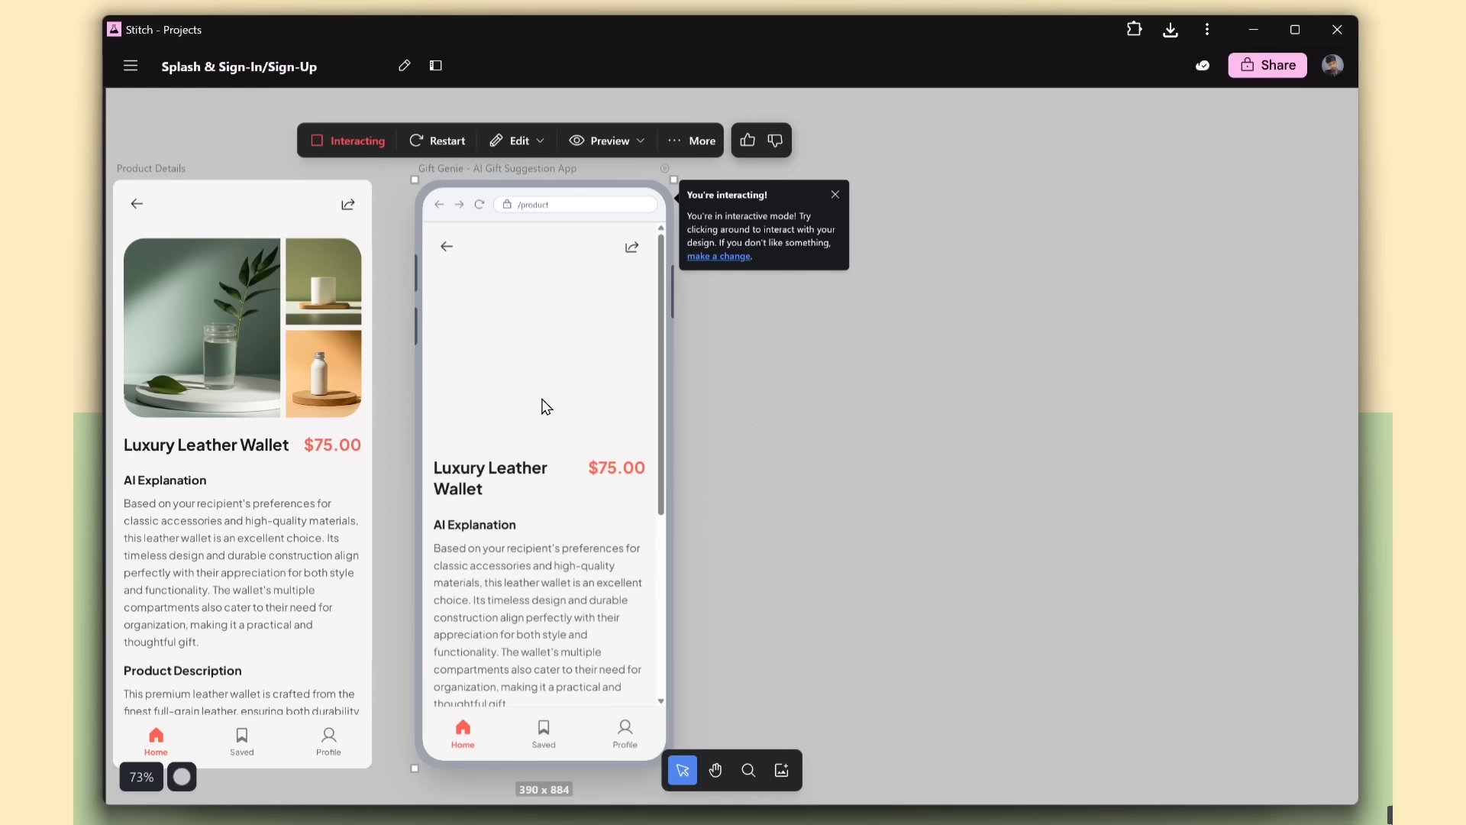
click(717, 256)
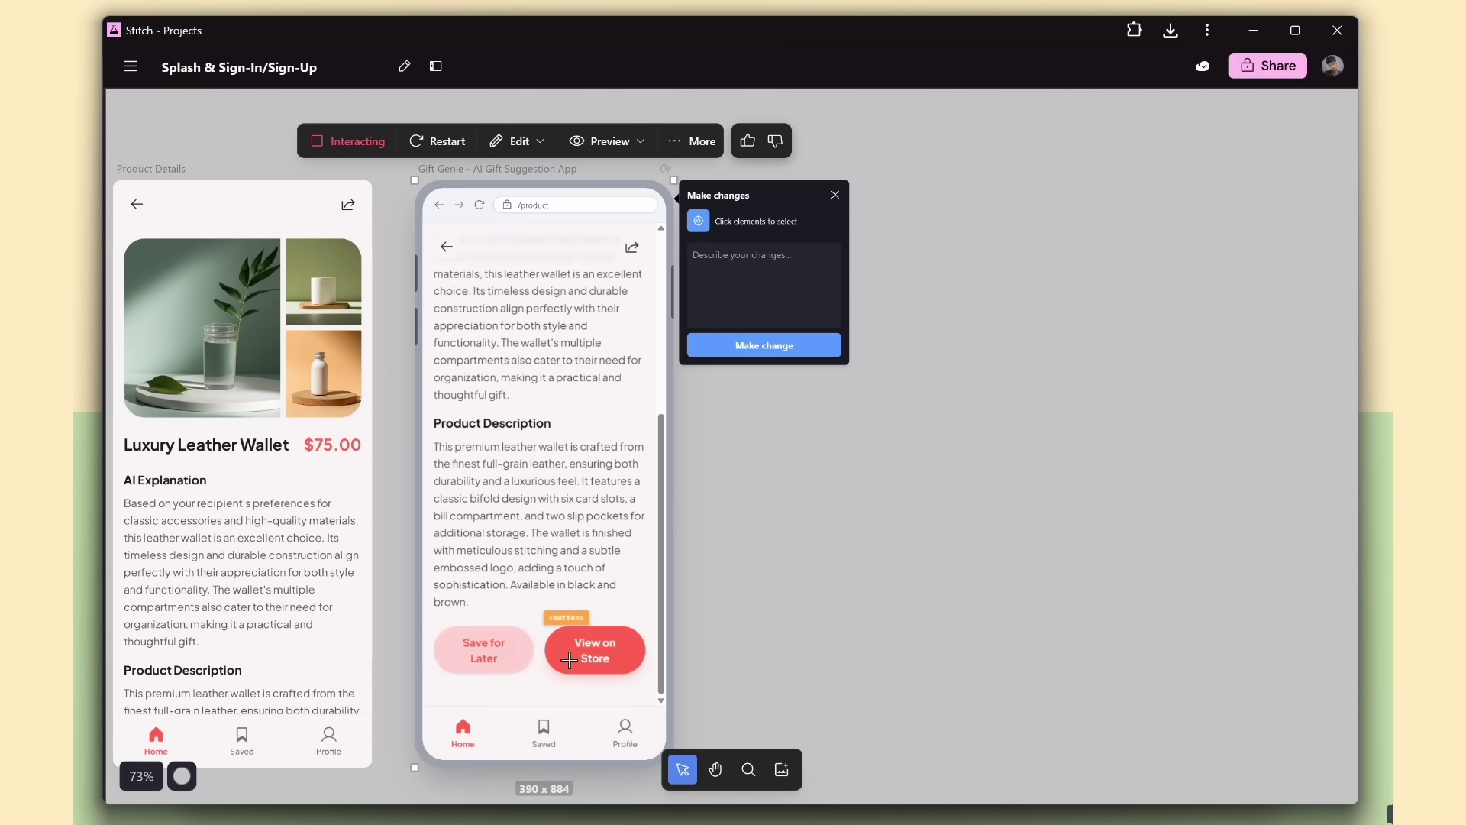
Request full-width stacked Save for Later and View on Store buttons on the product page
text(buttons not res)
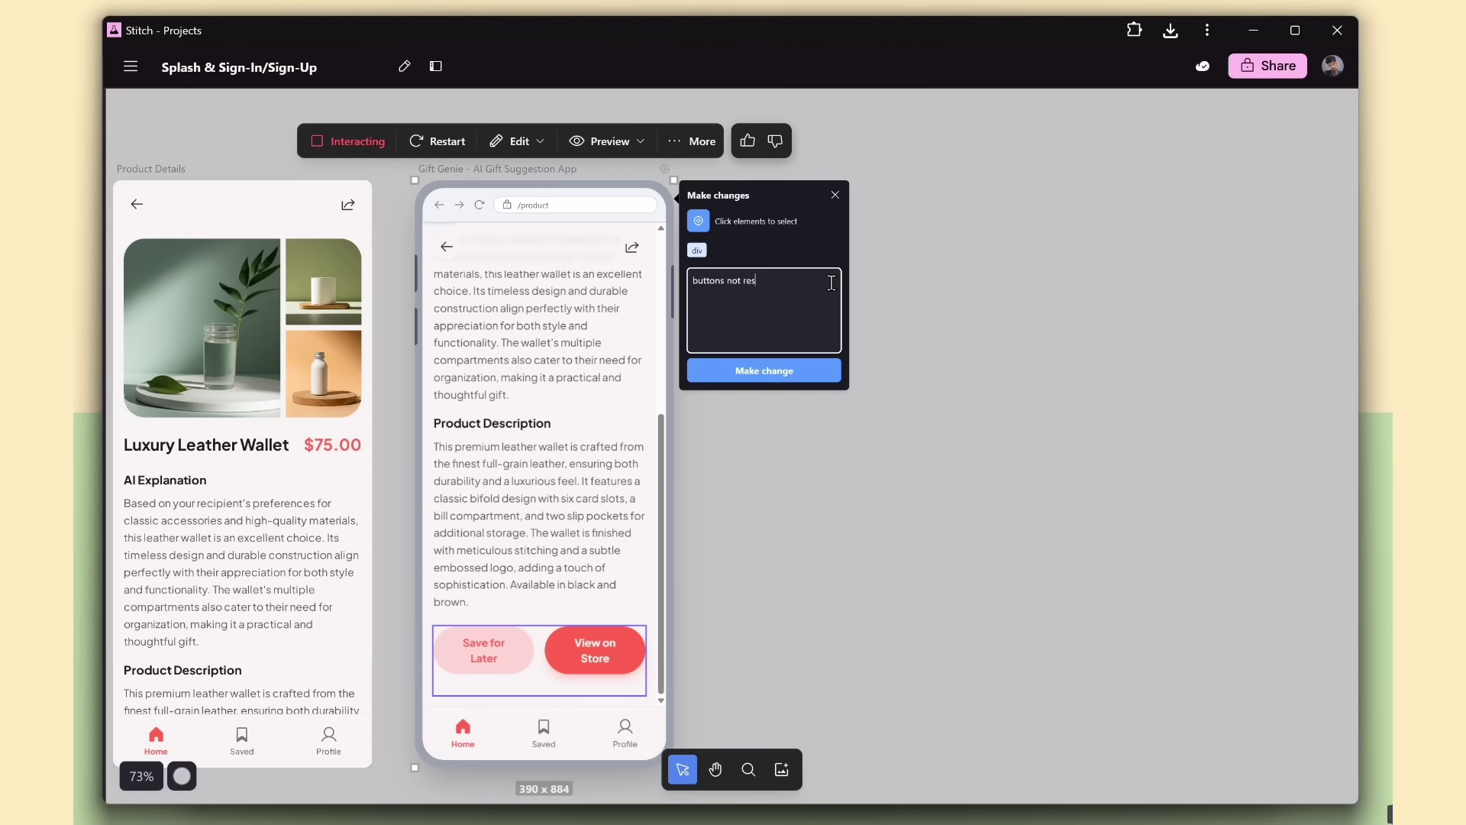
click(762, 370)
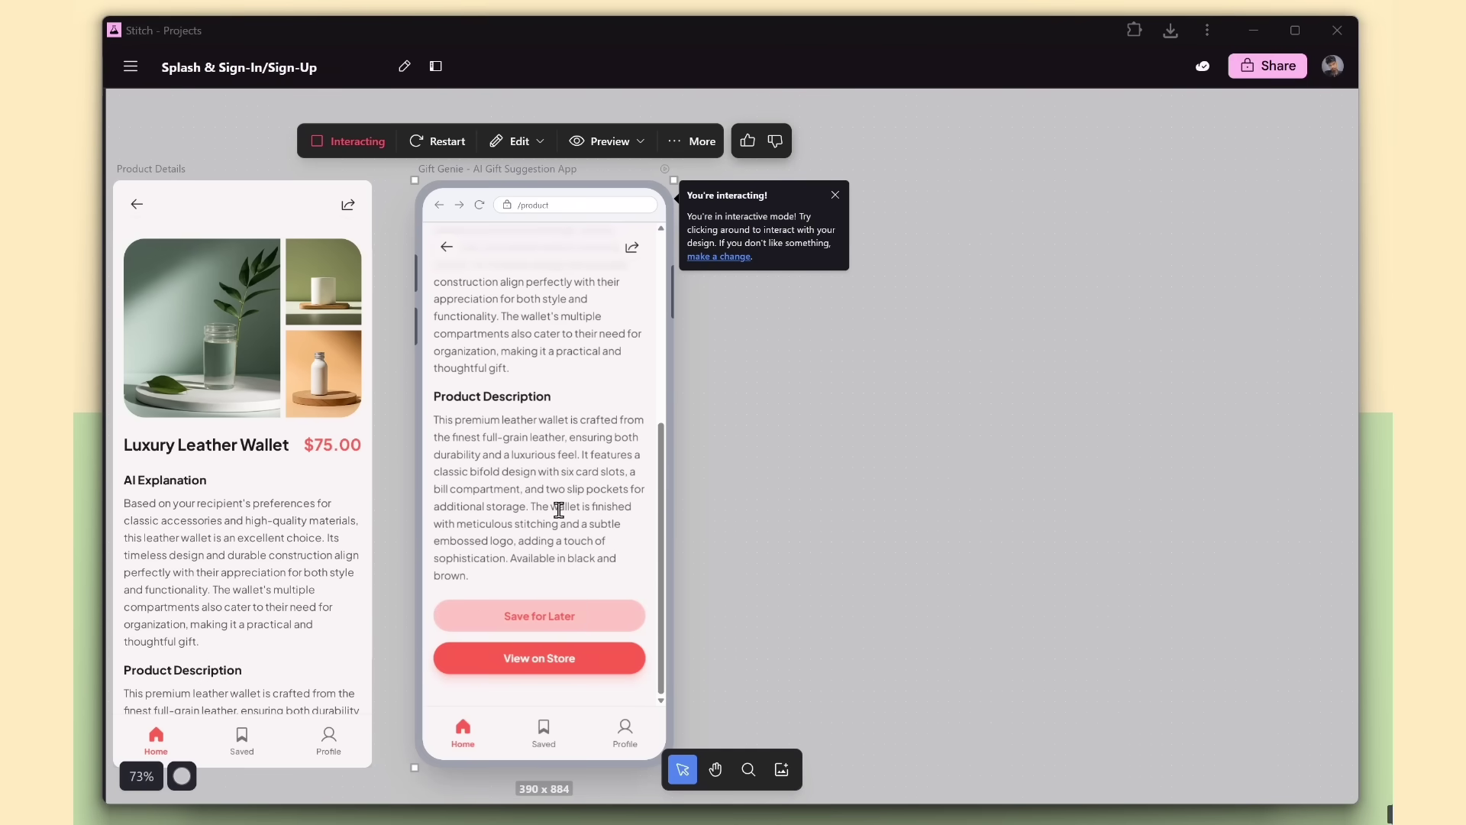
mouse_move(530, 628)
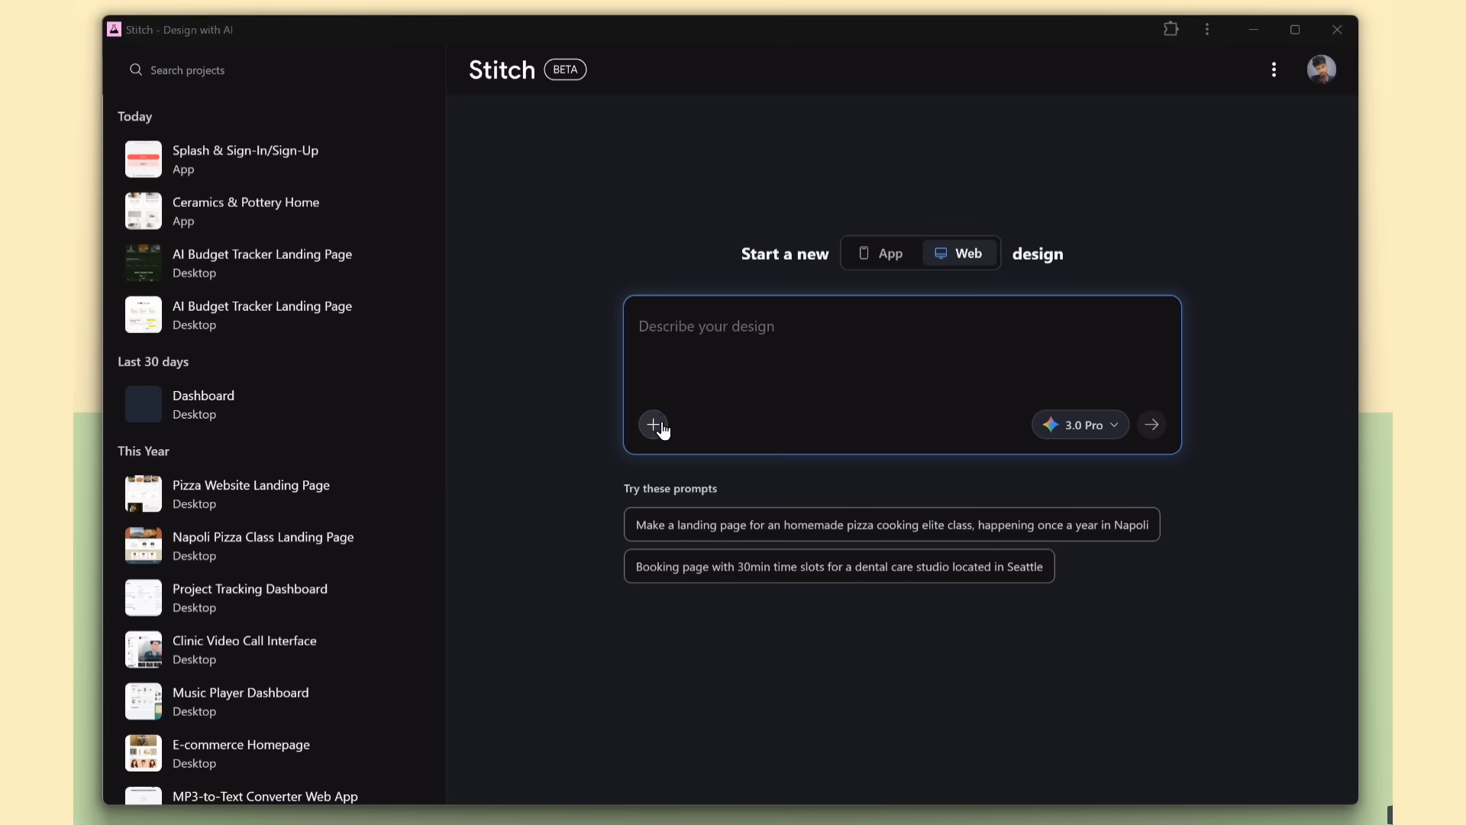
Add a website URL reference and send the prompt 'need the same ui design'
click(653, 424)
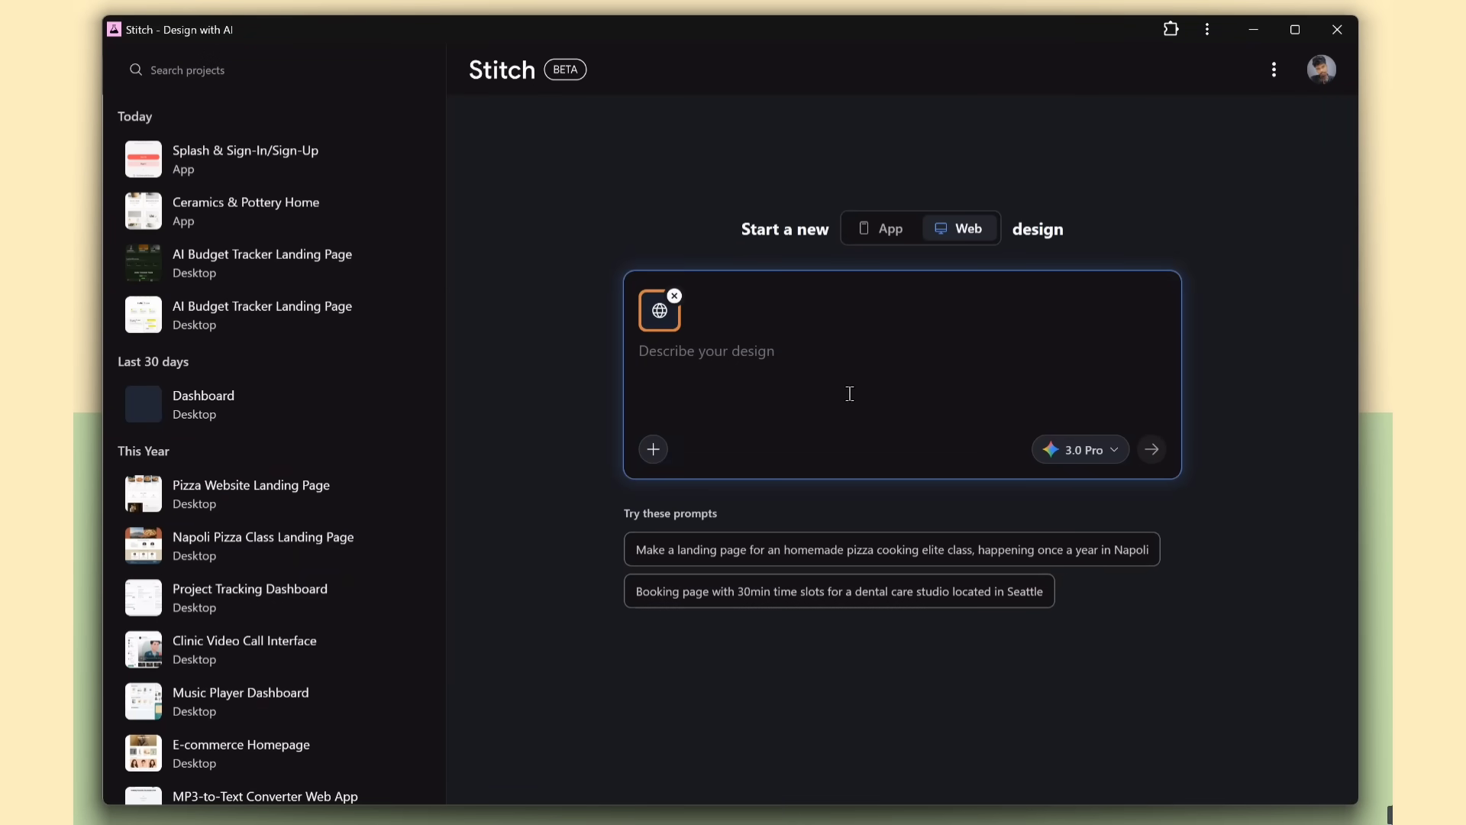
text(need the same ui design)
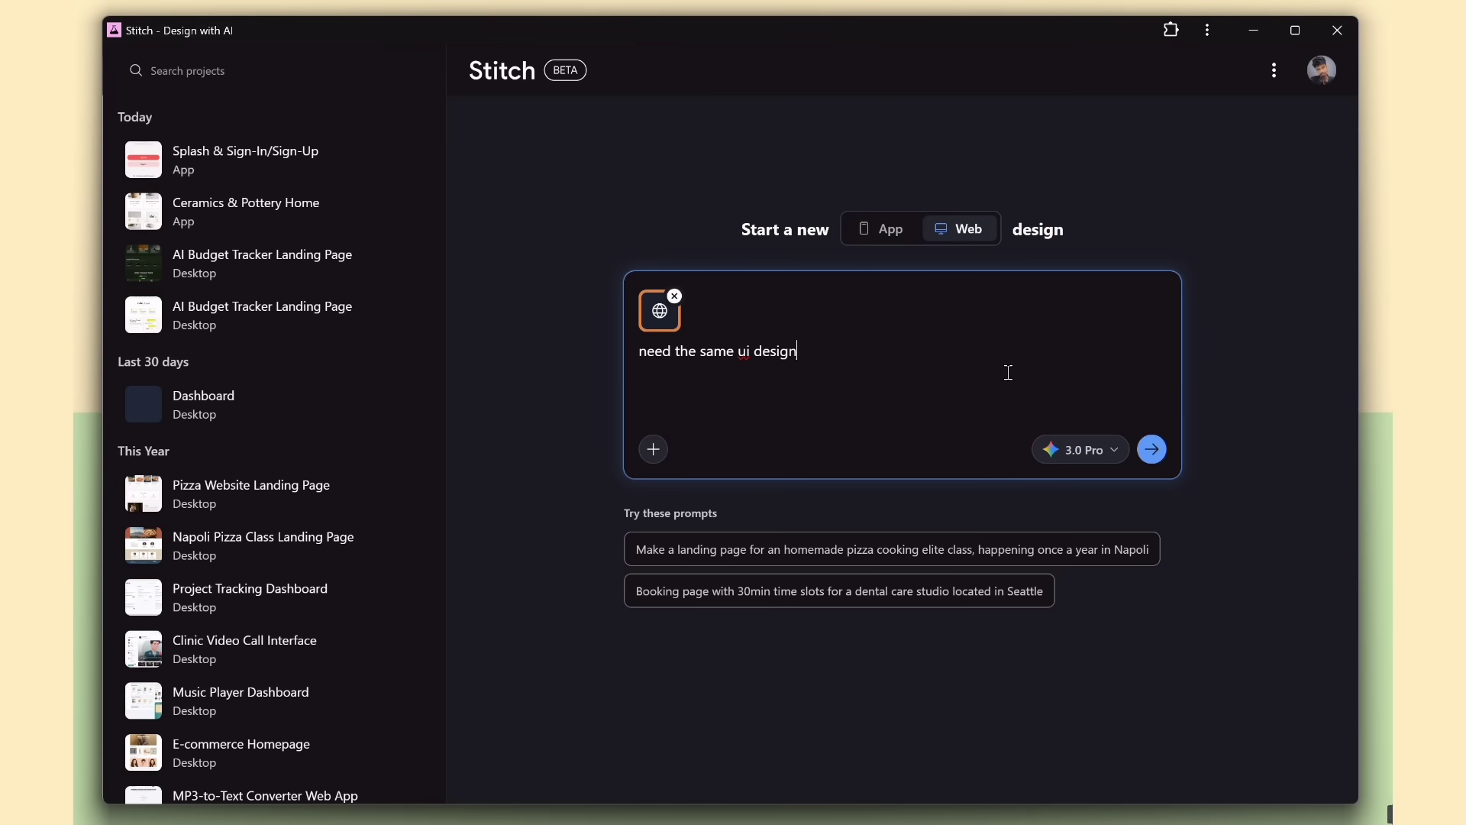
click(1151, 449)
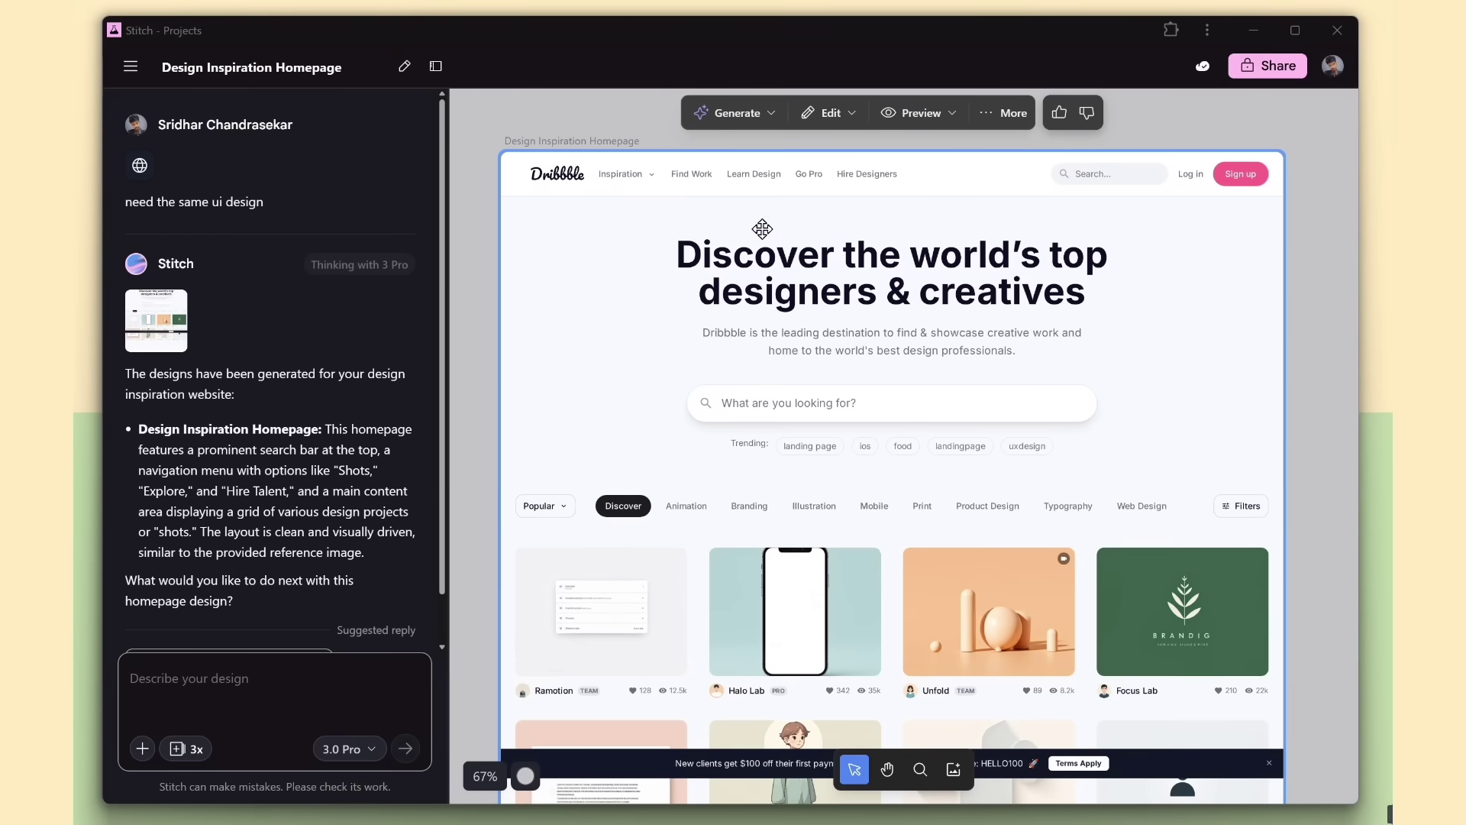
Annotate the promo banner on the Design Inspiration Homepage for removal and exit annotation mode
scroll(down, 3)
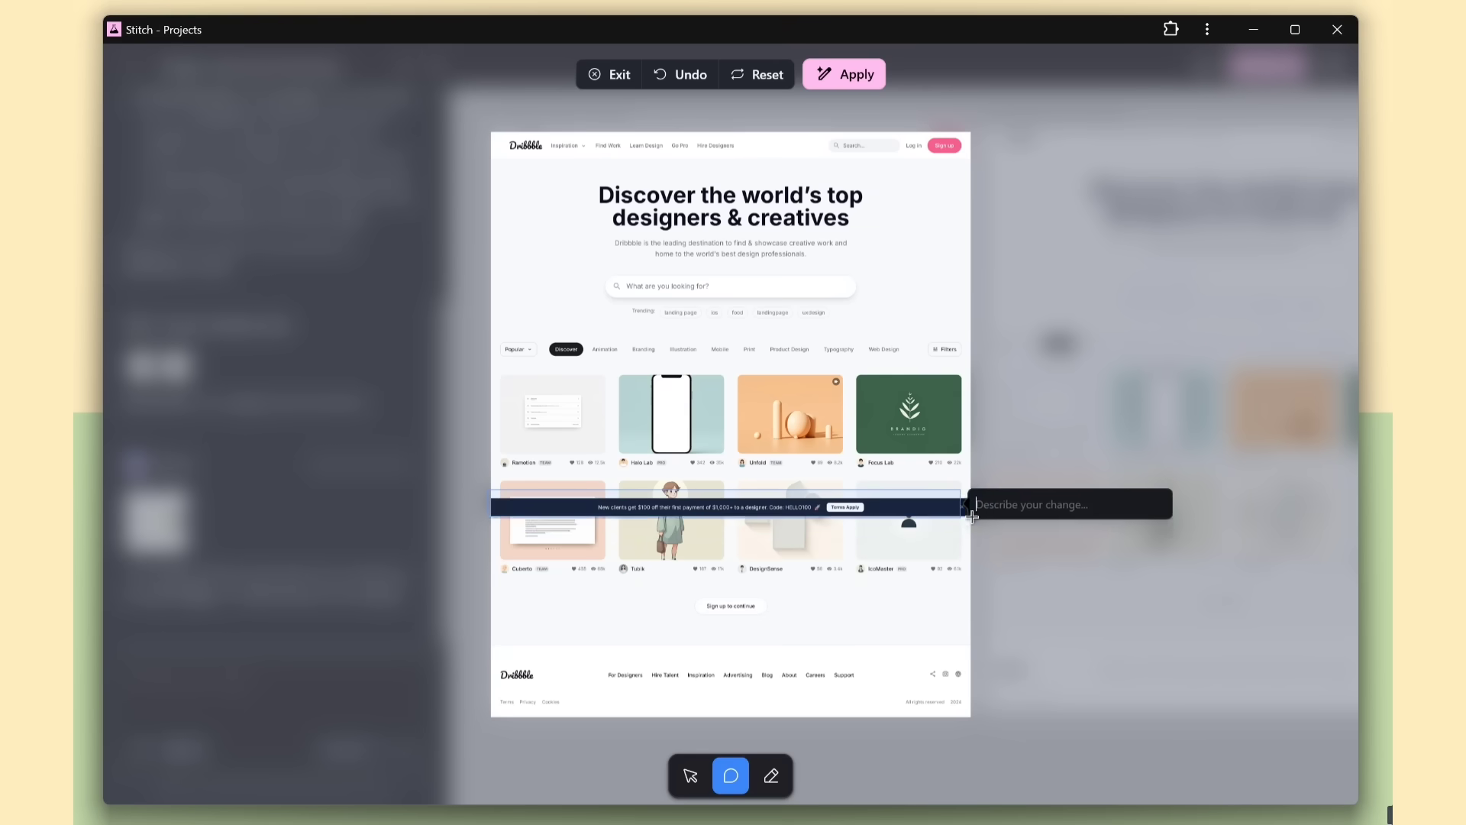
click(690, 775)
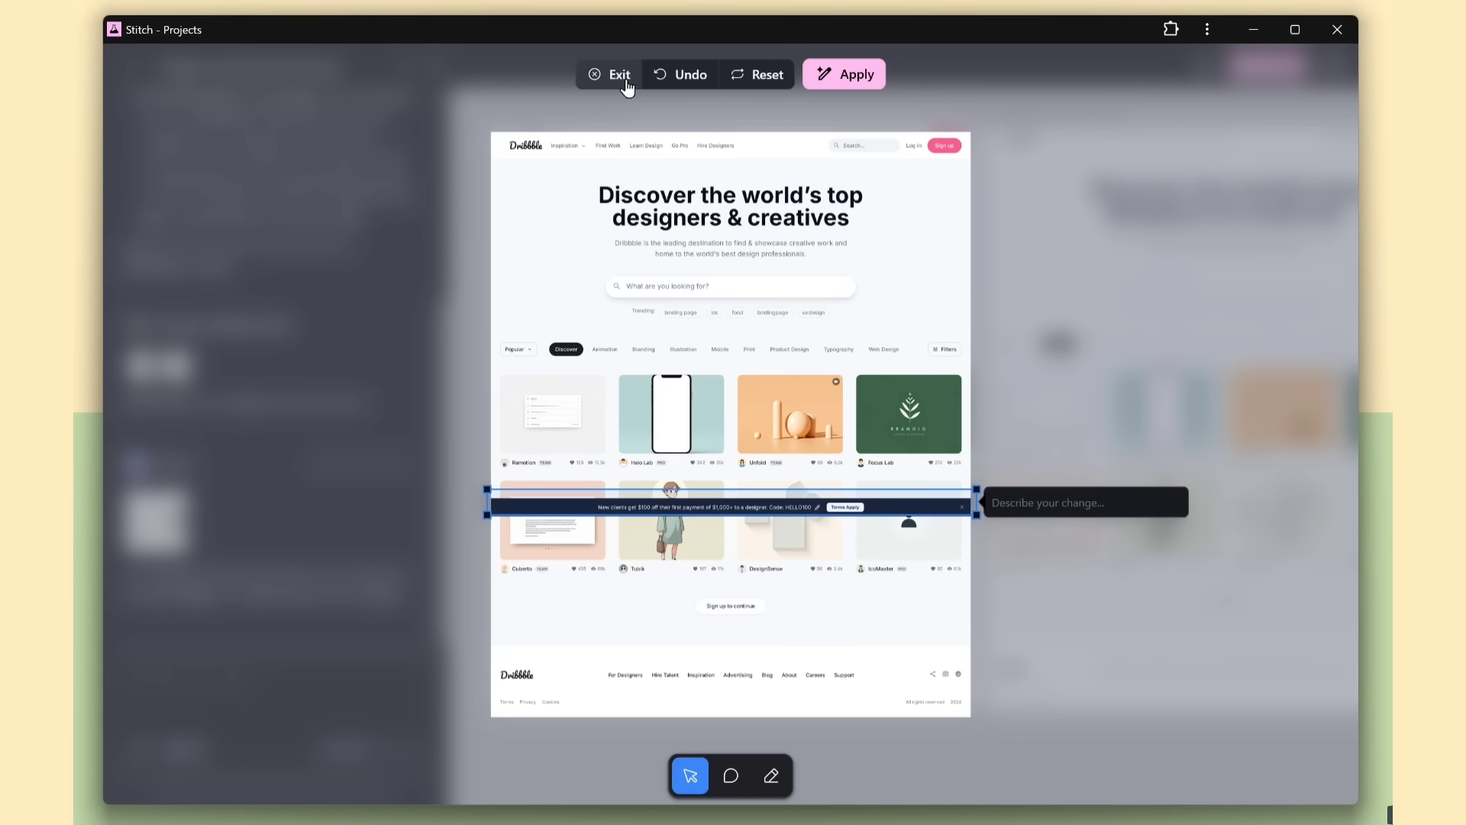
click(608, 74)
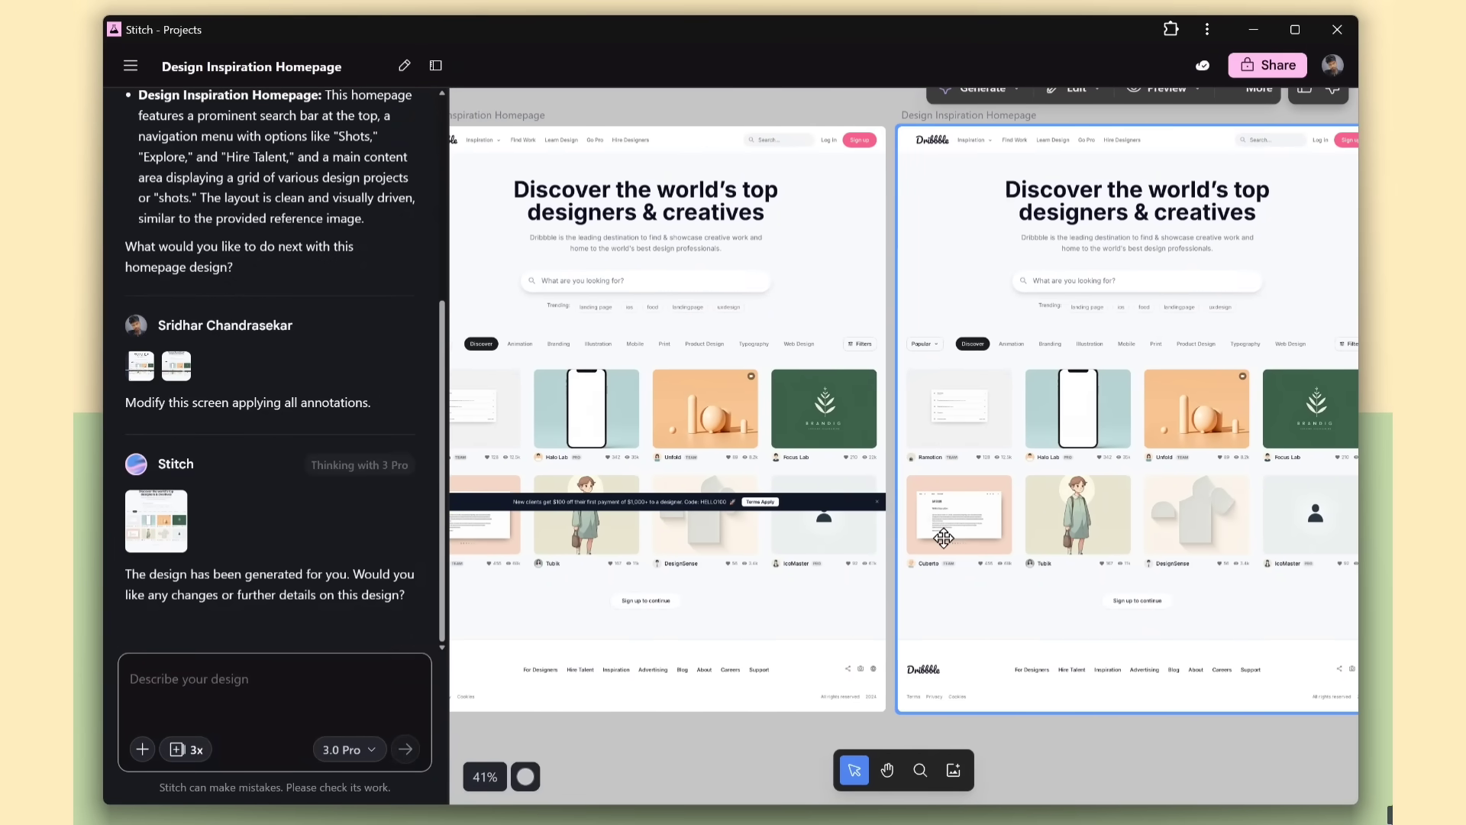
Run Zoom to Fit from the Cmd+K command palette to show all Roster screens
key(cmd+k)
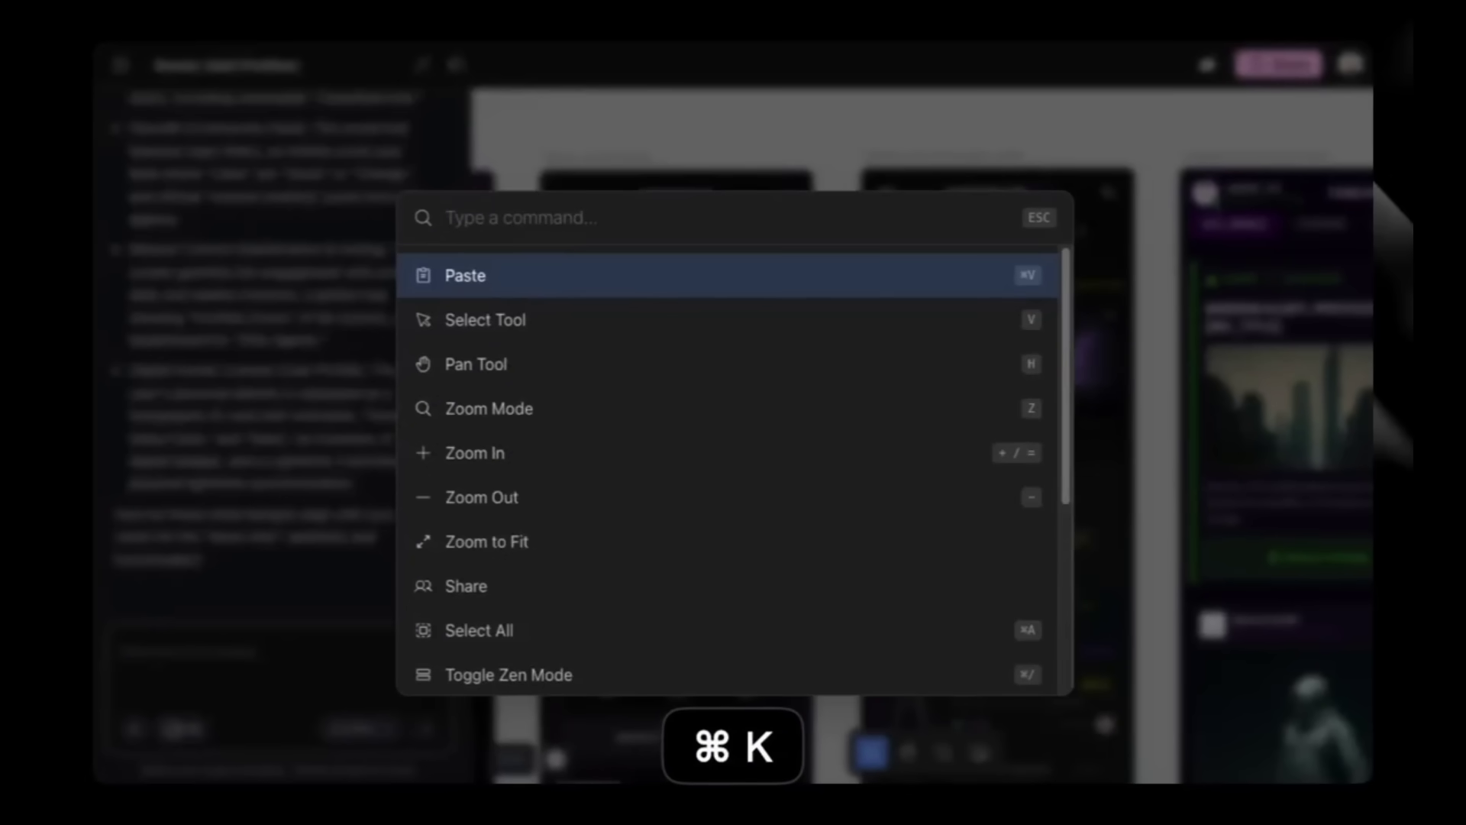
text(zoom to)
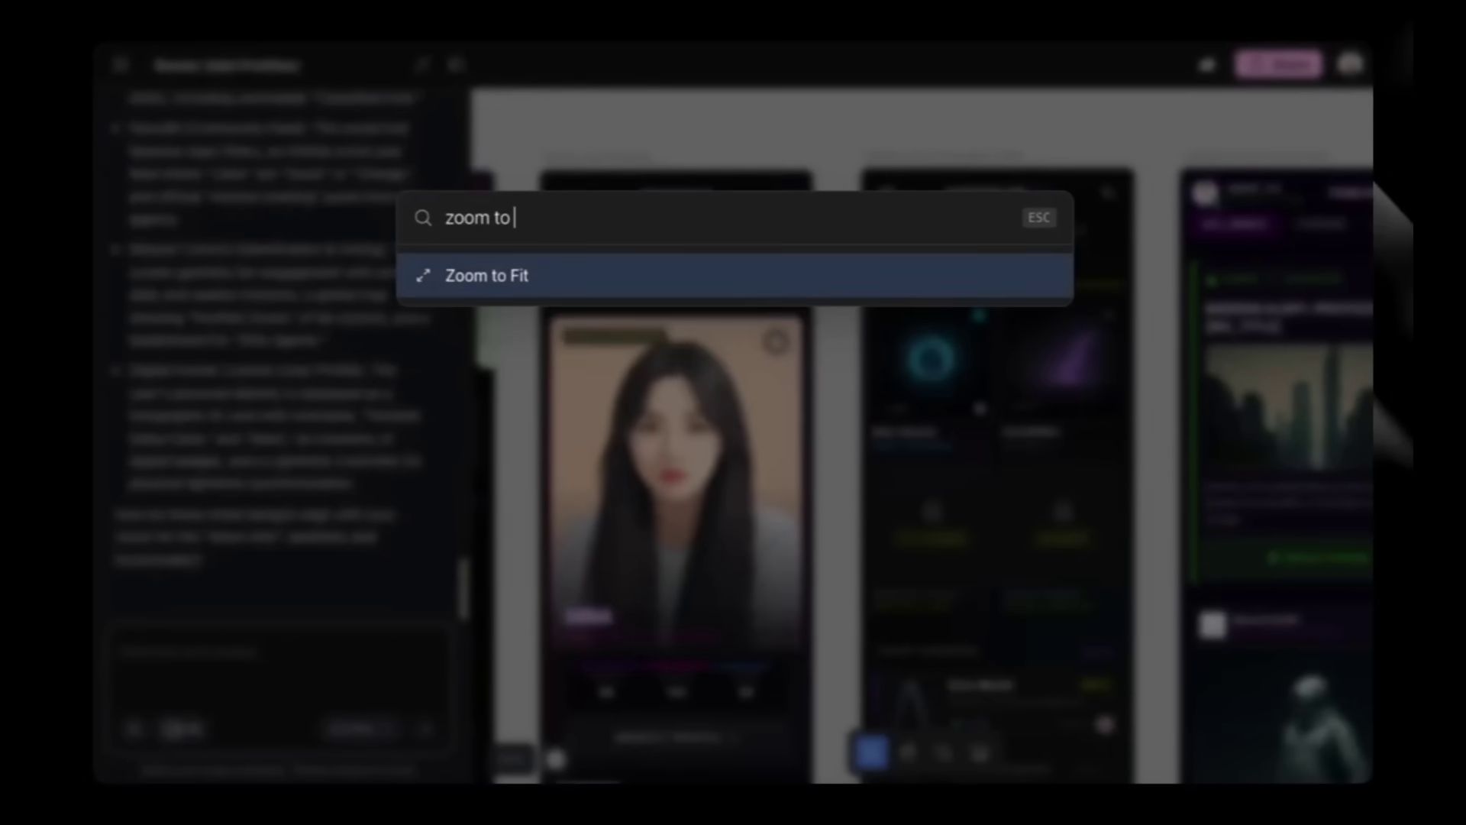
click(486, 275)
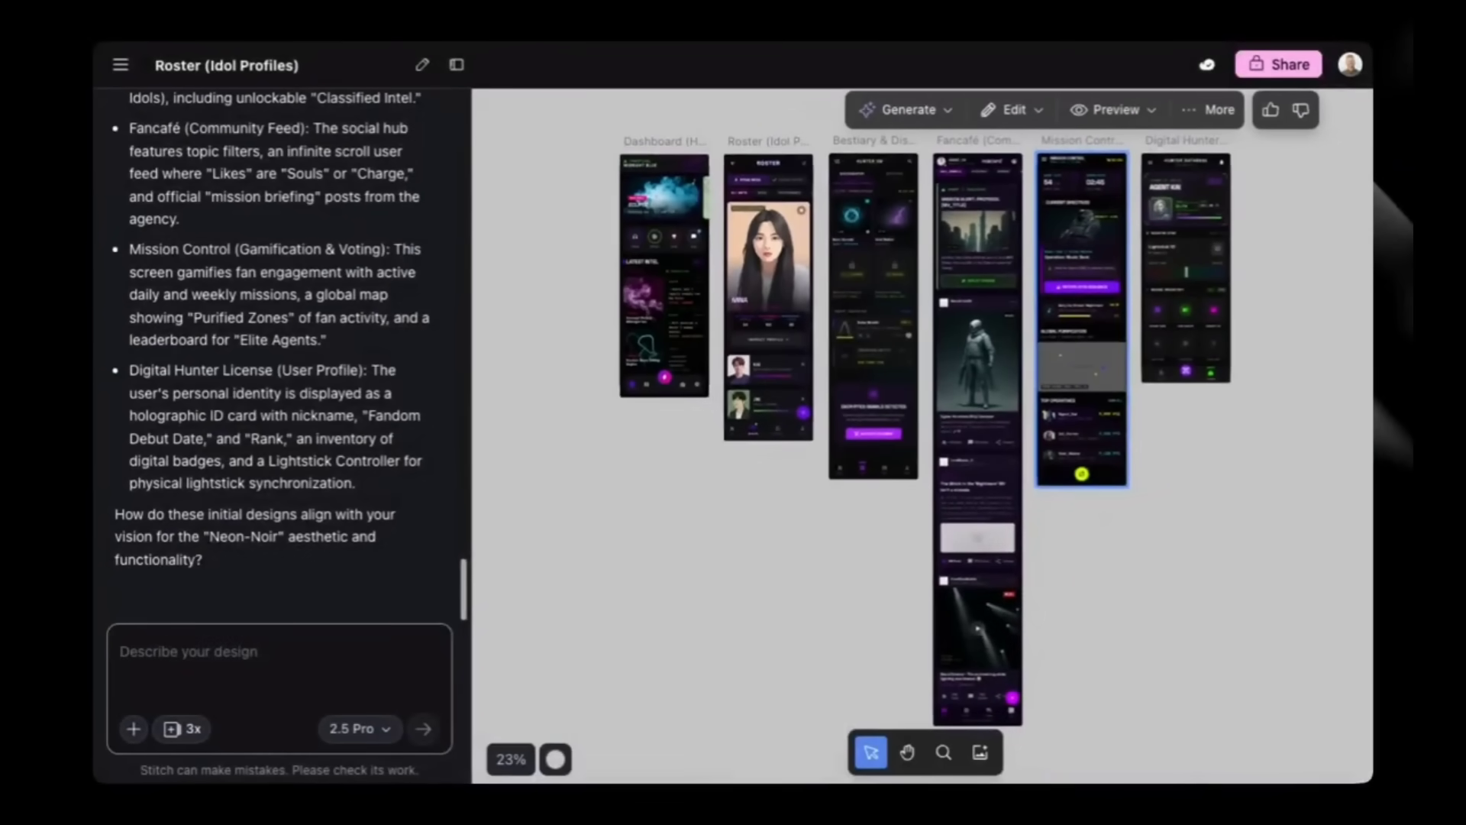
Toggle zen mode and generate a predictive heatmap for the Fan Forum screen
text(zen)
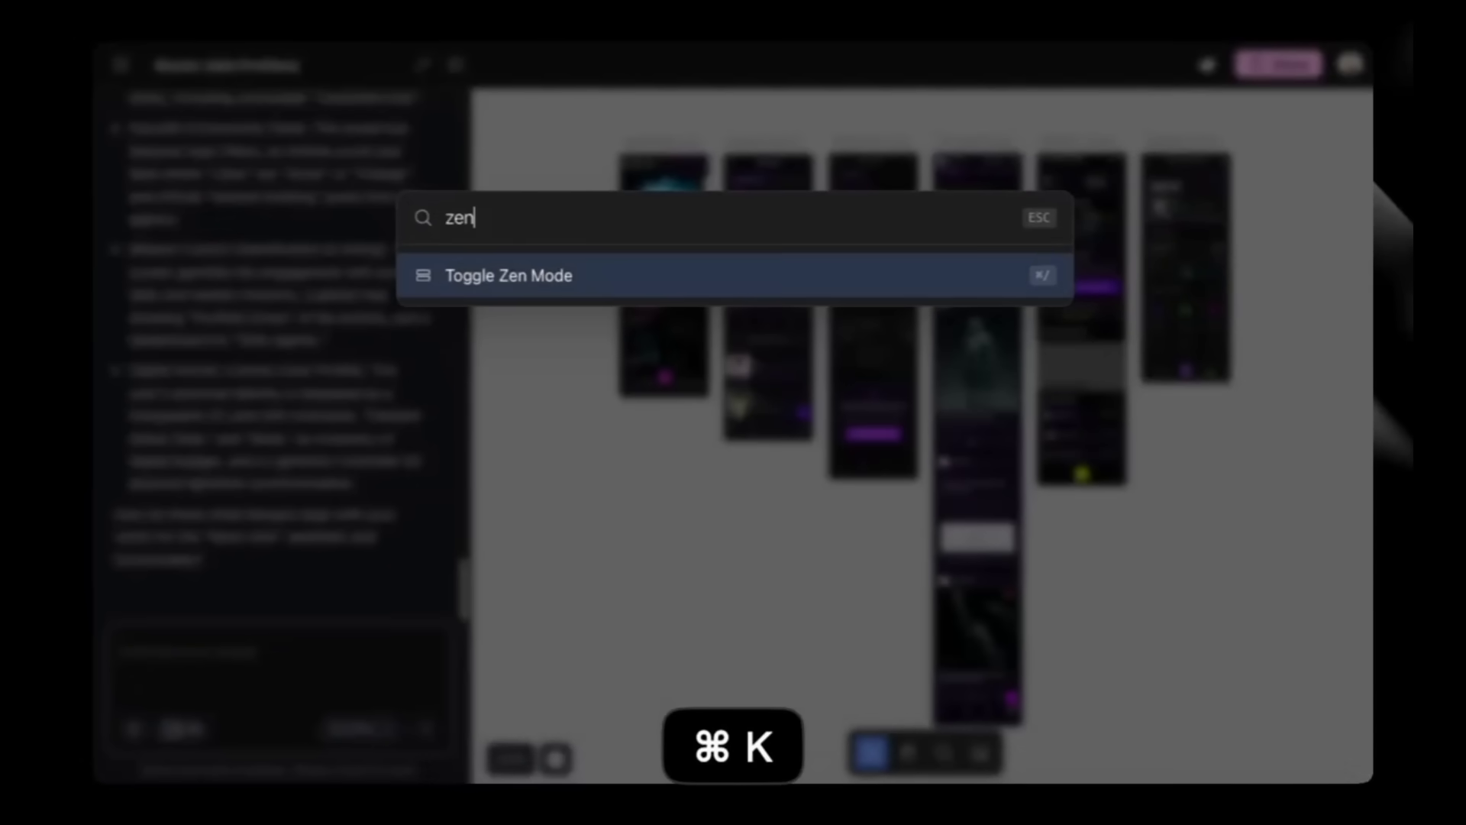
click(509, 275)
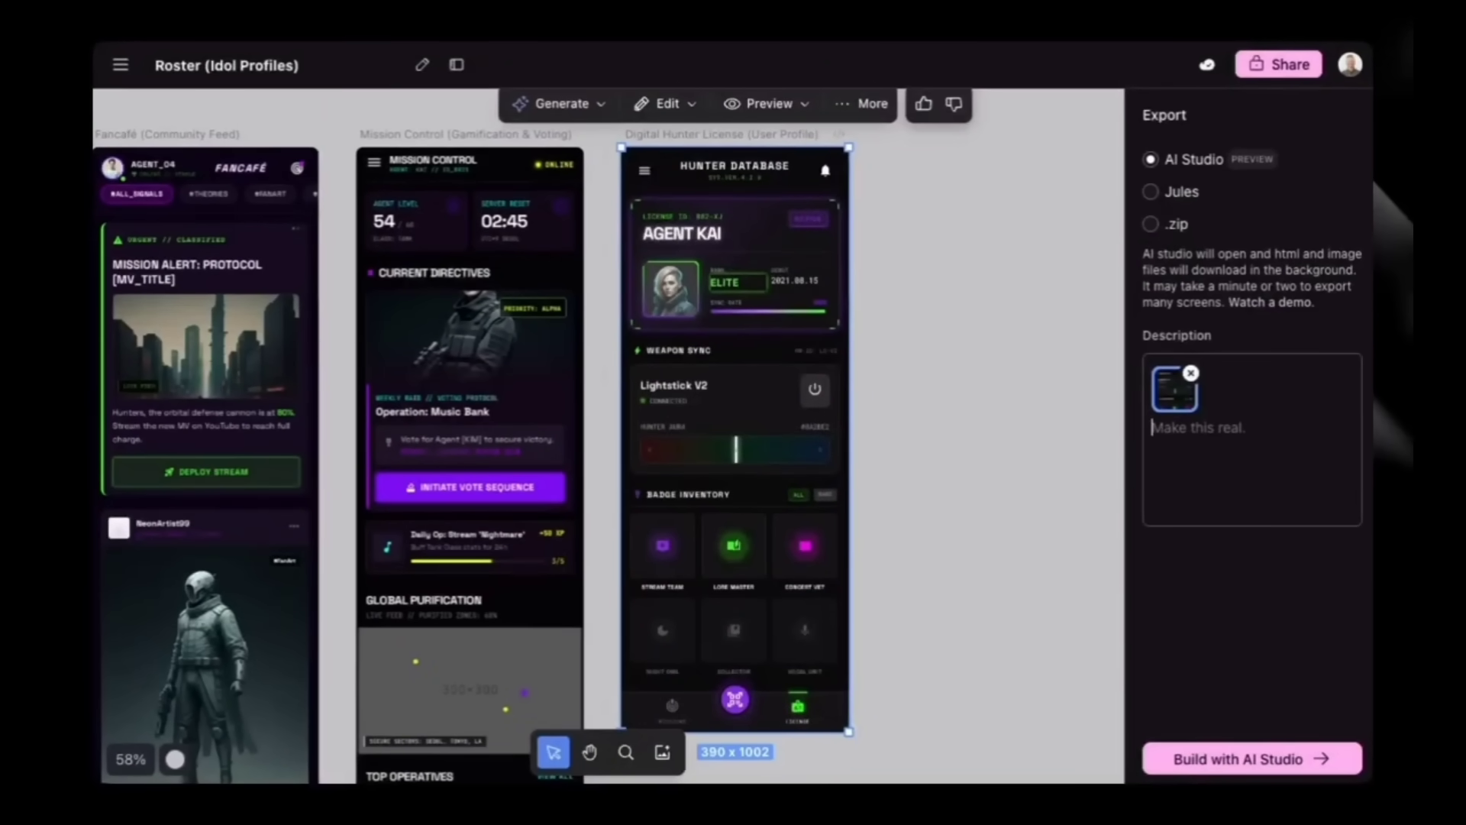
click(562, 103)
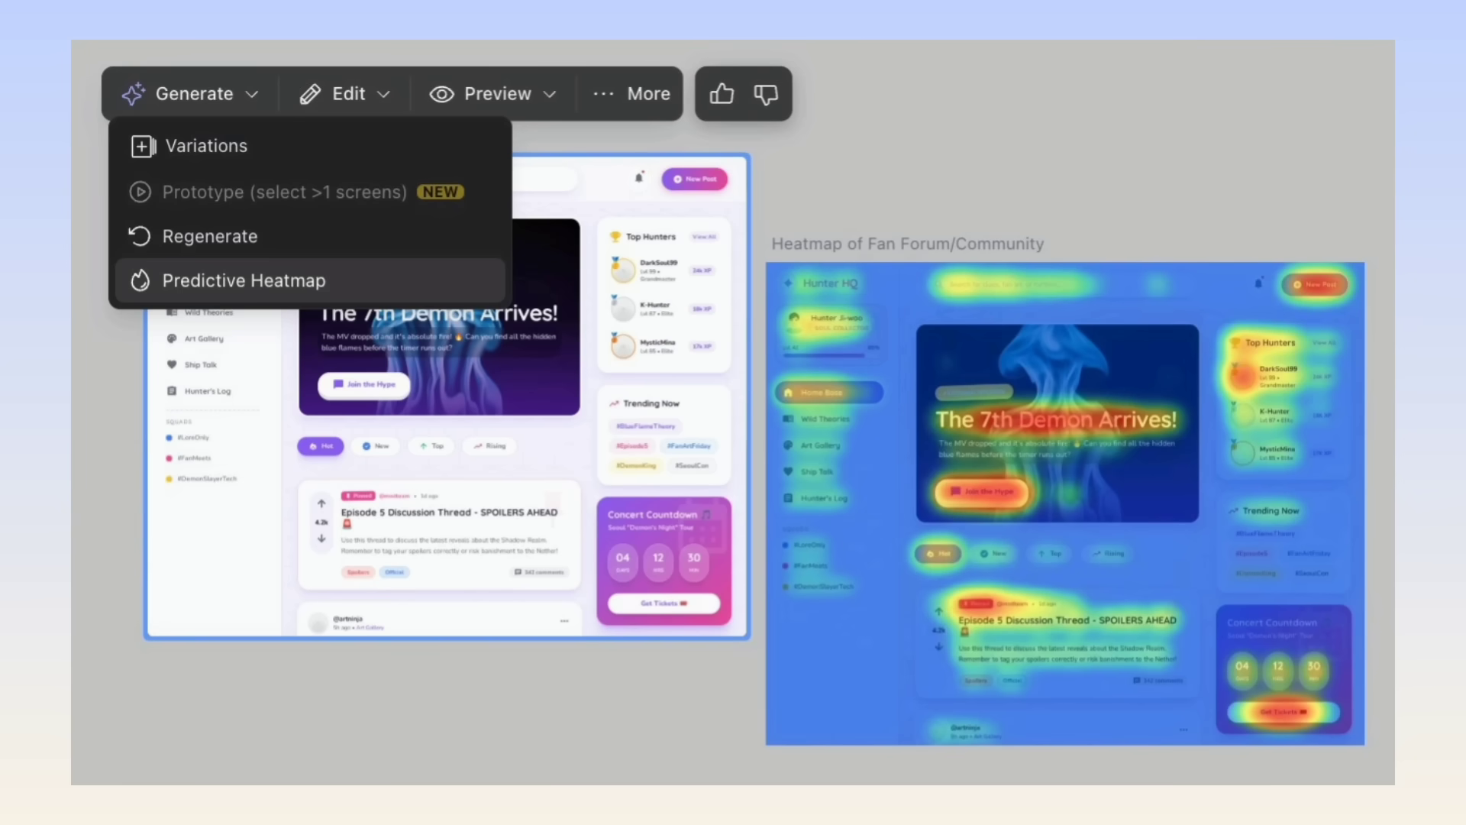